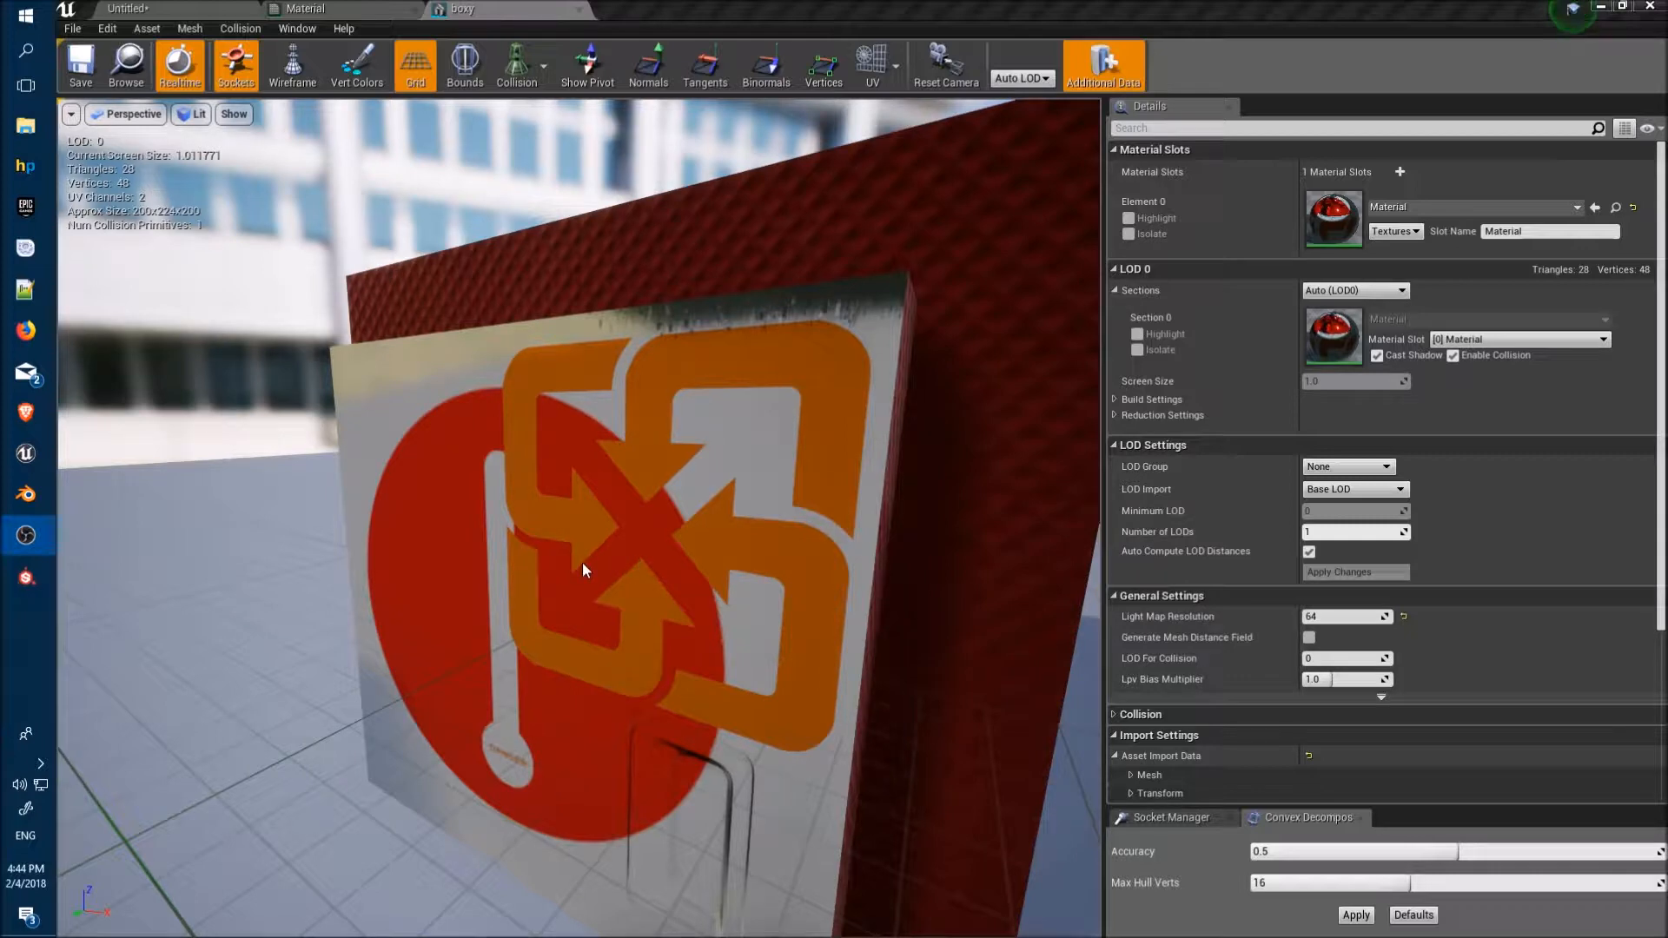
mouse_move(537, 528)
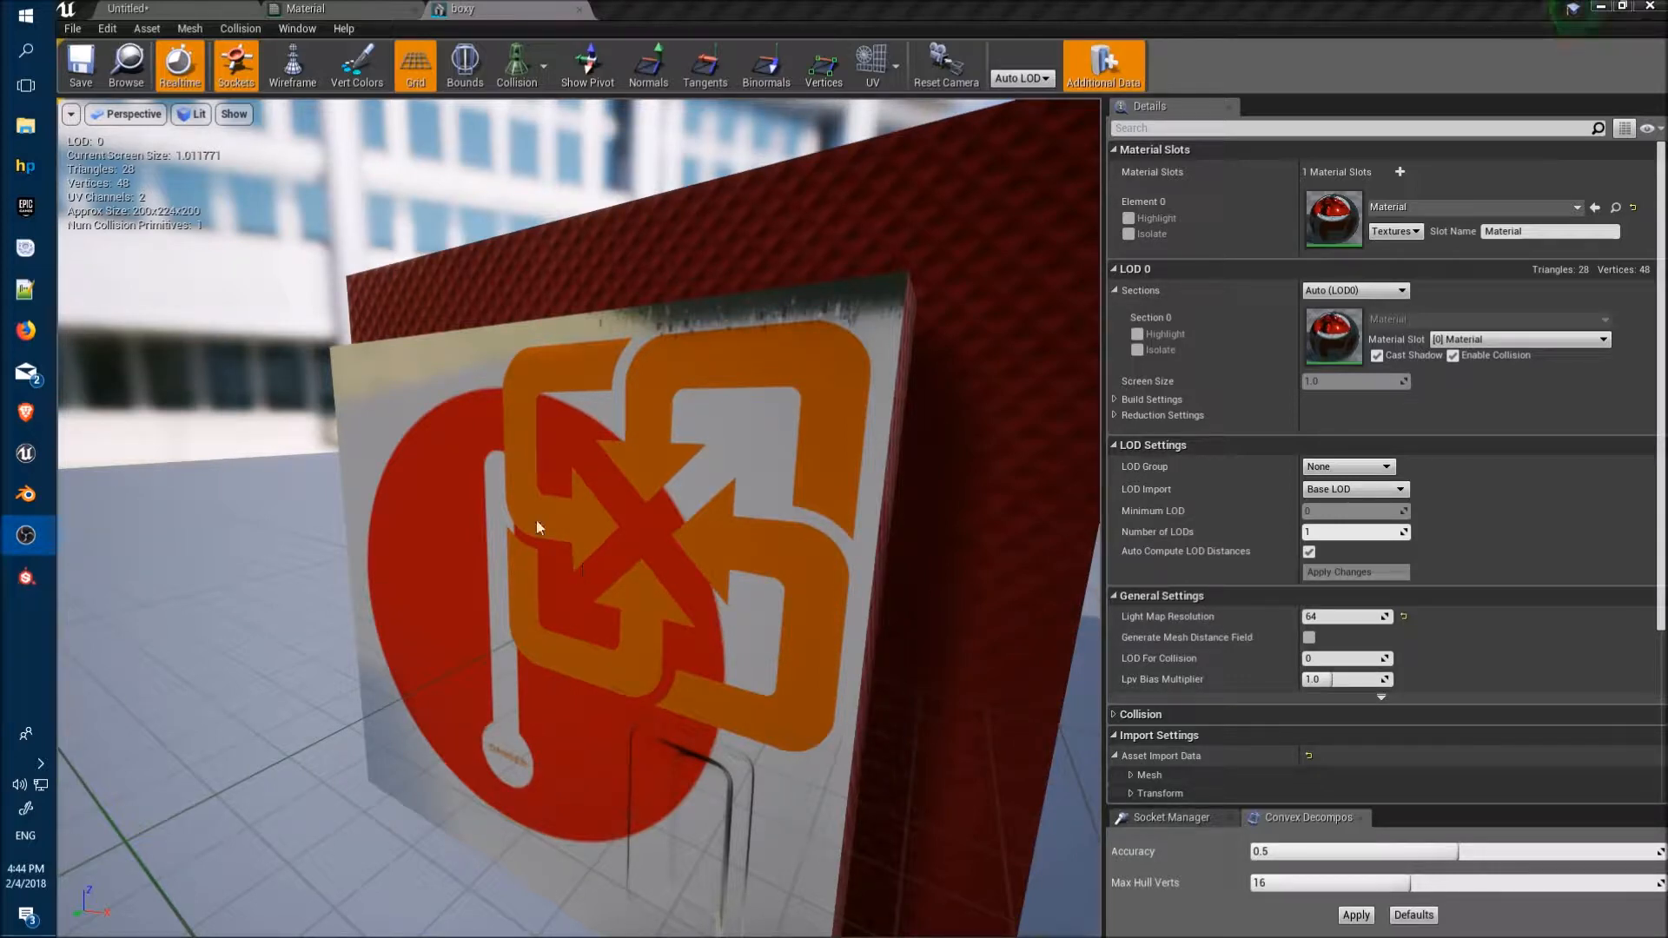
mouse_move(771, 352)
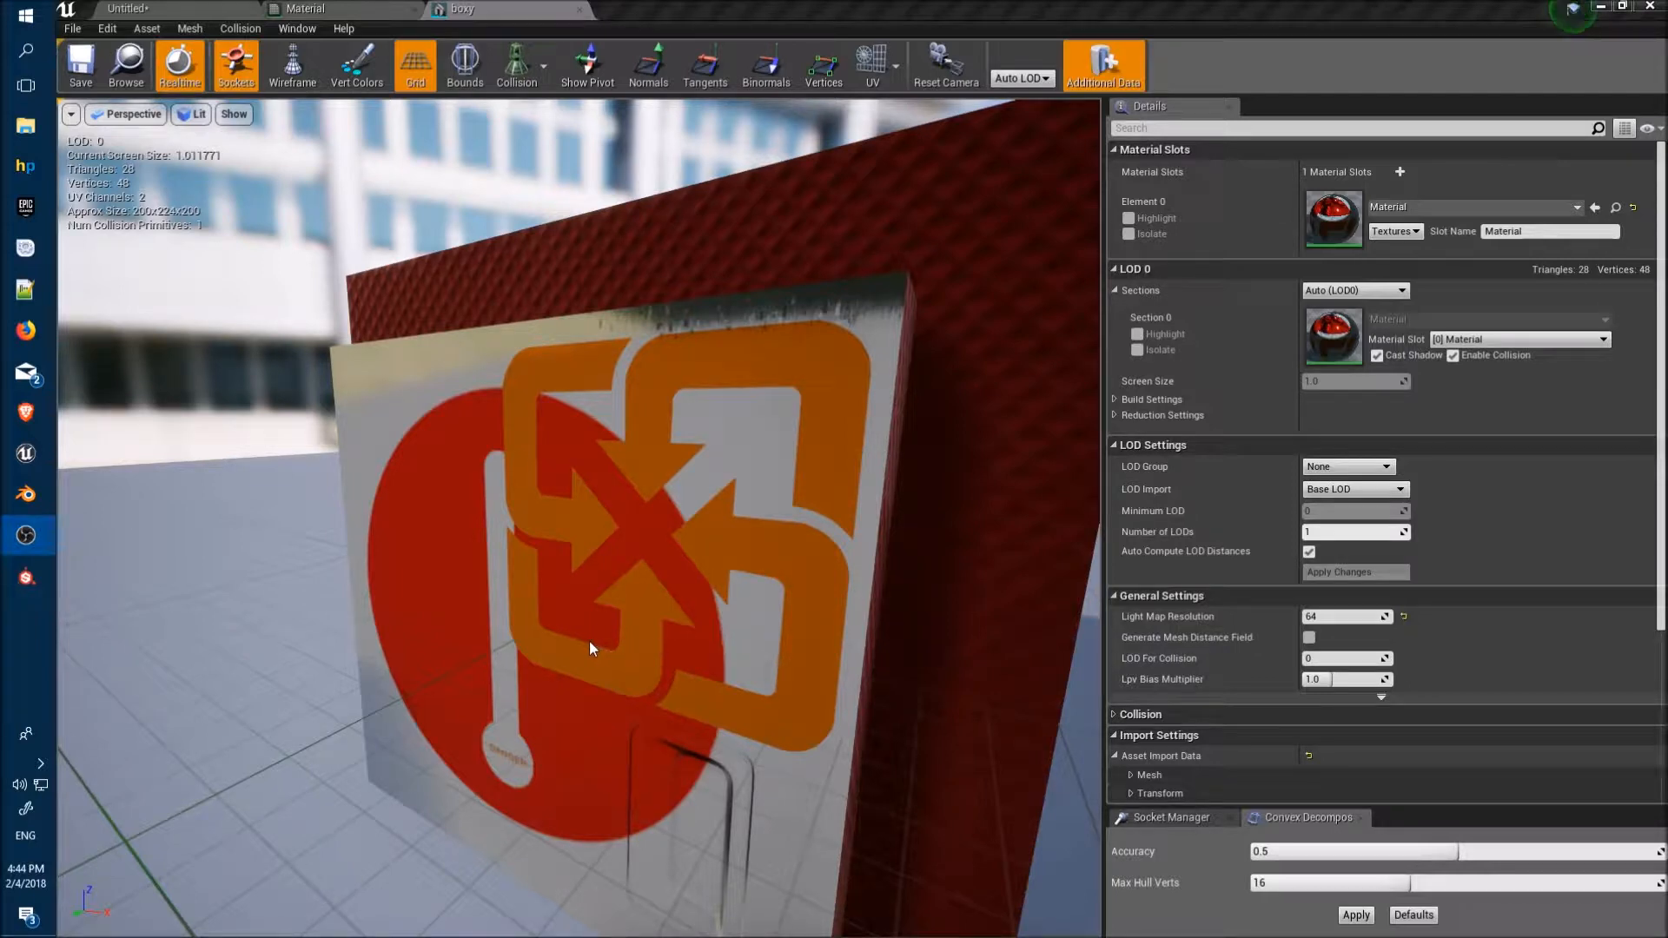
mouse_move(1001, 203)
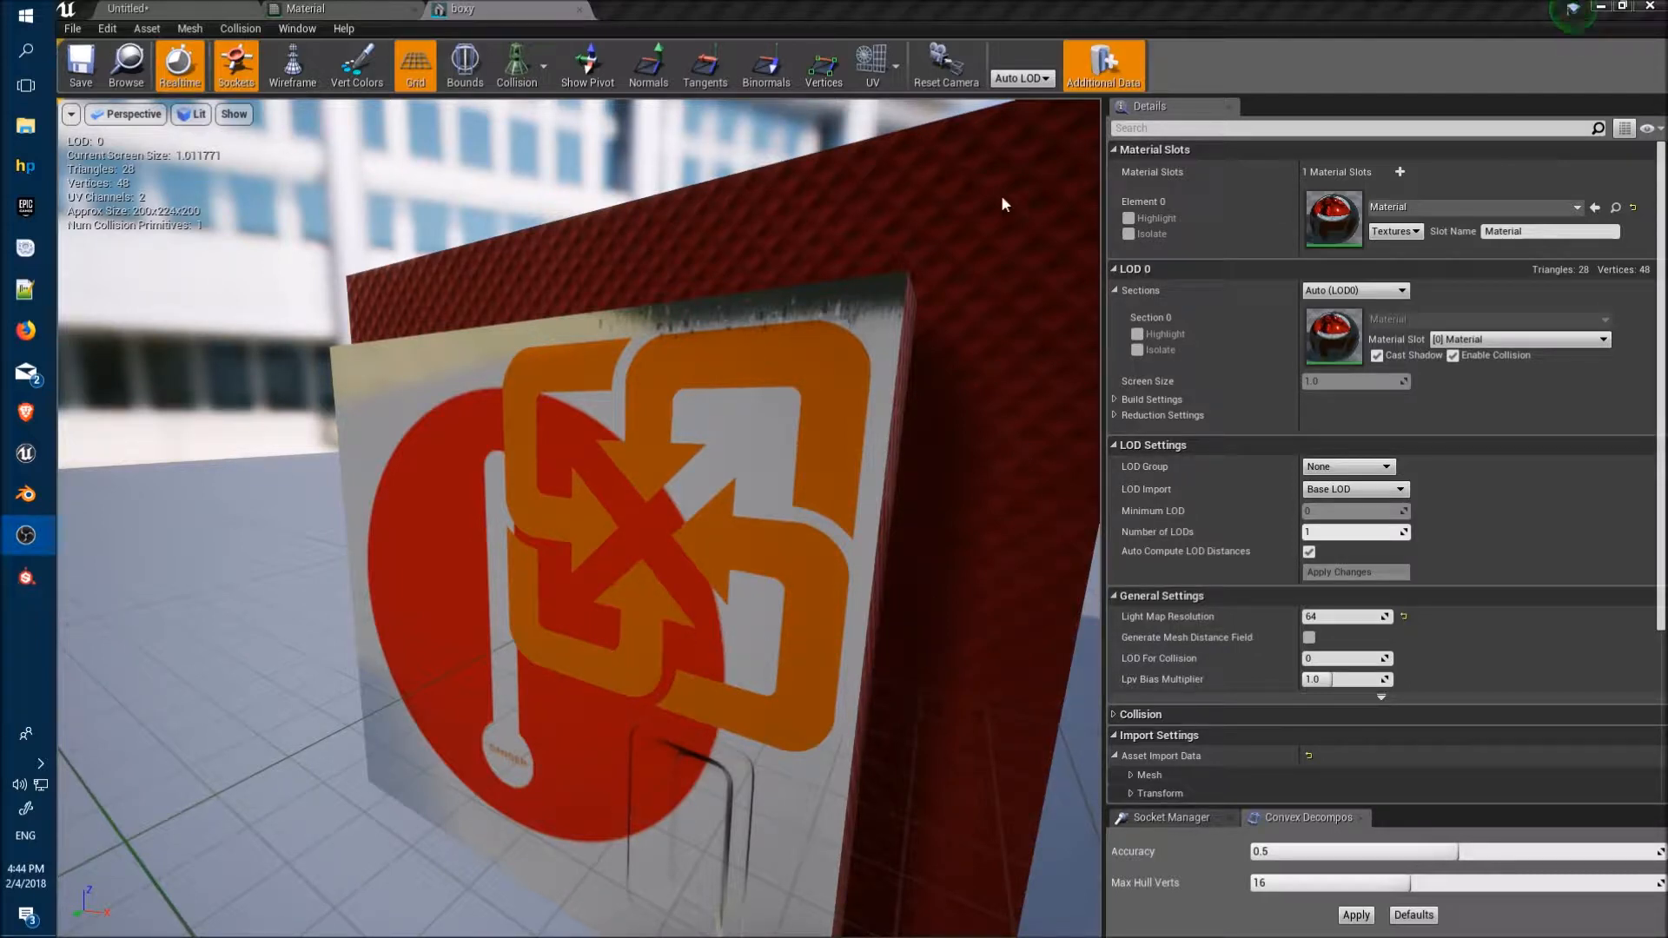
Preview the mesh's first and second UV channel overlays, then hide the overlay
left_click(872, 62)
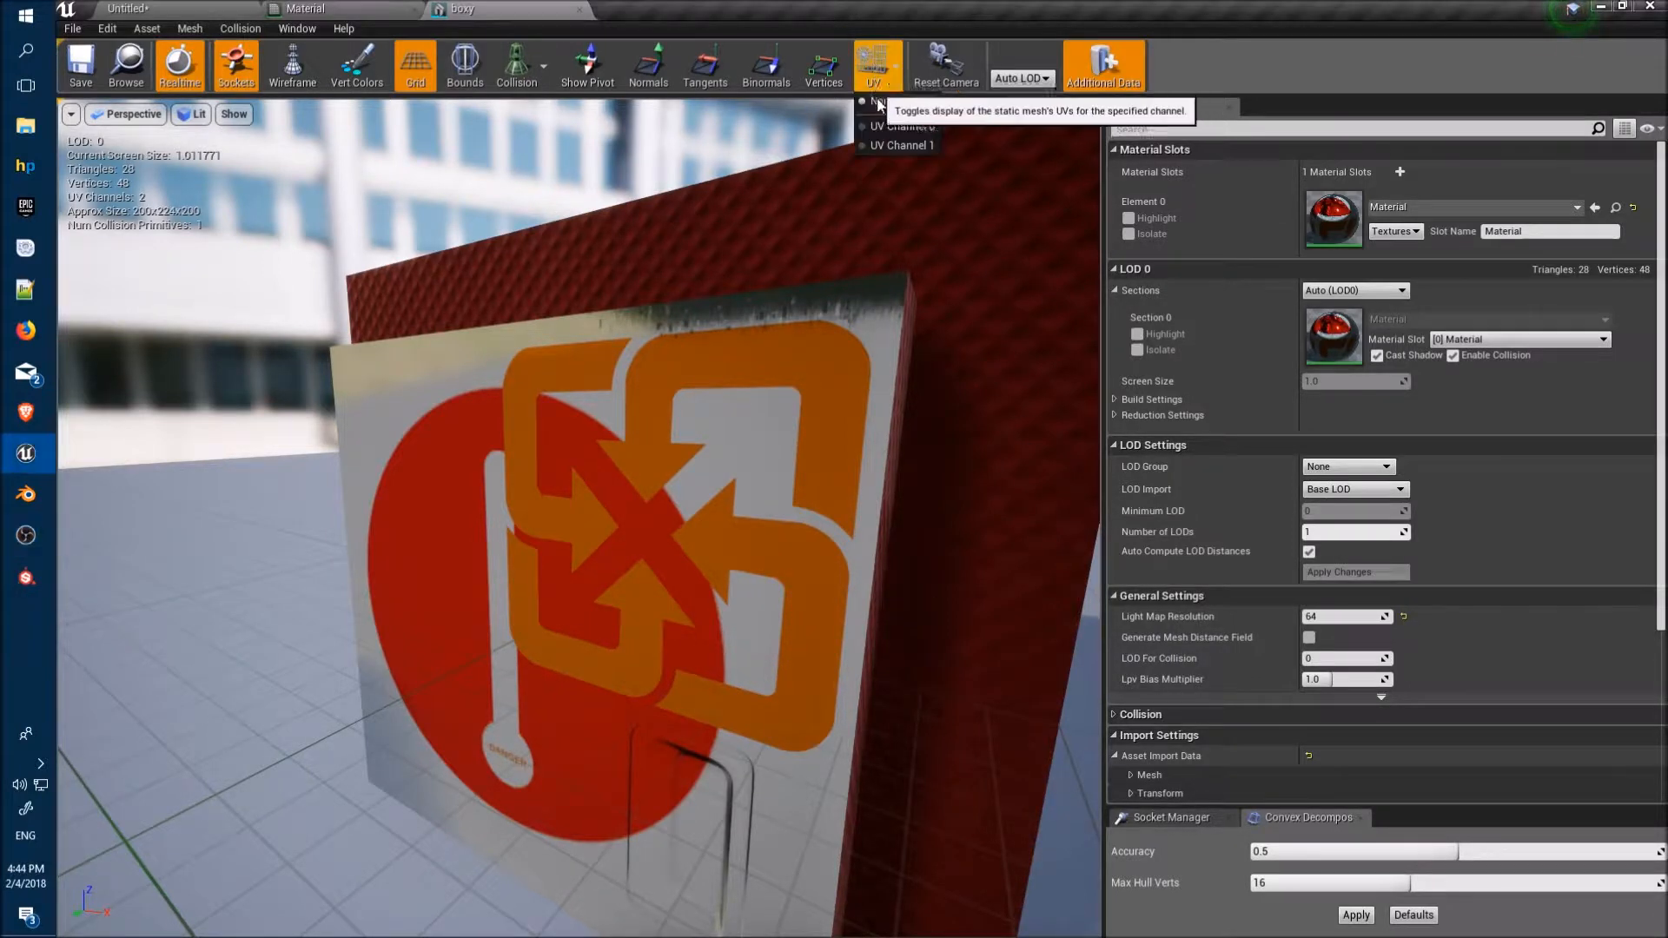
left_click(899, 125)
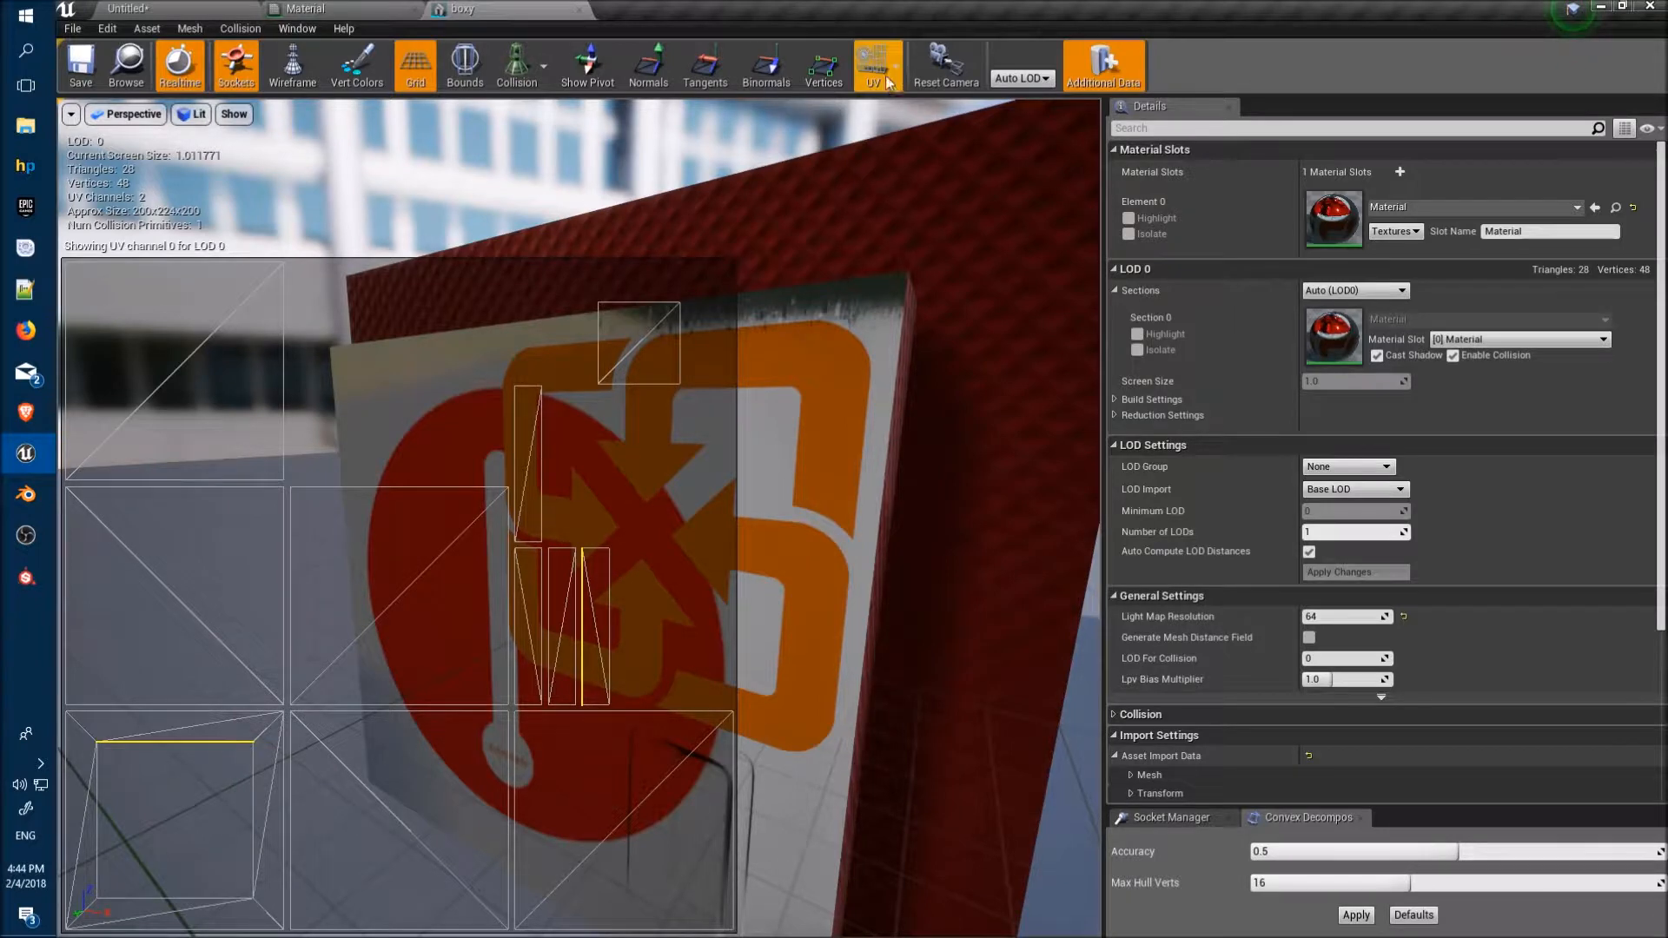
left_click(891, 84)
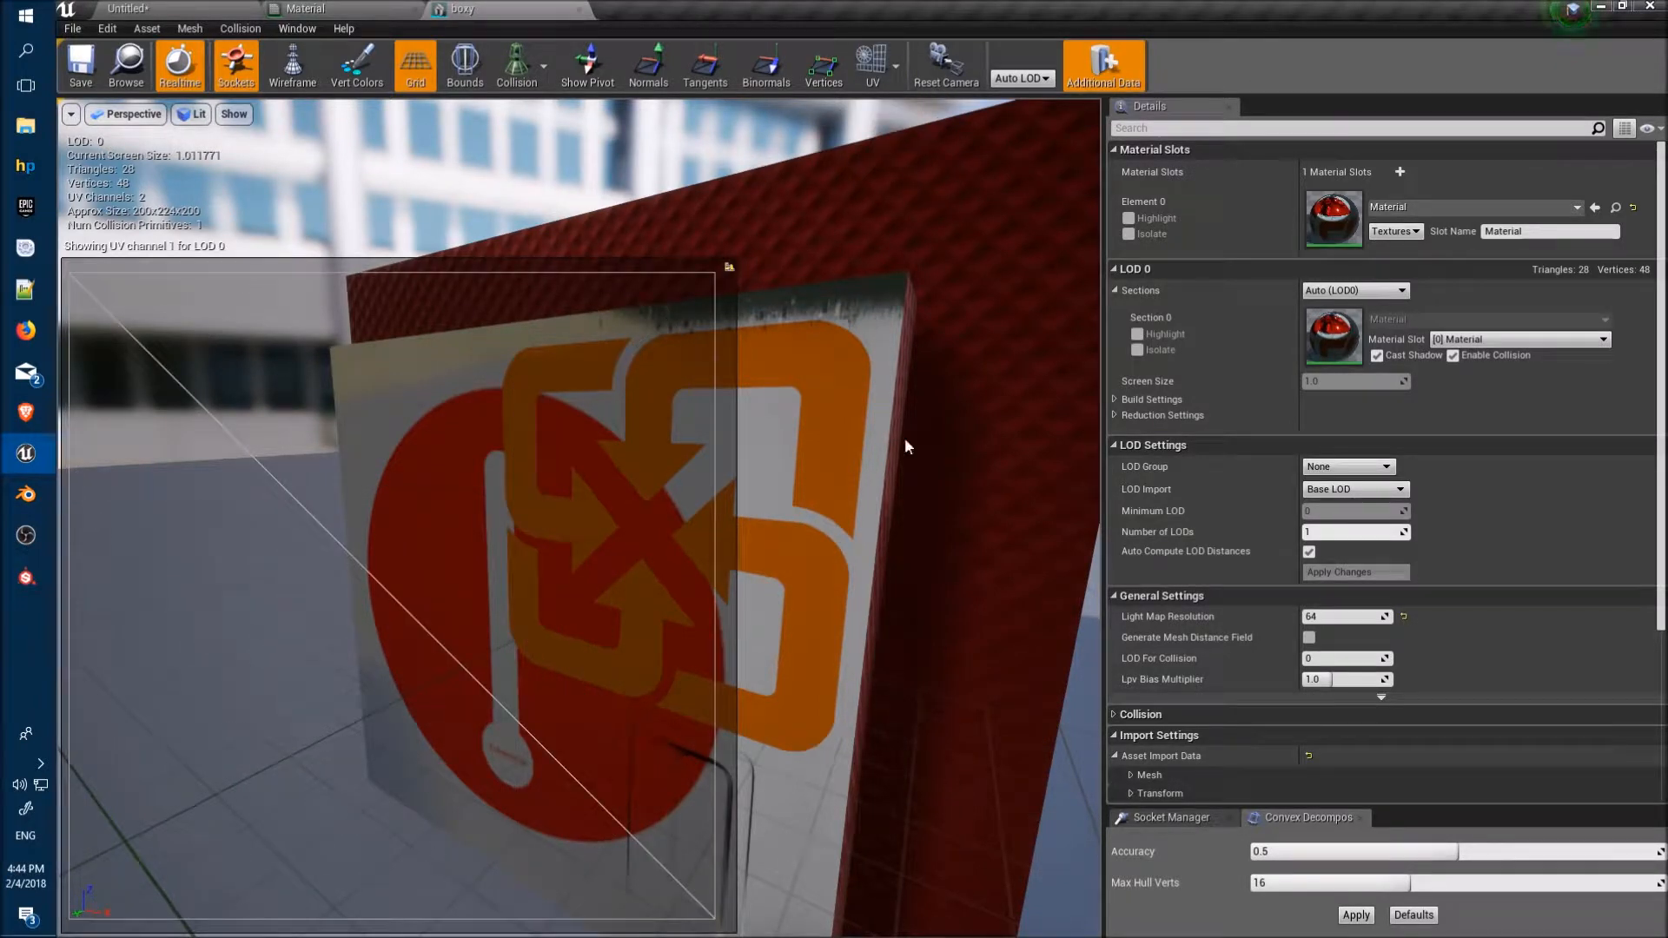
mouse_move(477, 341)
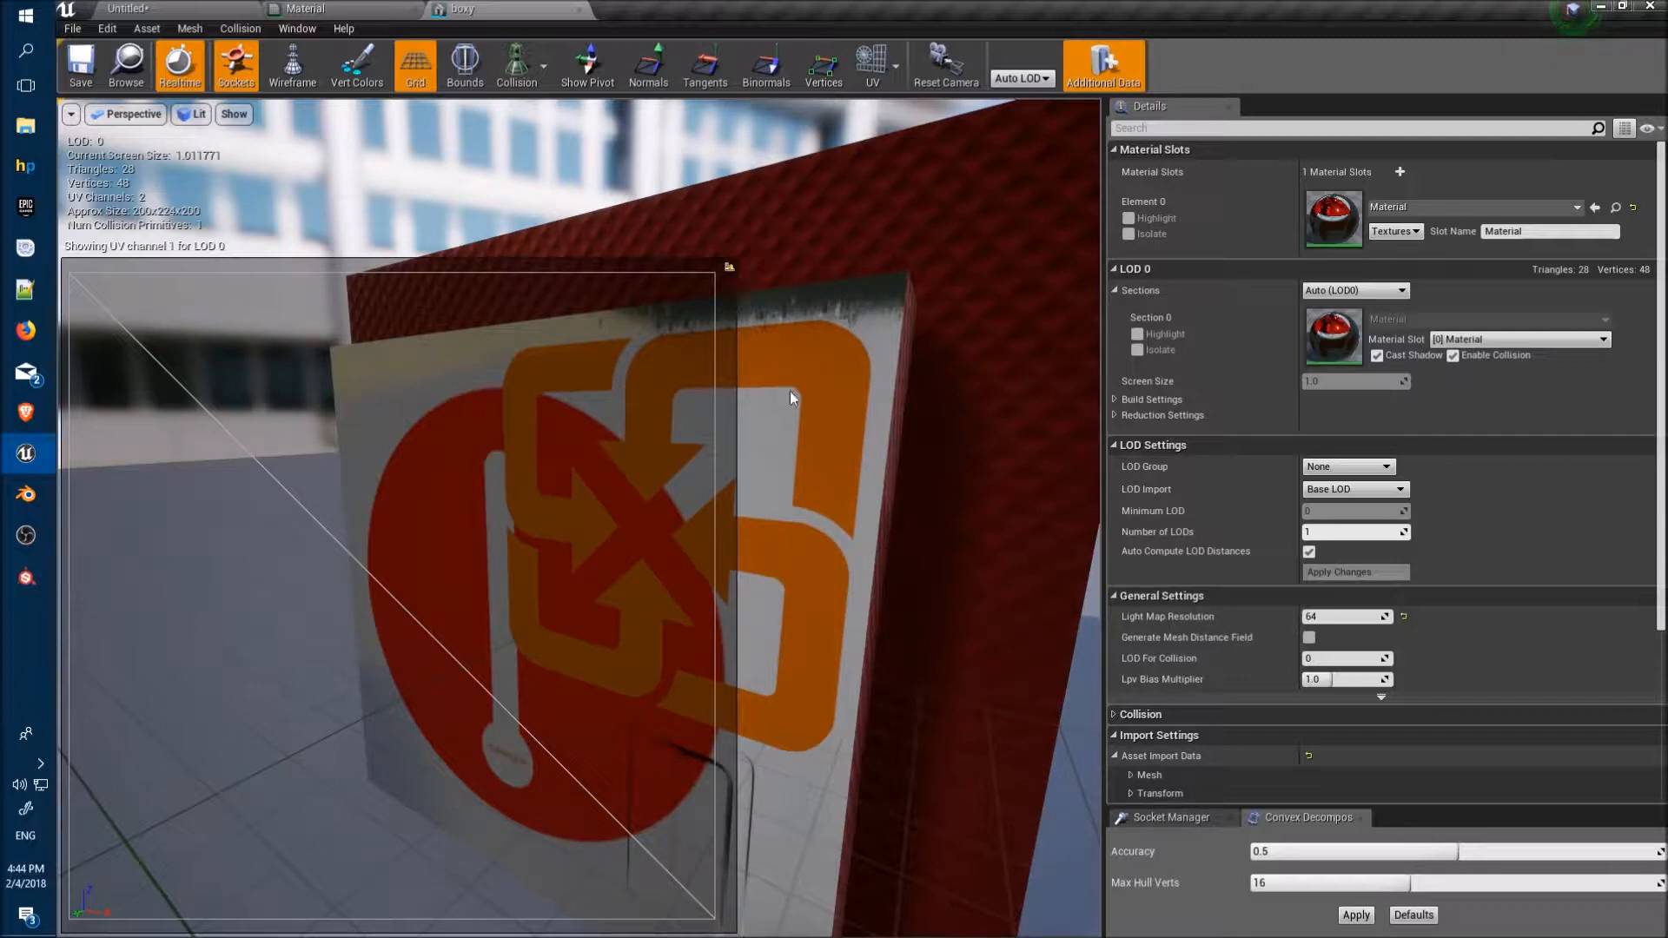
left_click(871, 66)
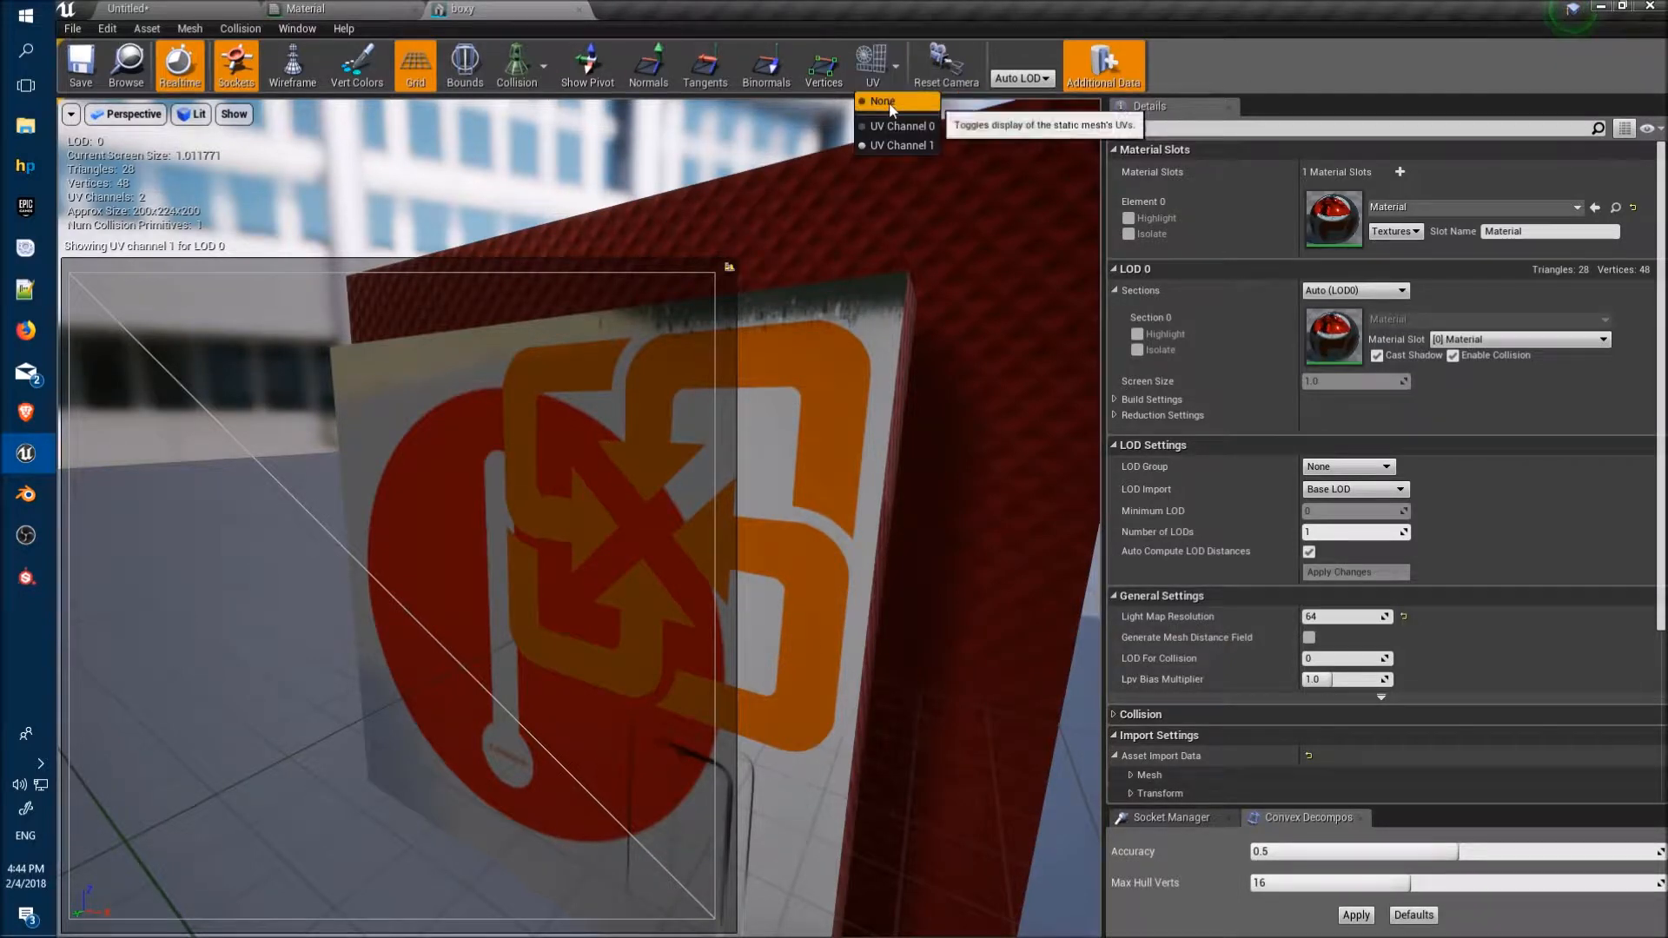
left_click(881, 100)
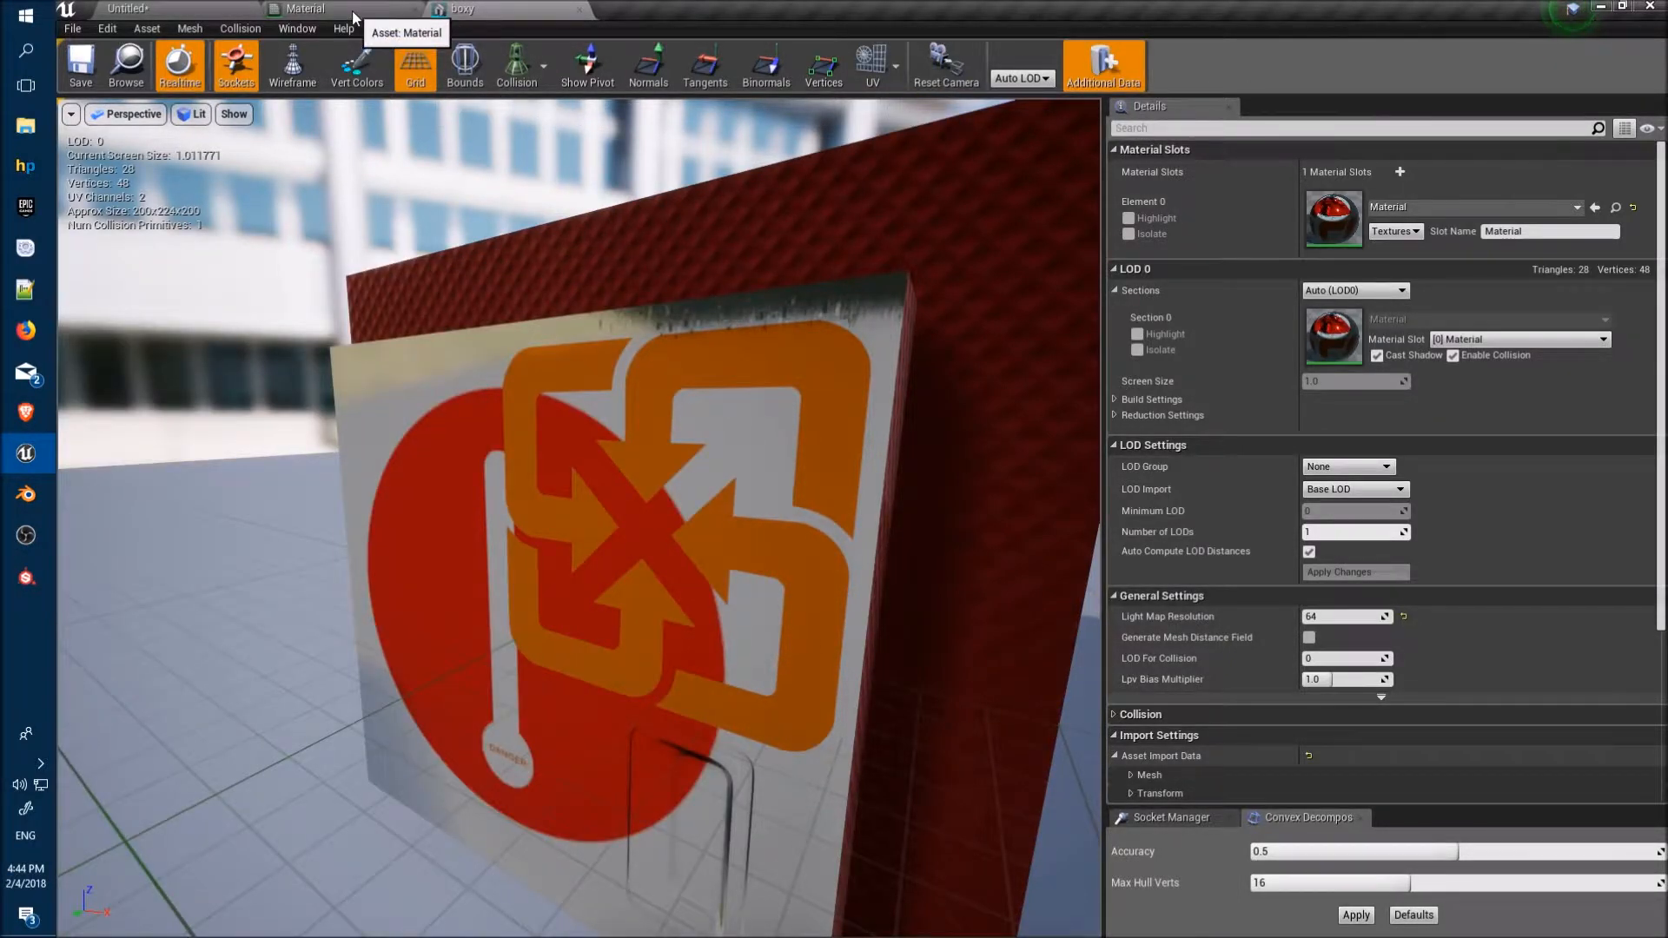
Inspect the TexCoord, Texture Sample, Lerp and mask nodes in the material graph
left_click(309, 8)
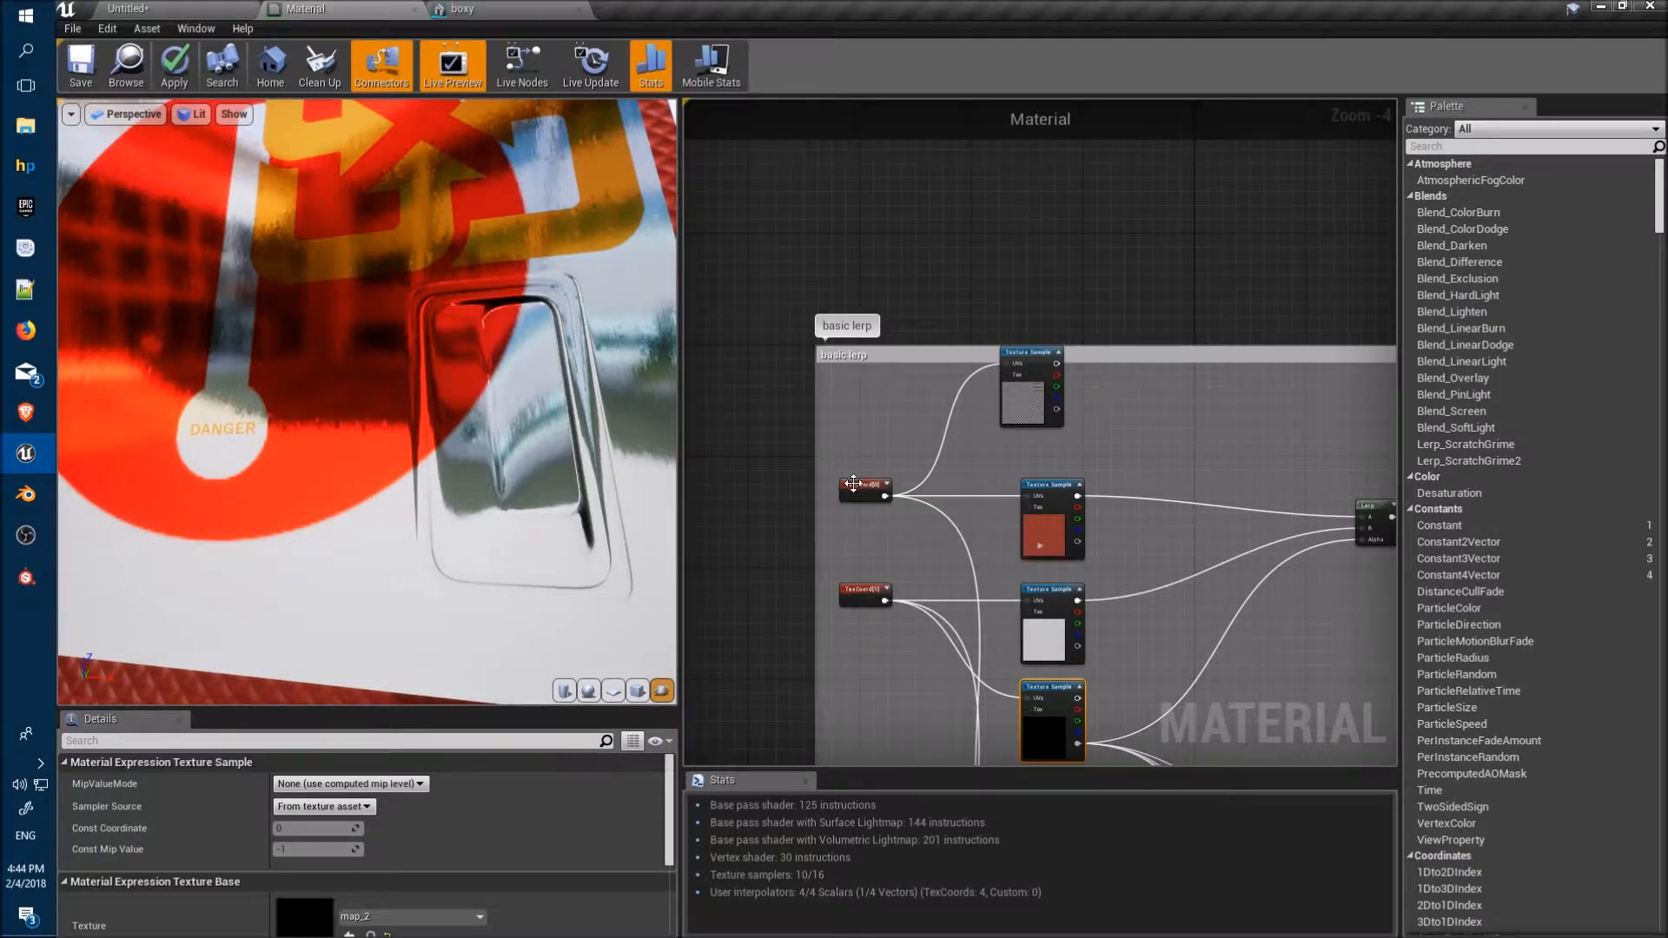
left_click(862, 482)
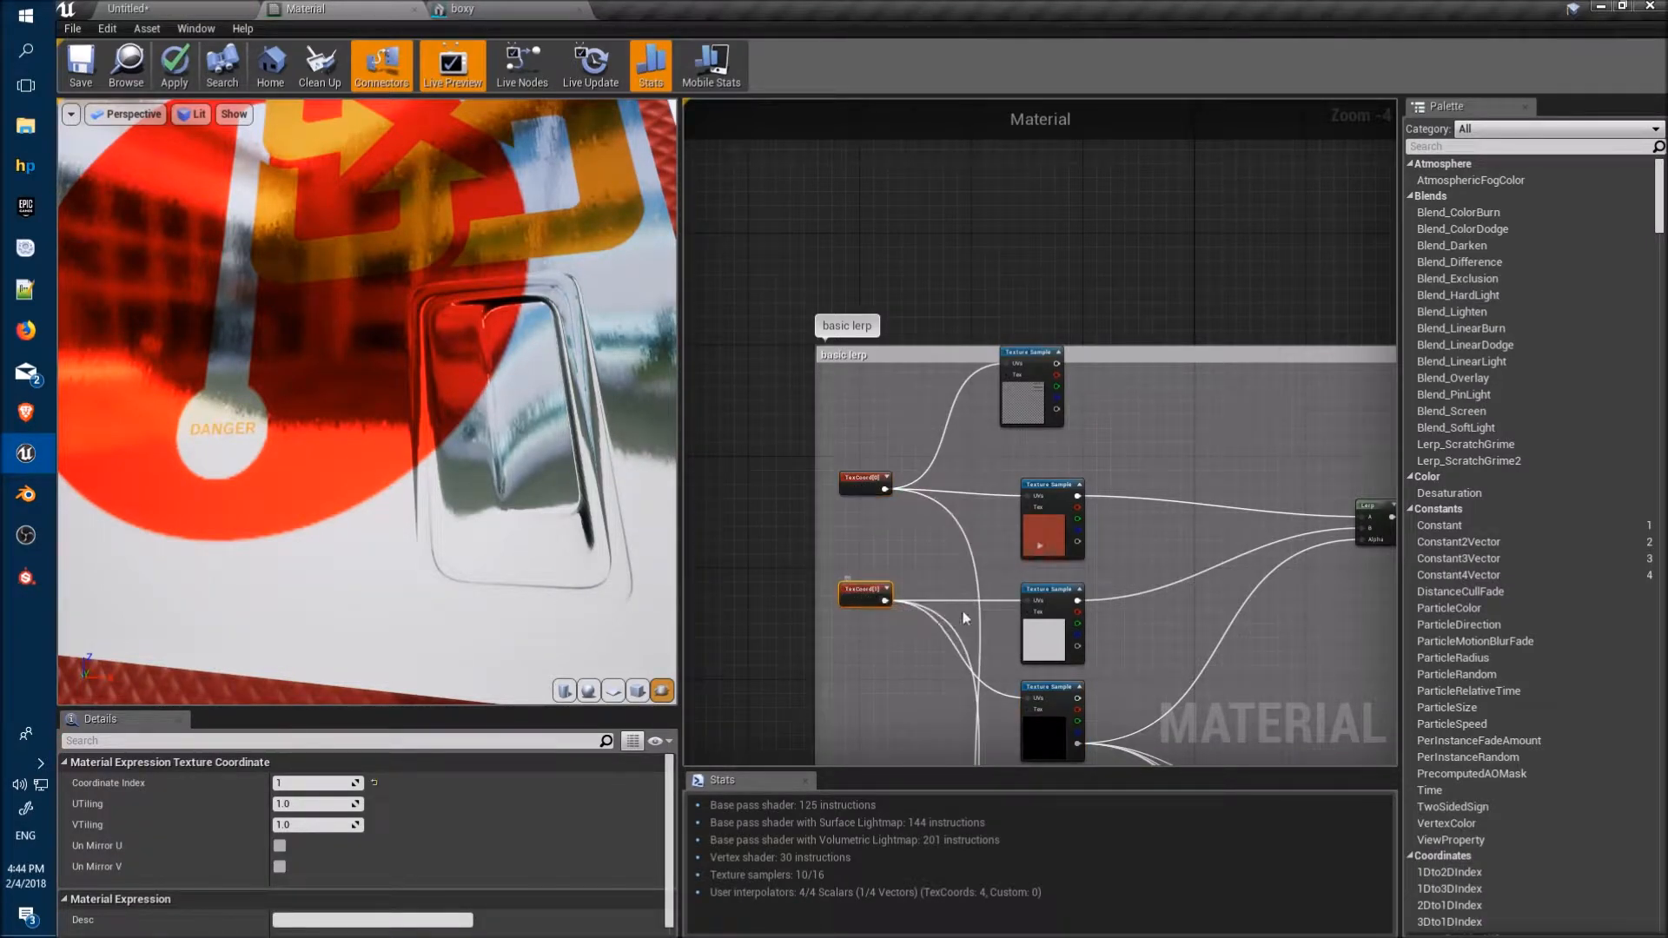
left_click(1042, 622)
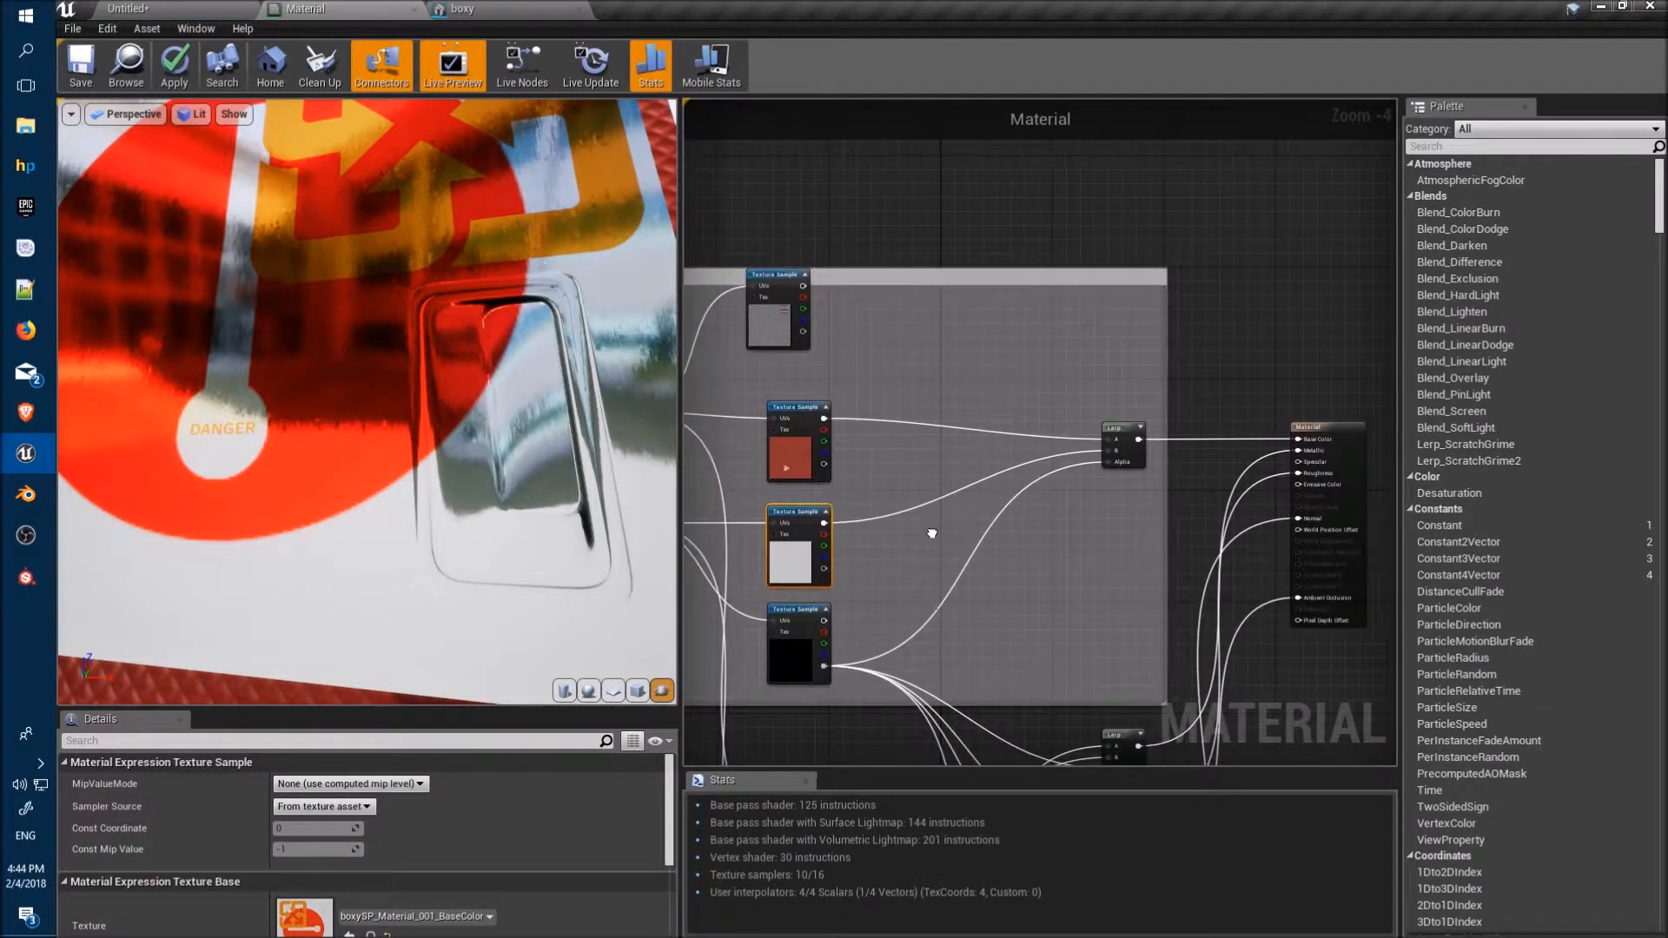
left_click(1119, 445)
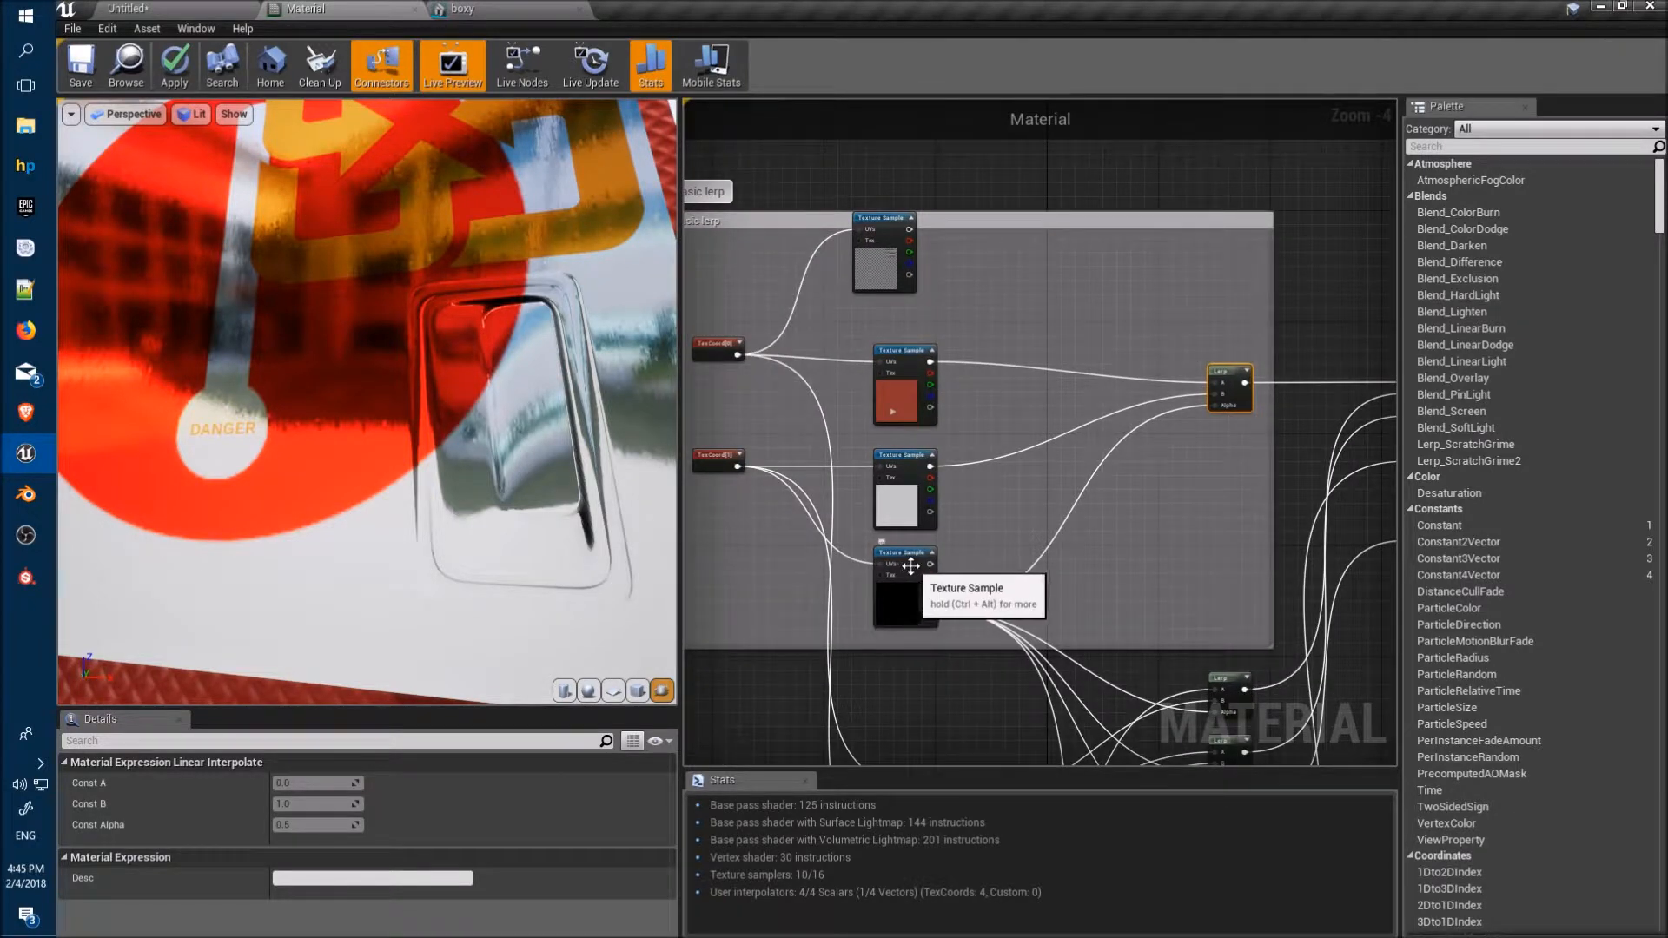
left_click(905, 585)
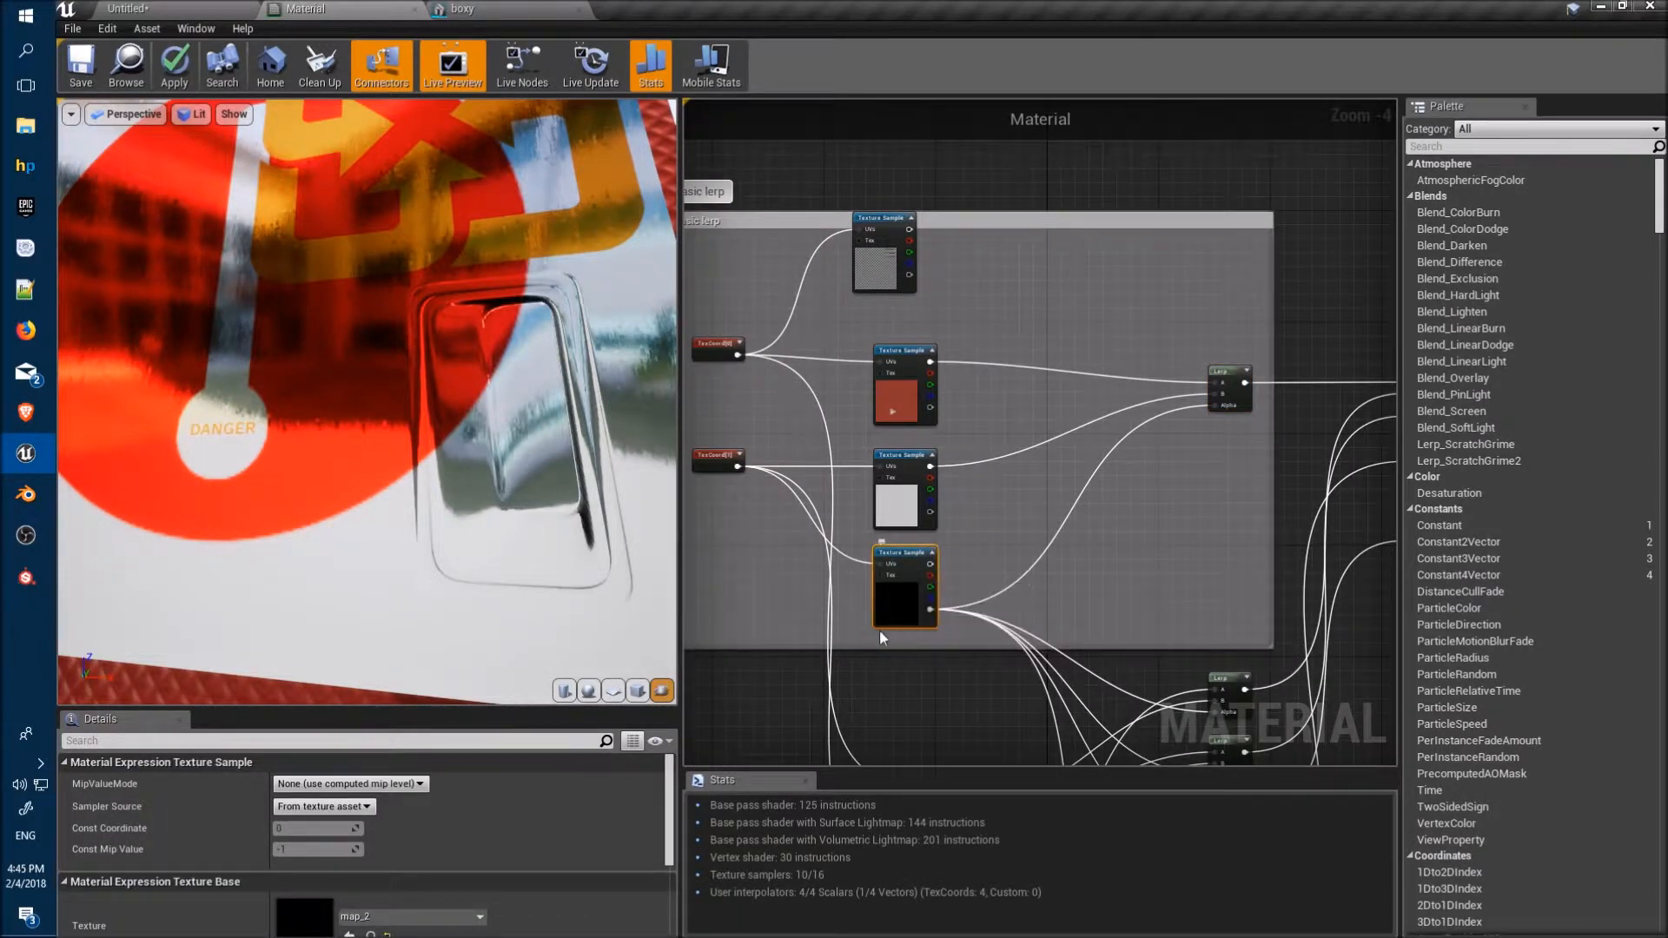
mouse_move(899, 593)
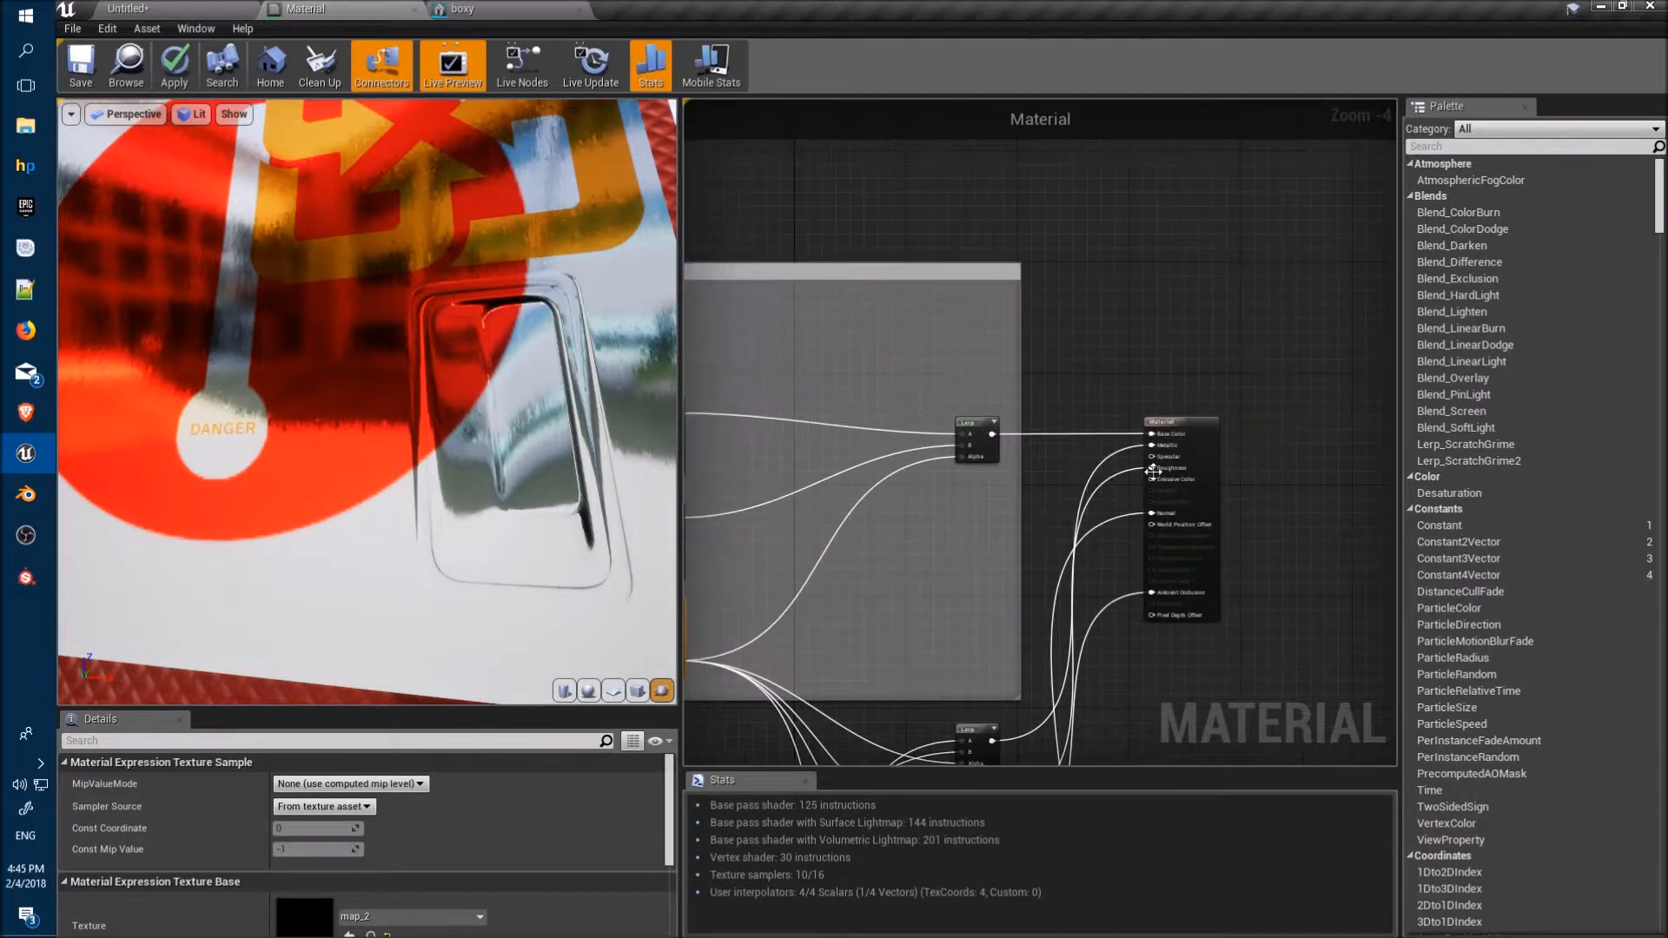
left_click(1179, 422)
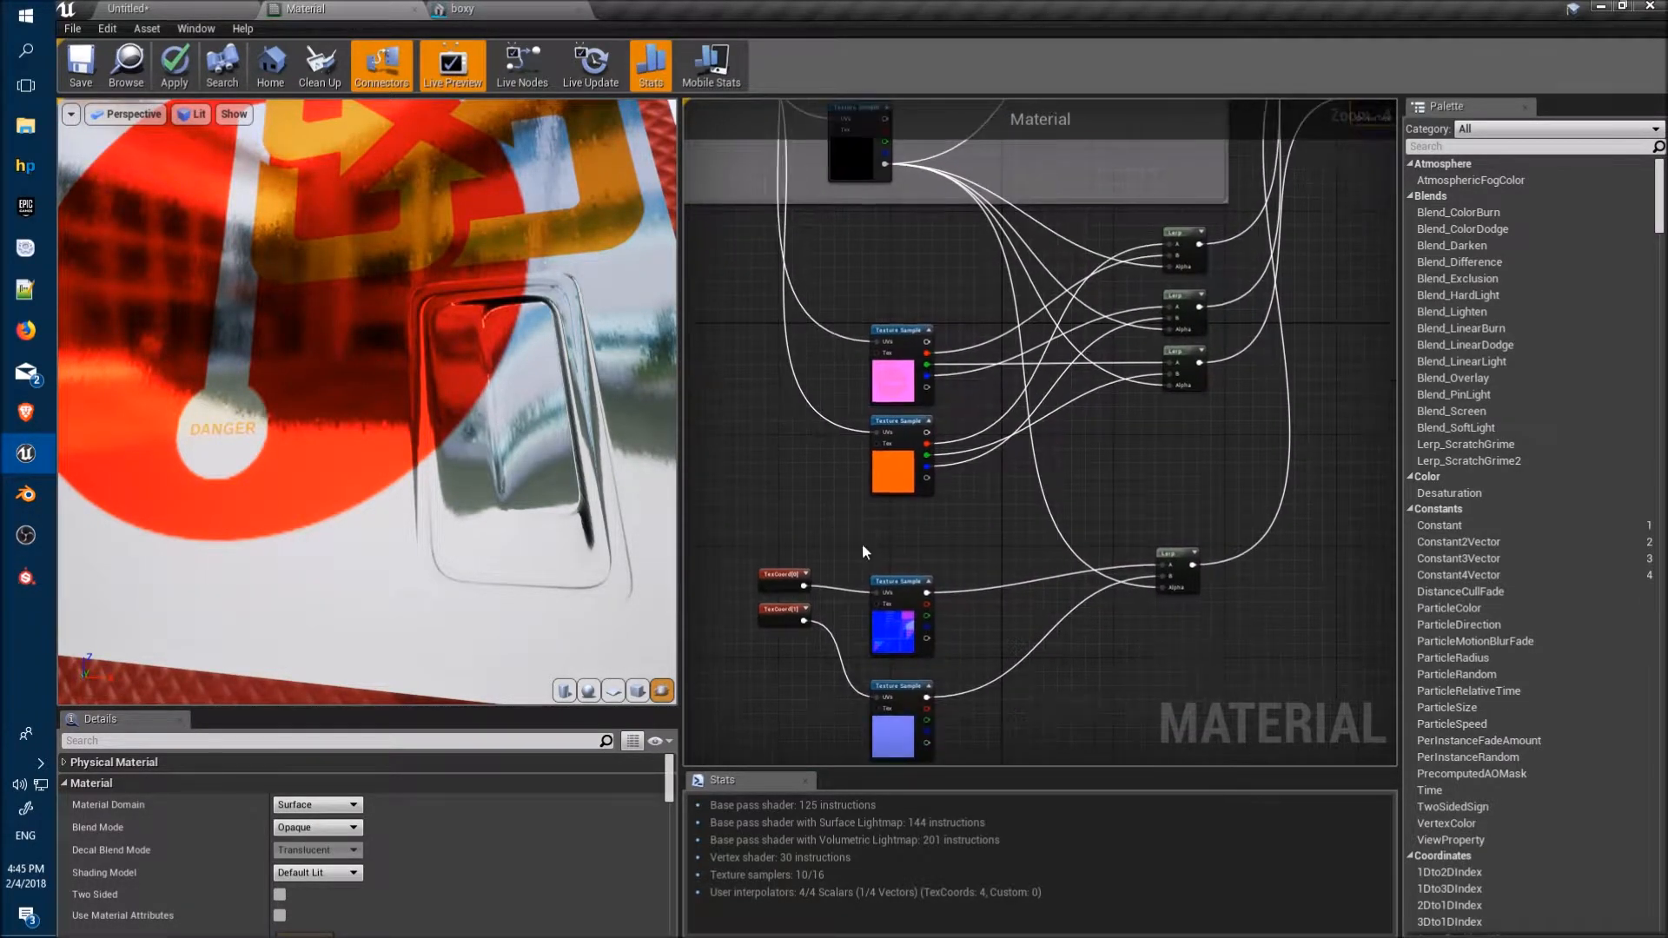
mouse_move(880, 622)
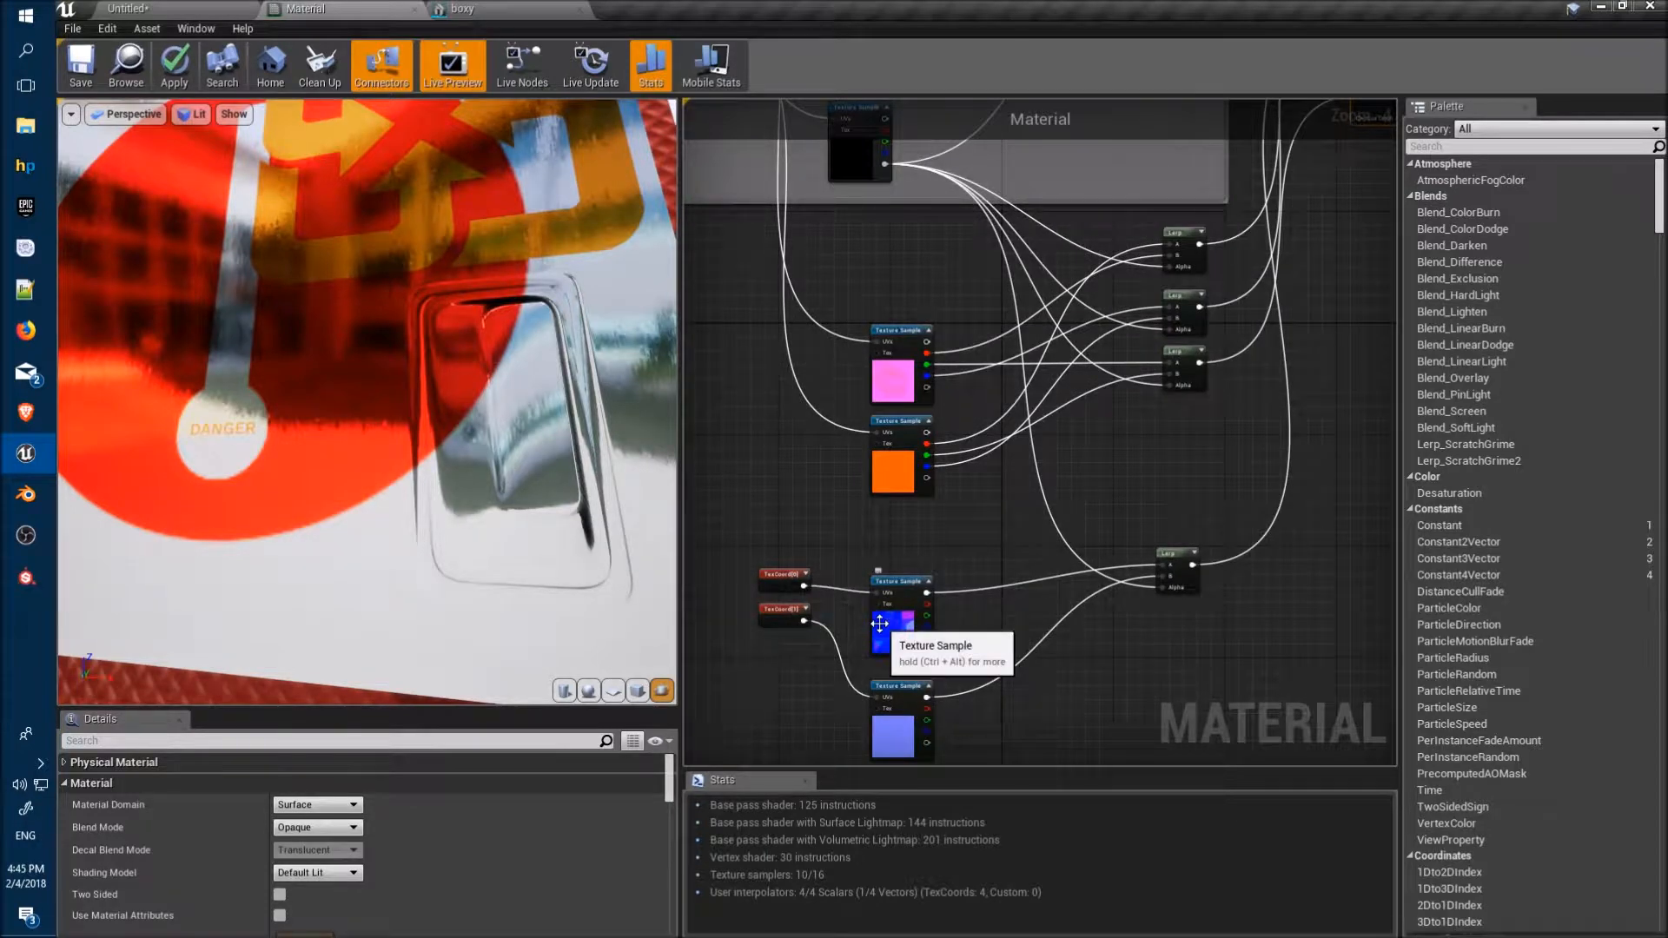
mouse_move(979, 662)
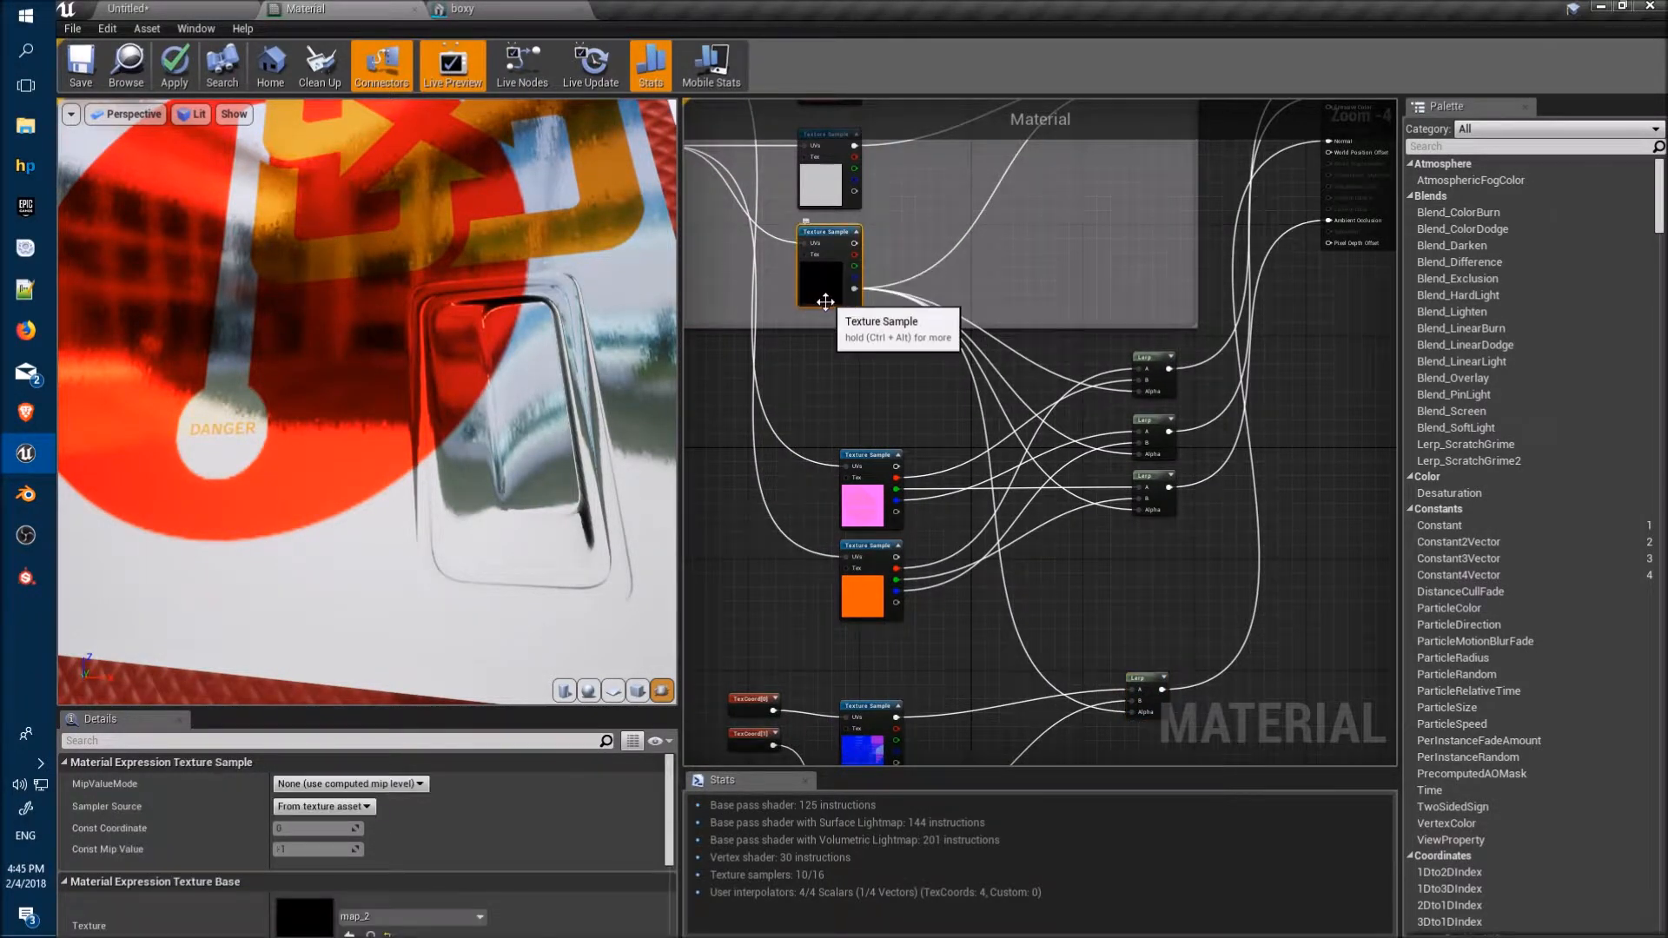
mouse_move(840, 262)
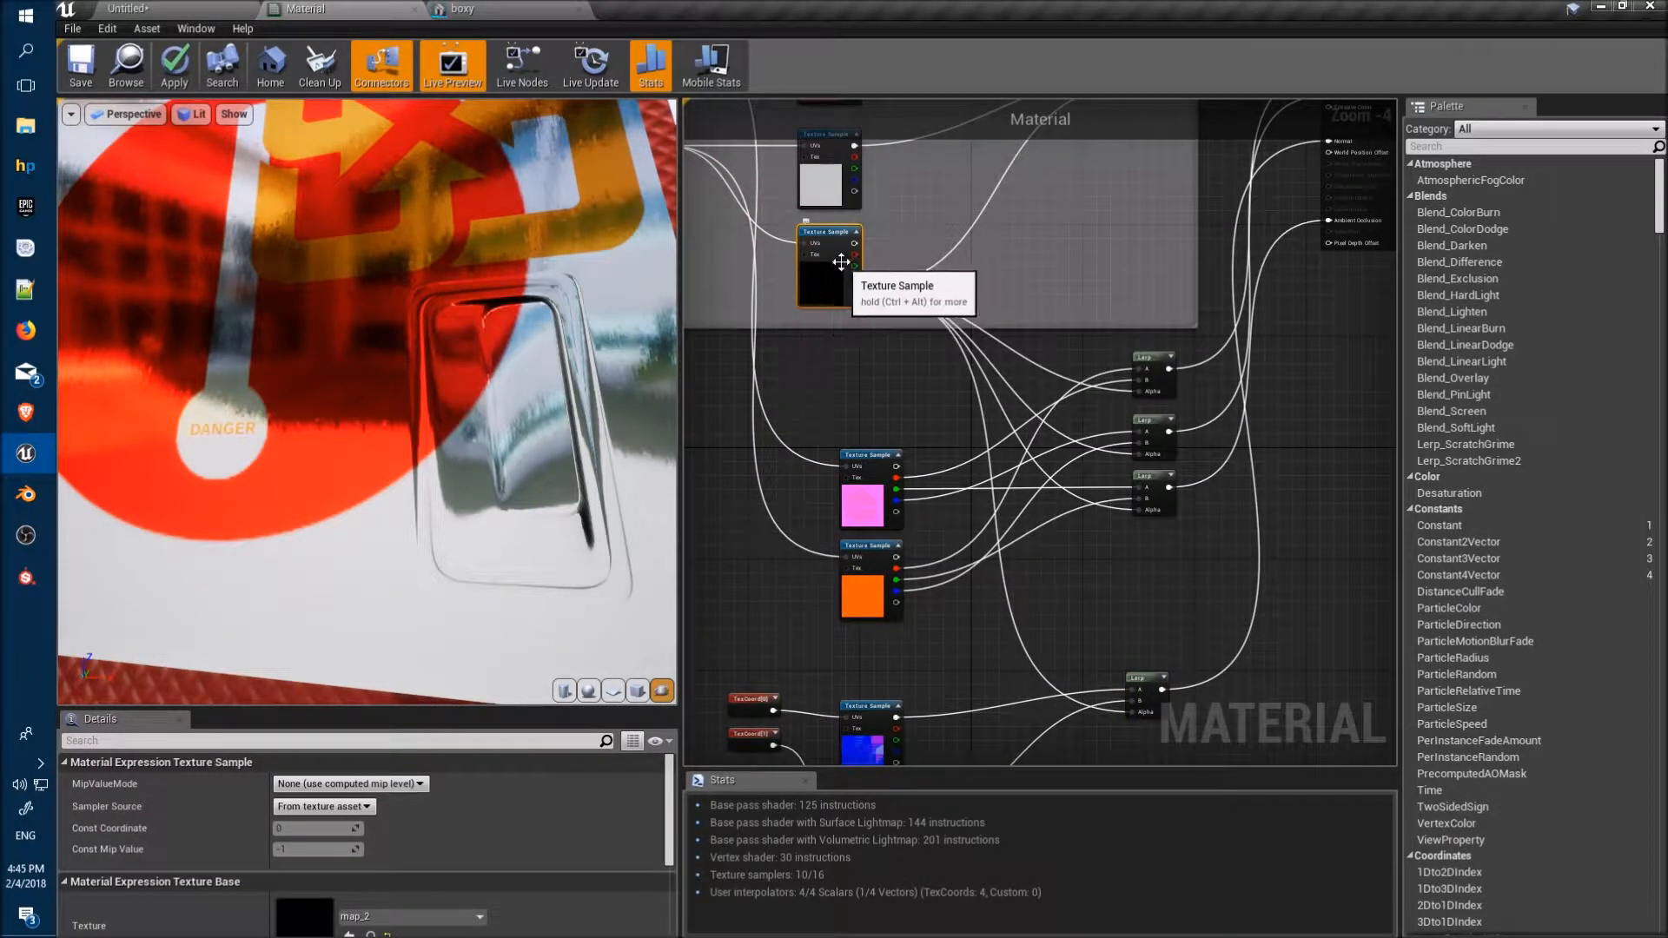
mouse_move(186, 9)
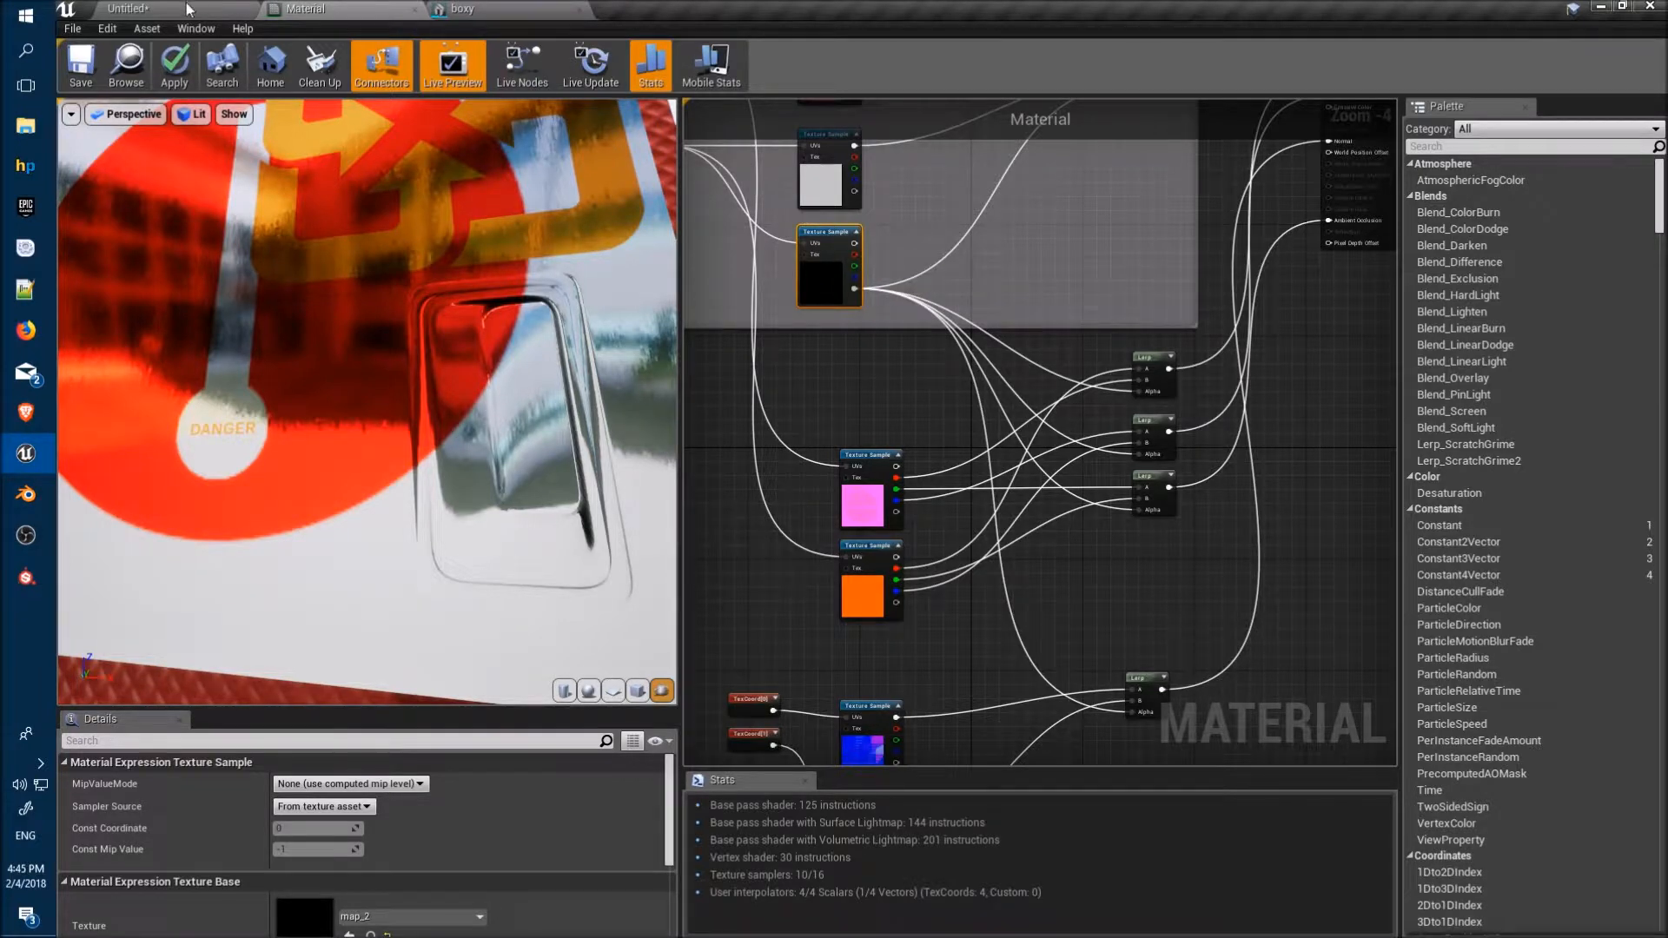
Open the black map_2 mask texture from the level editor's Content Browser, then close it
left_click(128, 8)
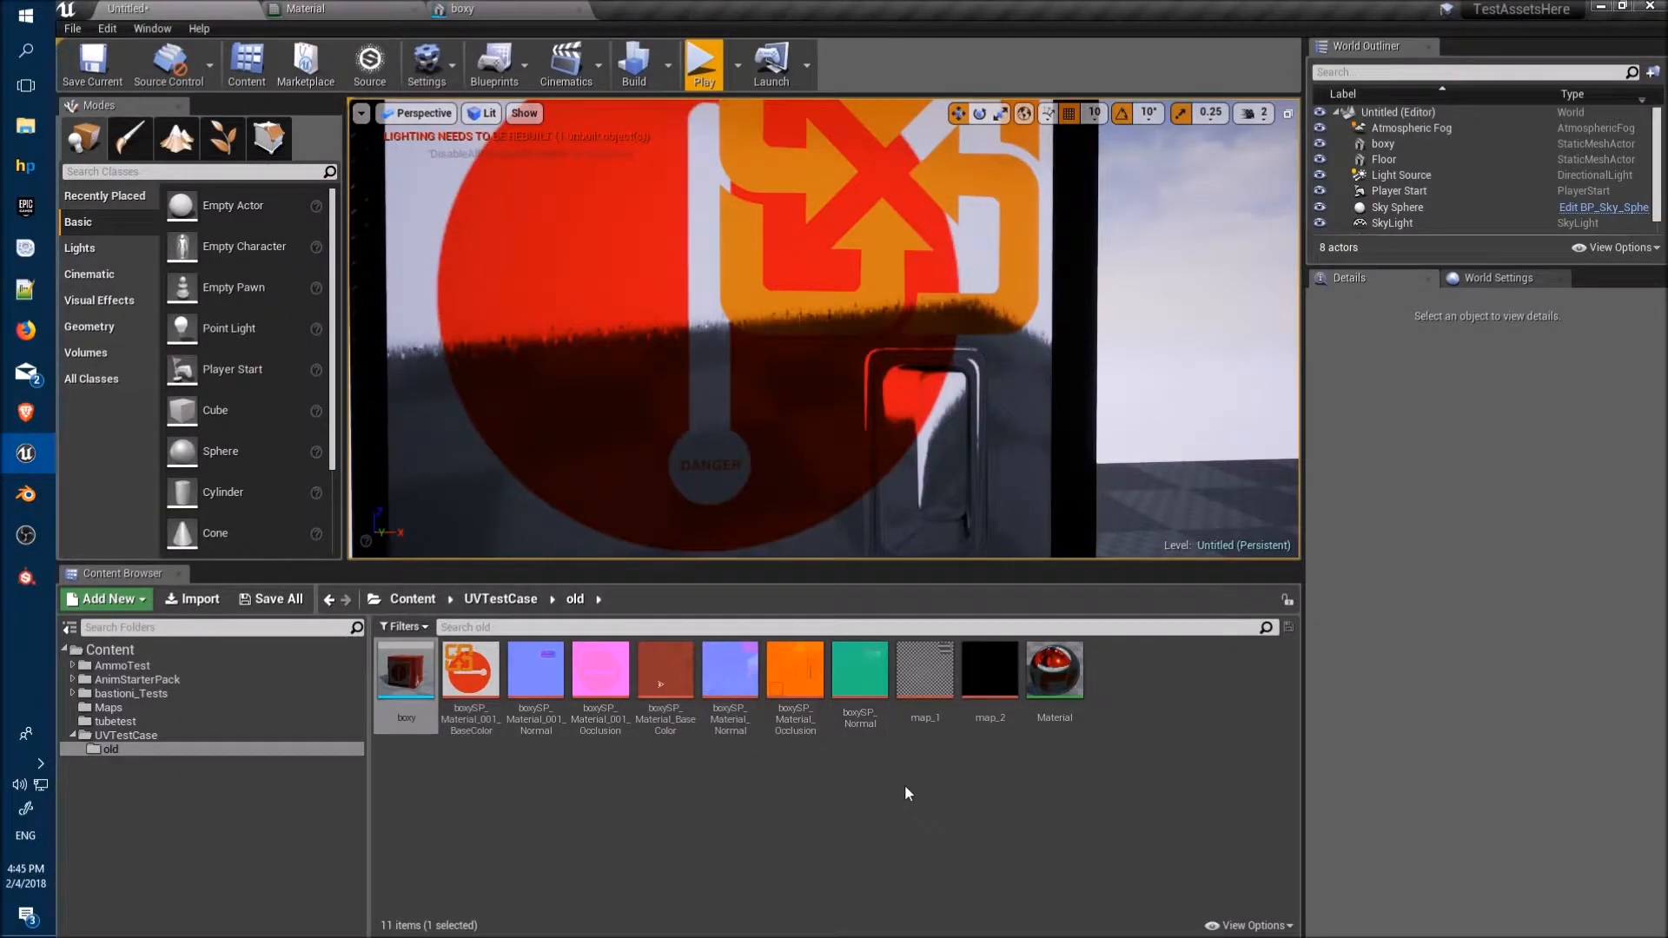
double_click(989, 668)
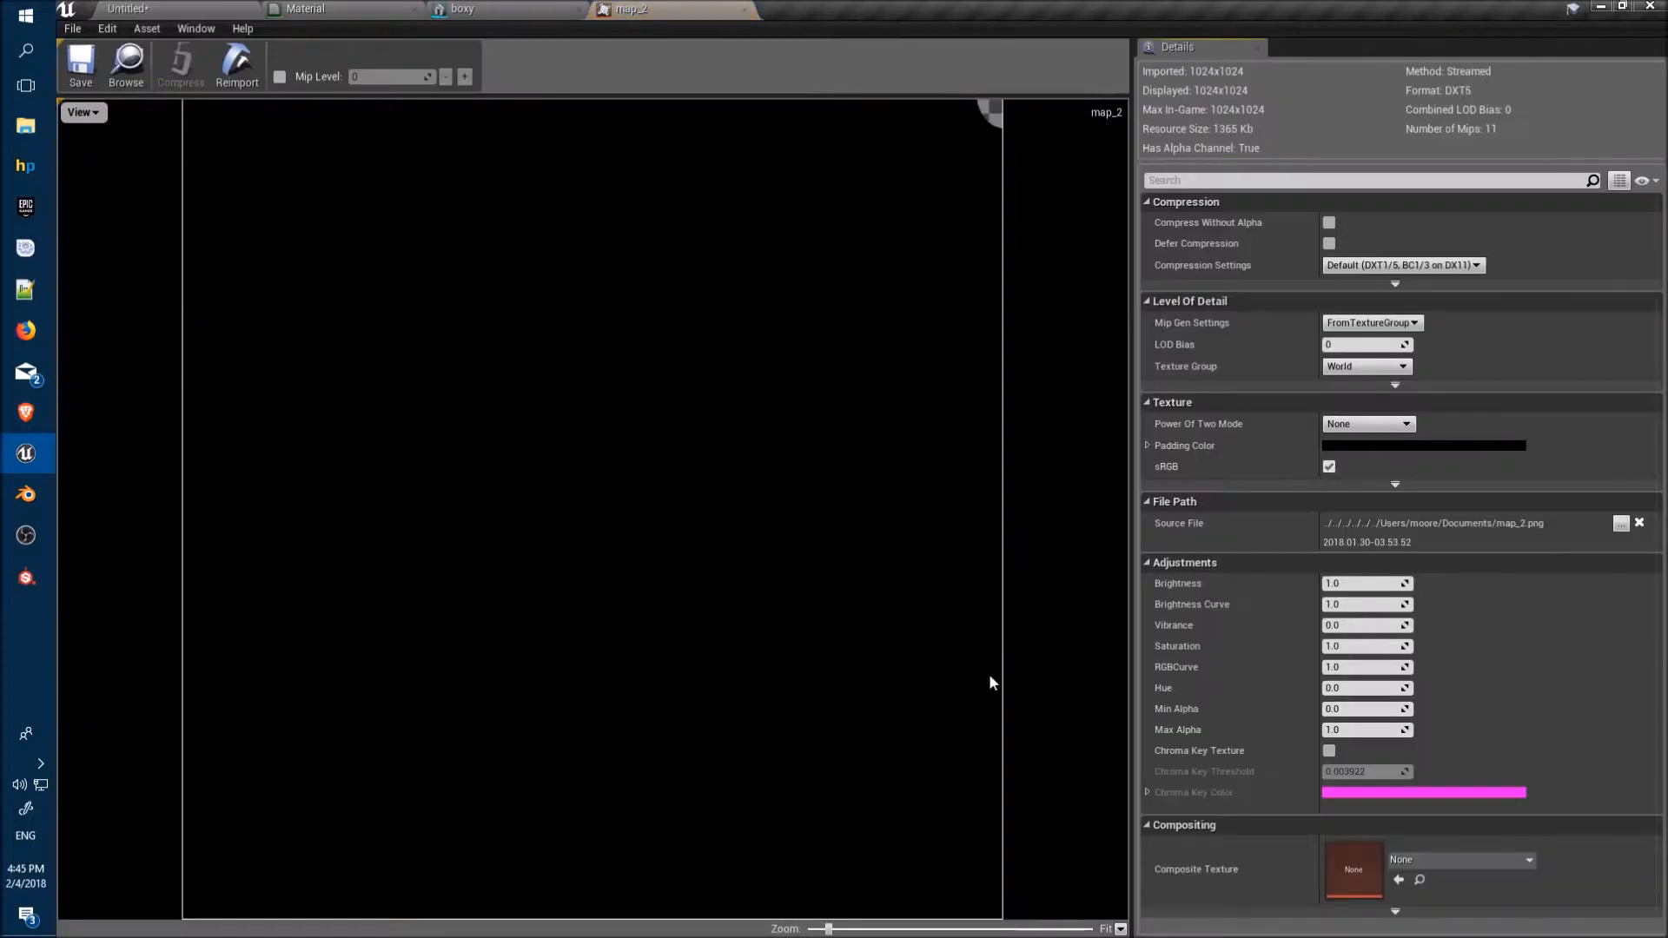
mouse_move(982, 120)
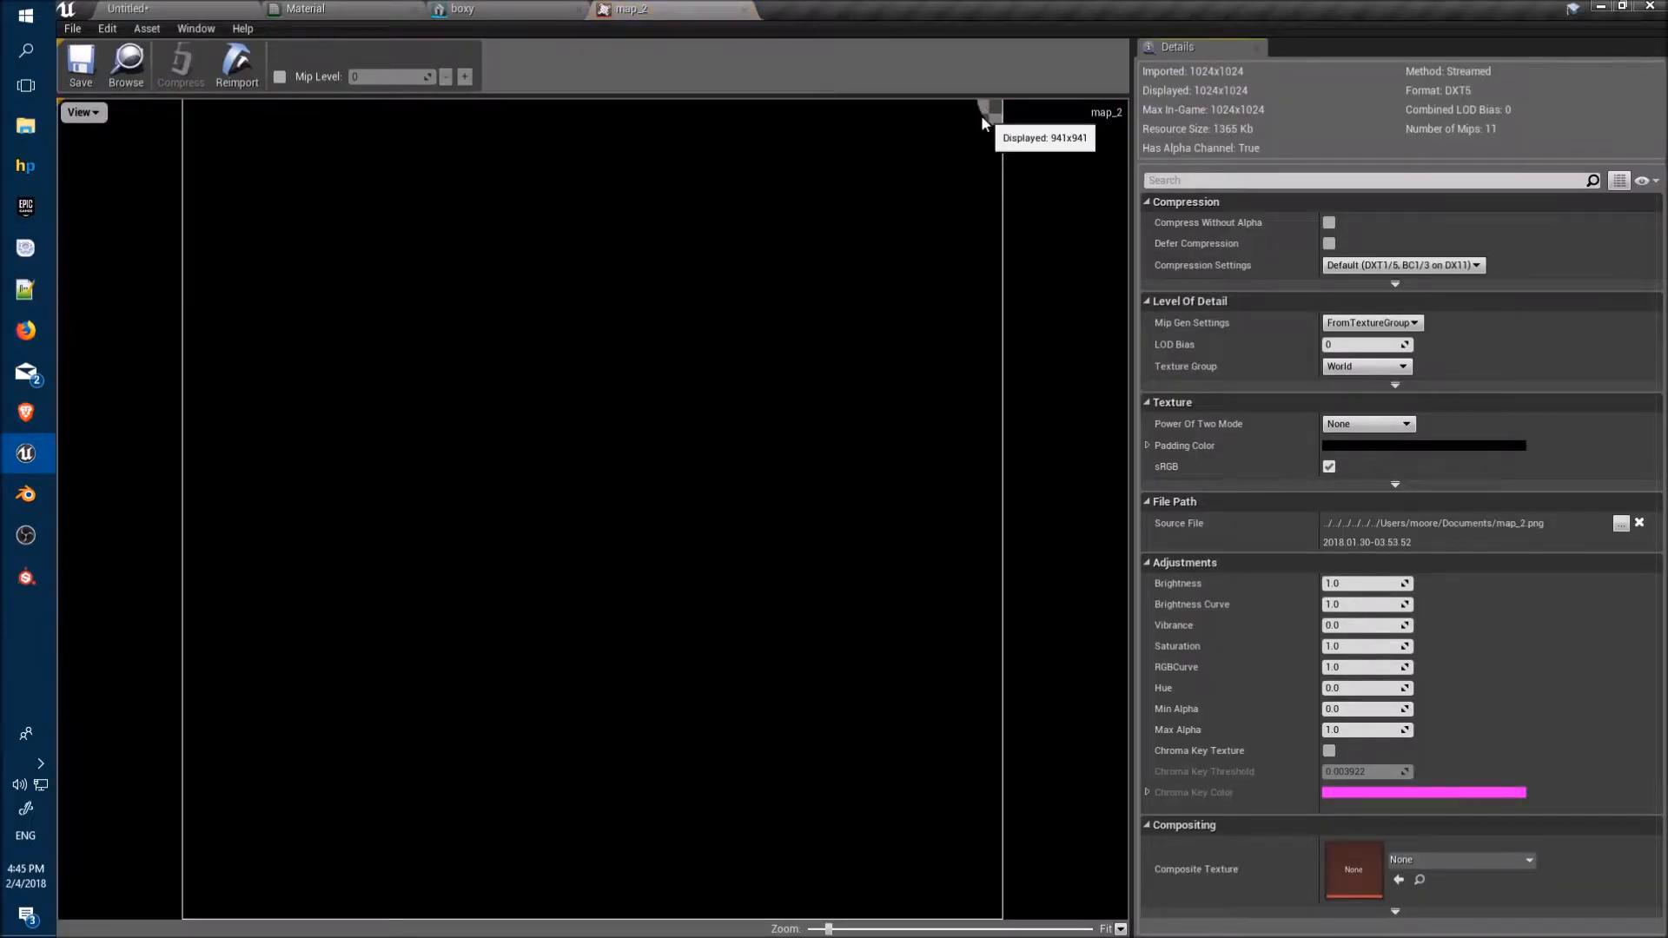
mouse_move(989, 118)
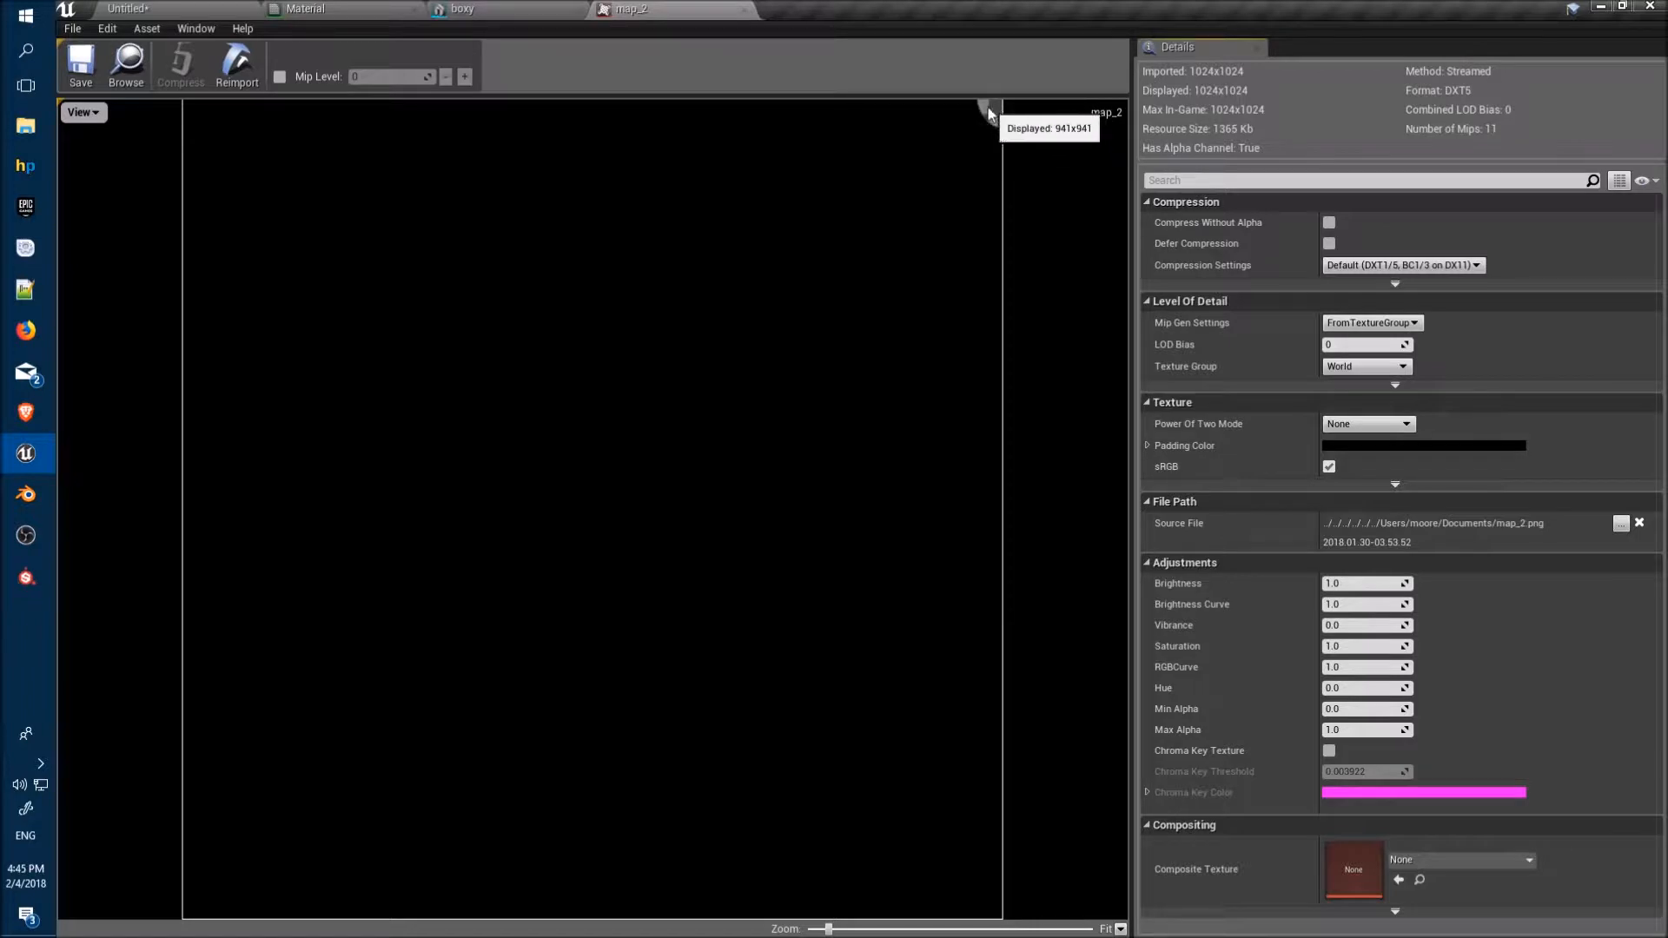
mouse_move(761, 11)
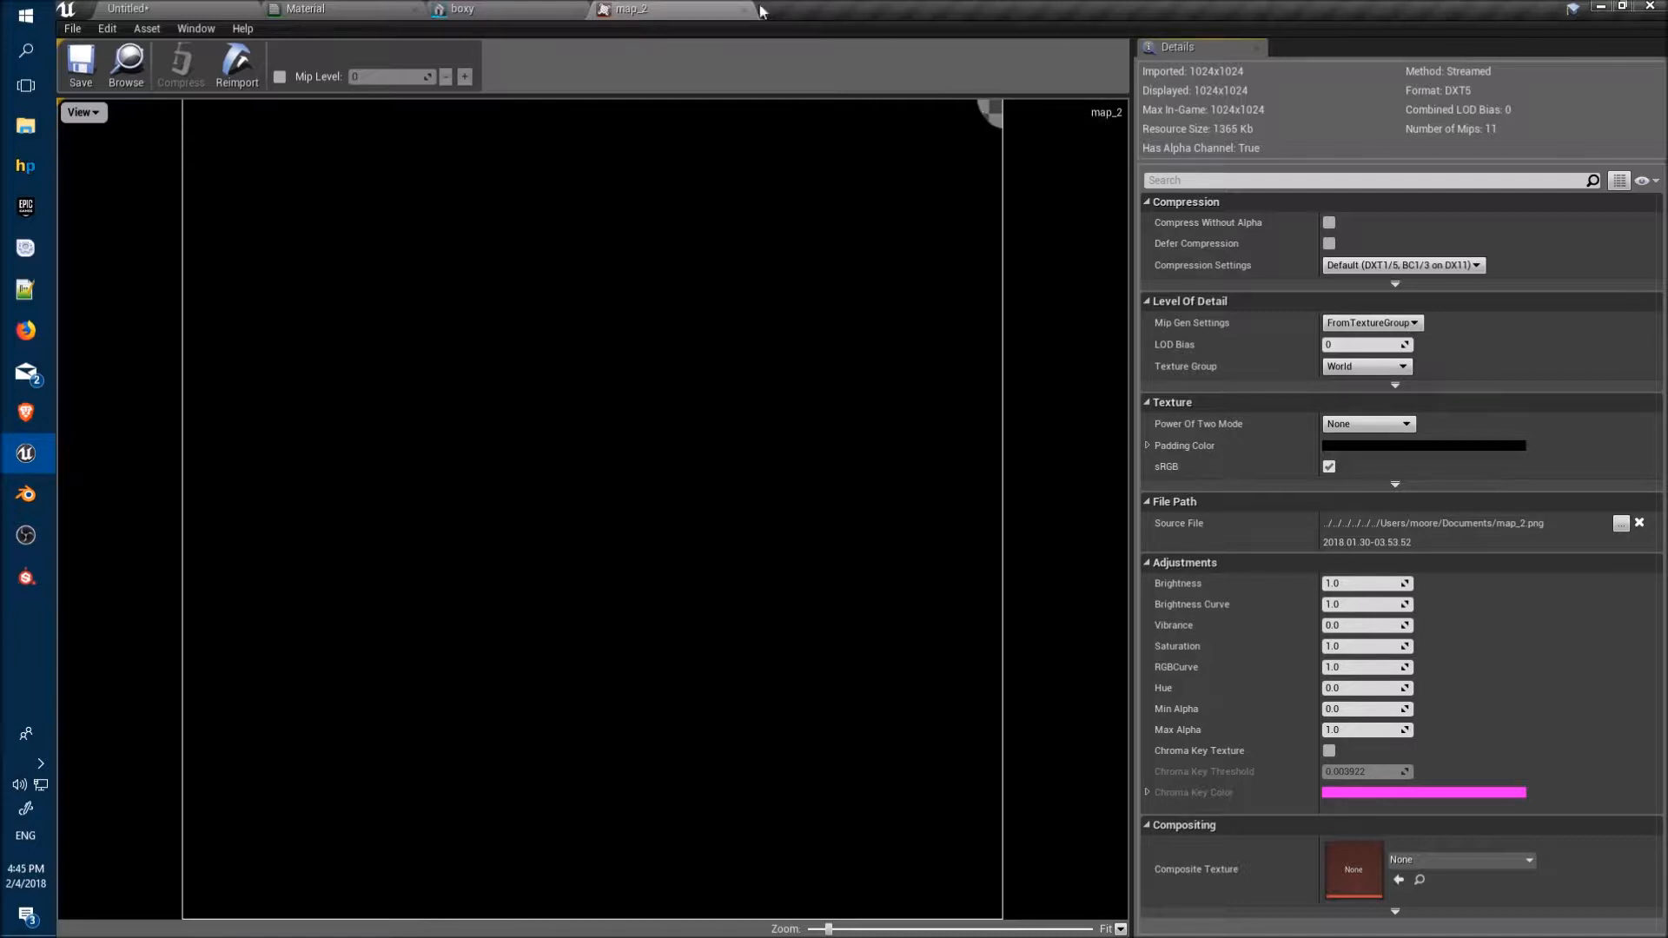
left_click(460, 9)
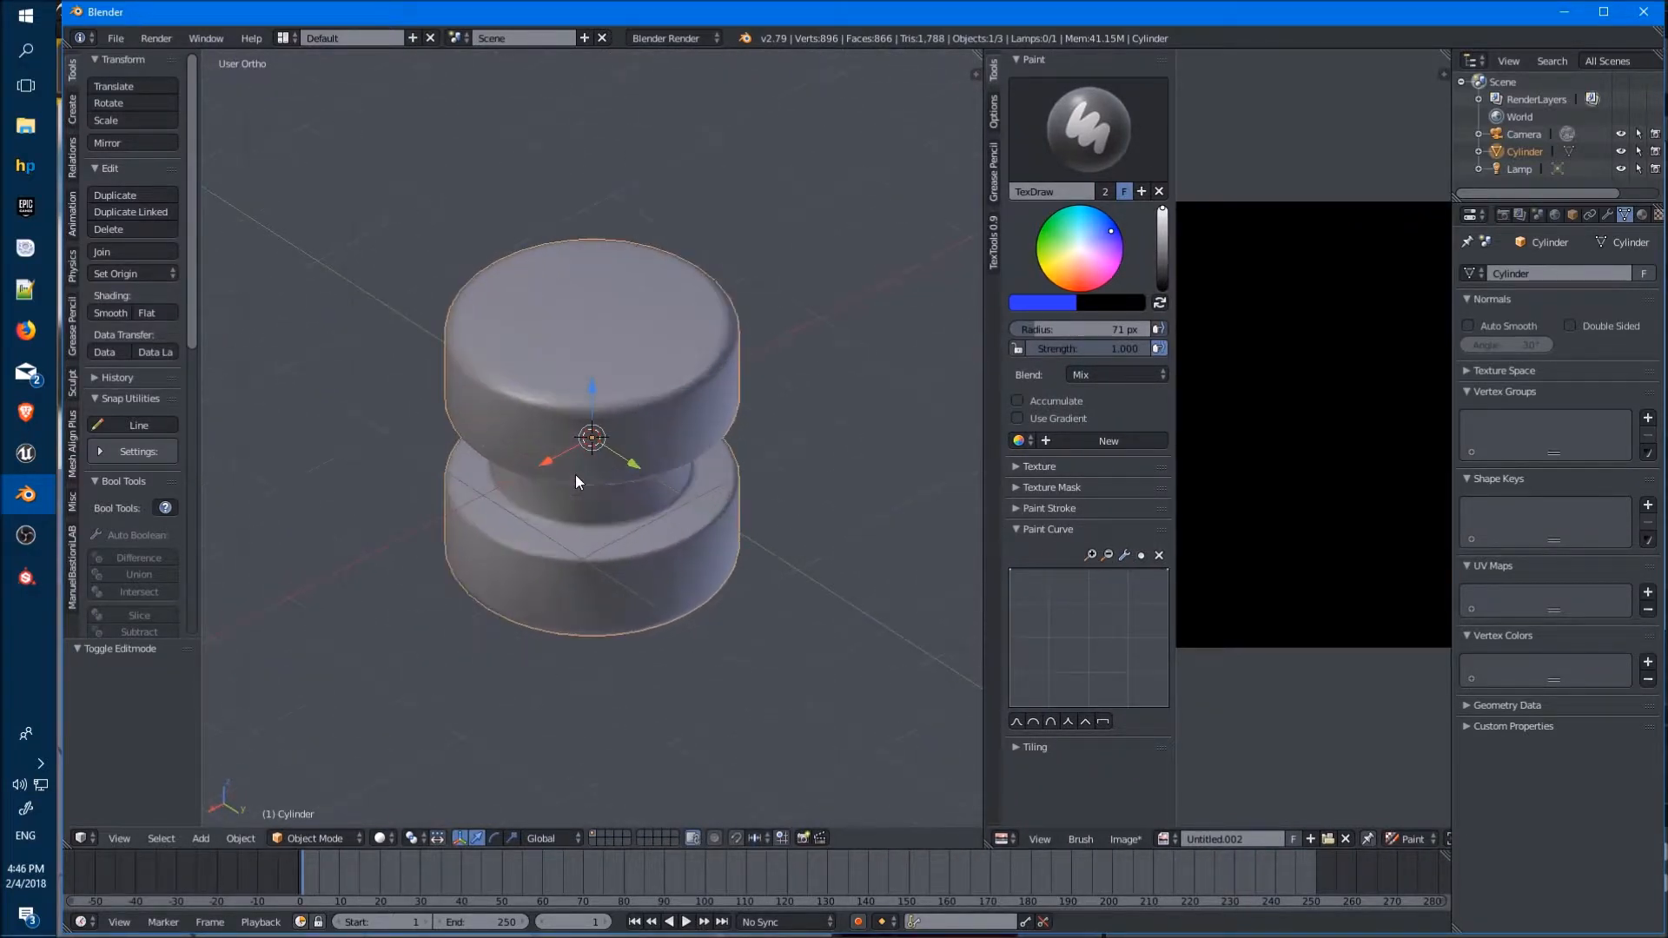
Zoom the Blender viewport on the cylinder in Edit Mode
scroll("down", 3)
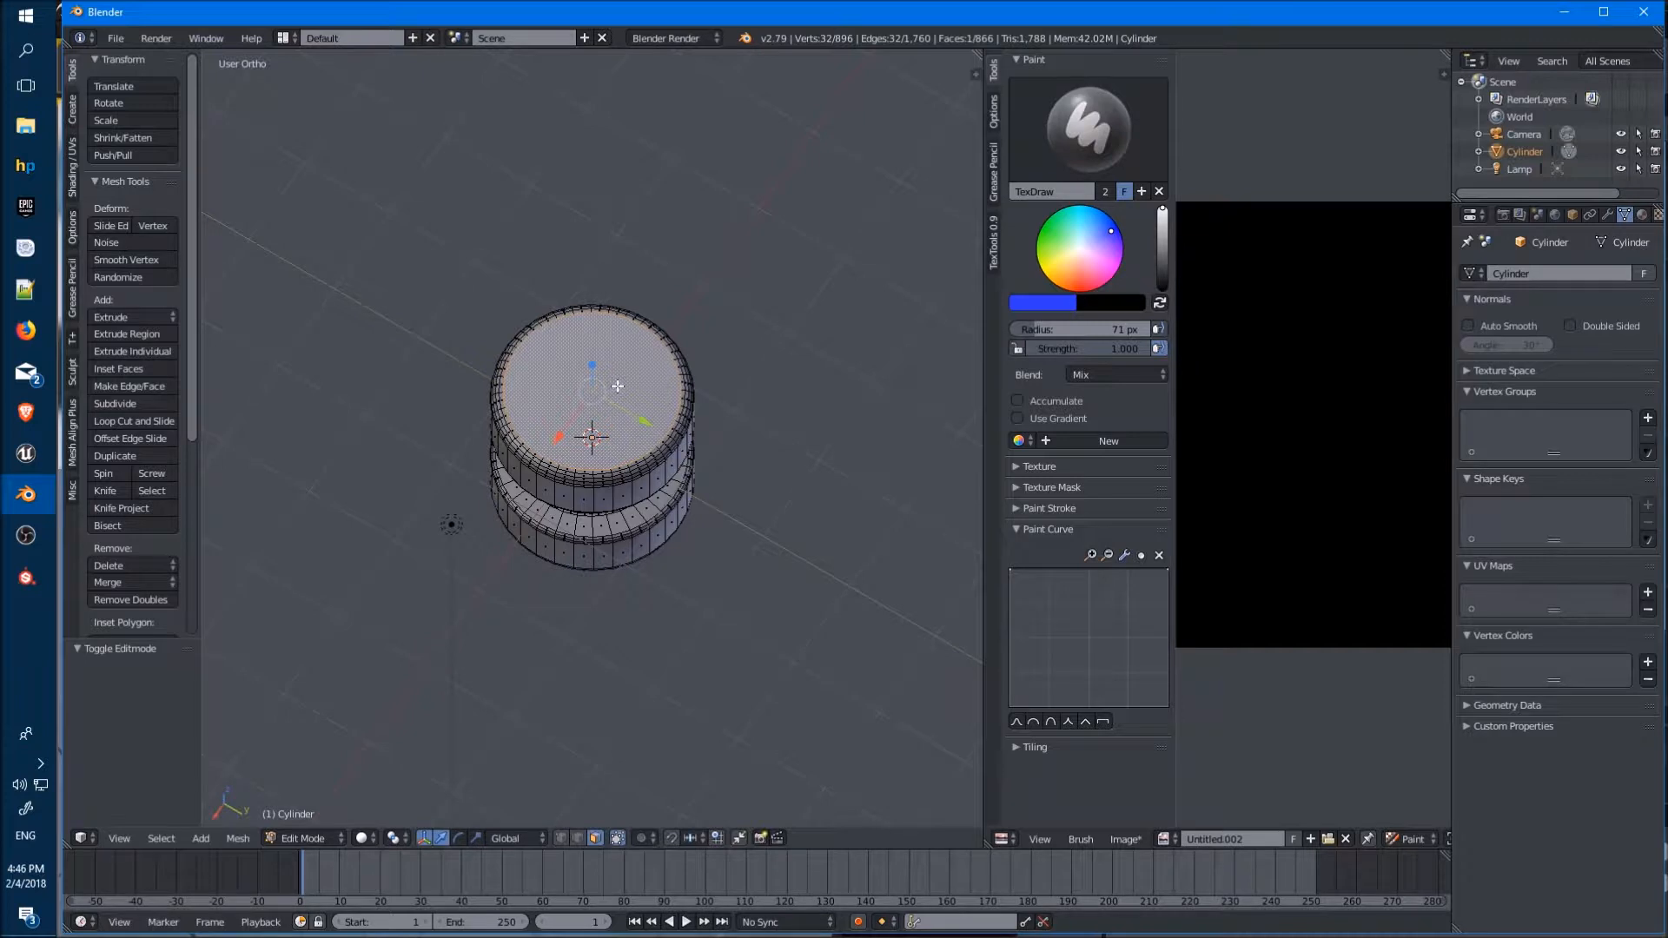
mouse_move(586, 409)
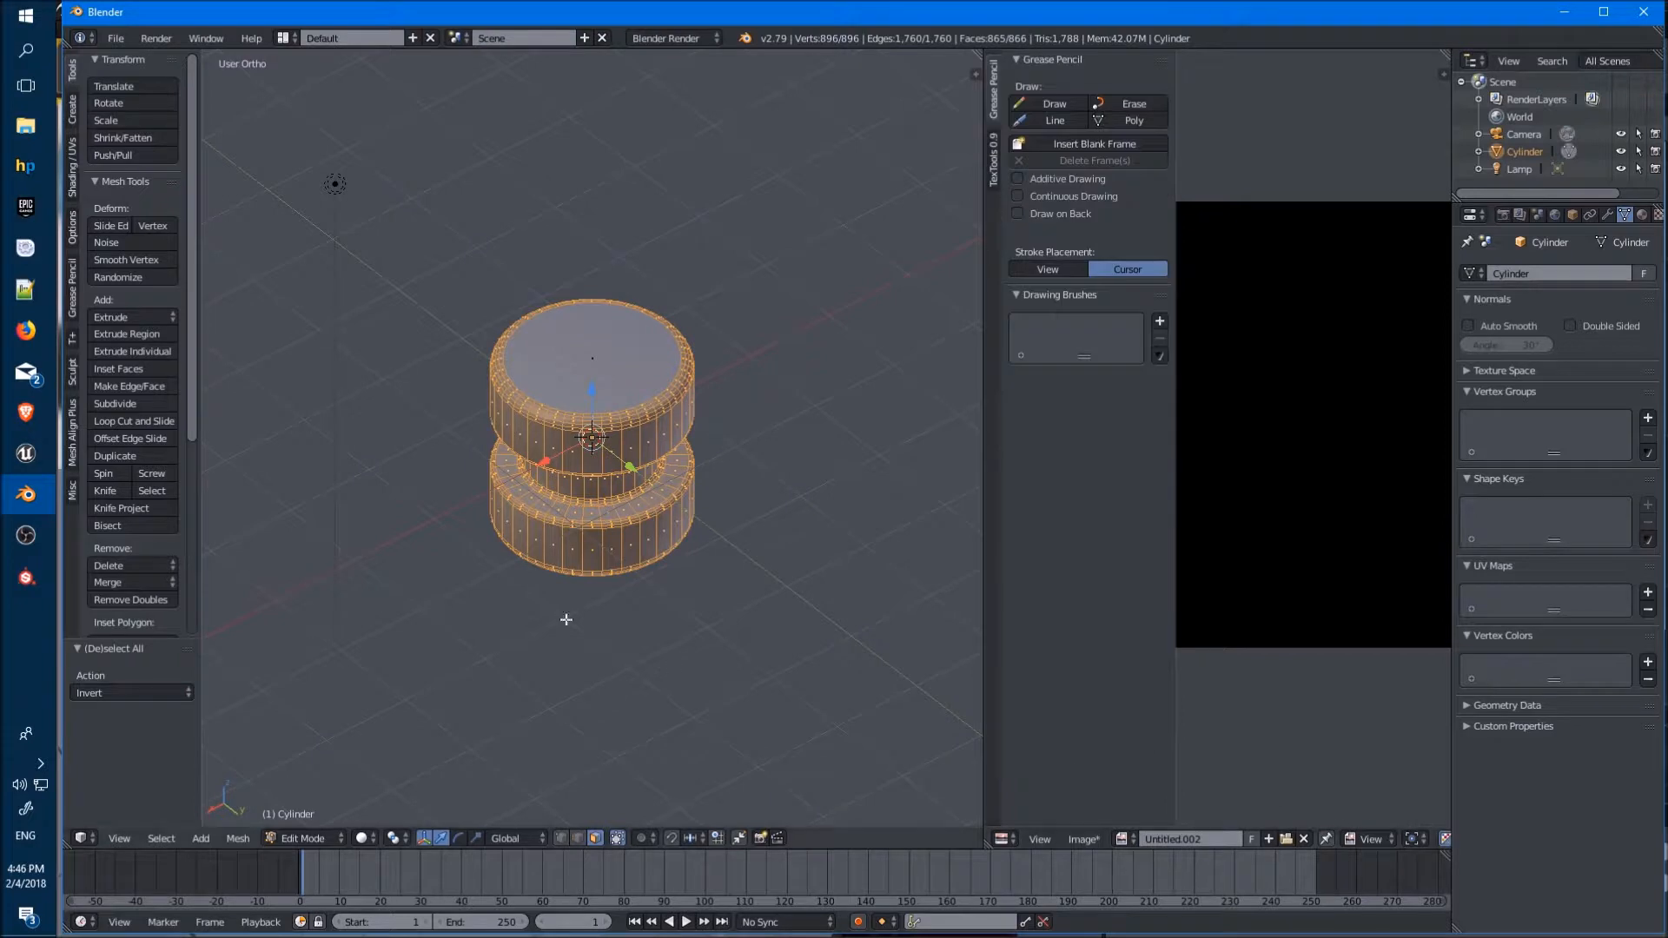
mouse_move(465, 490)
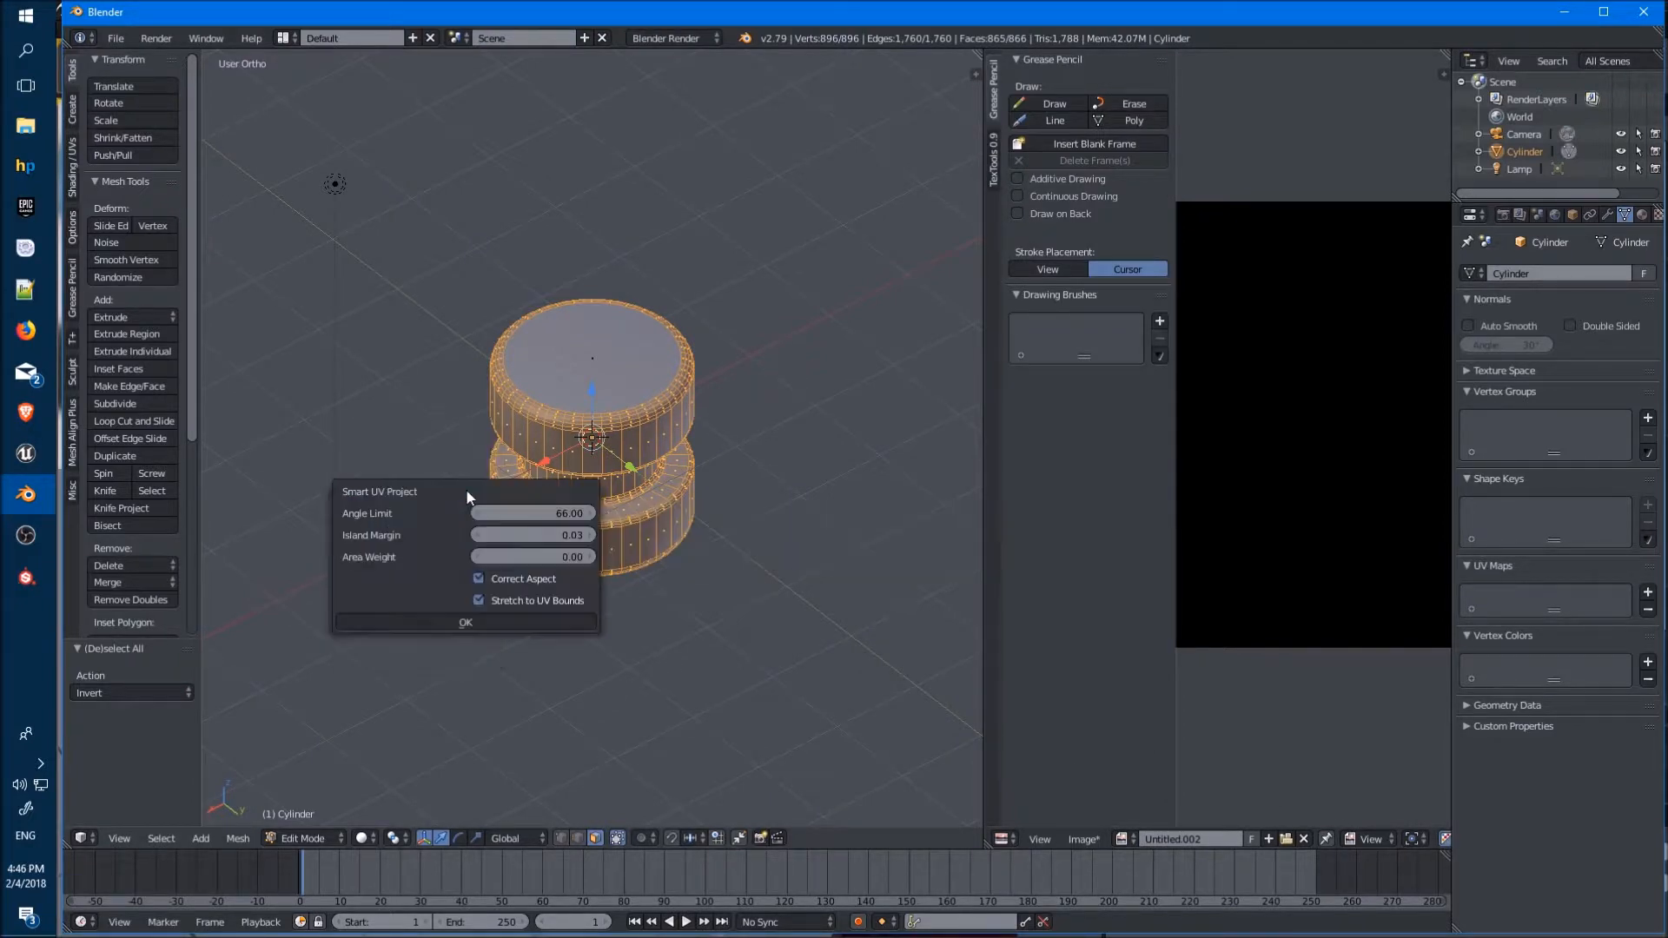
mouse_move(465, 622)
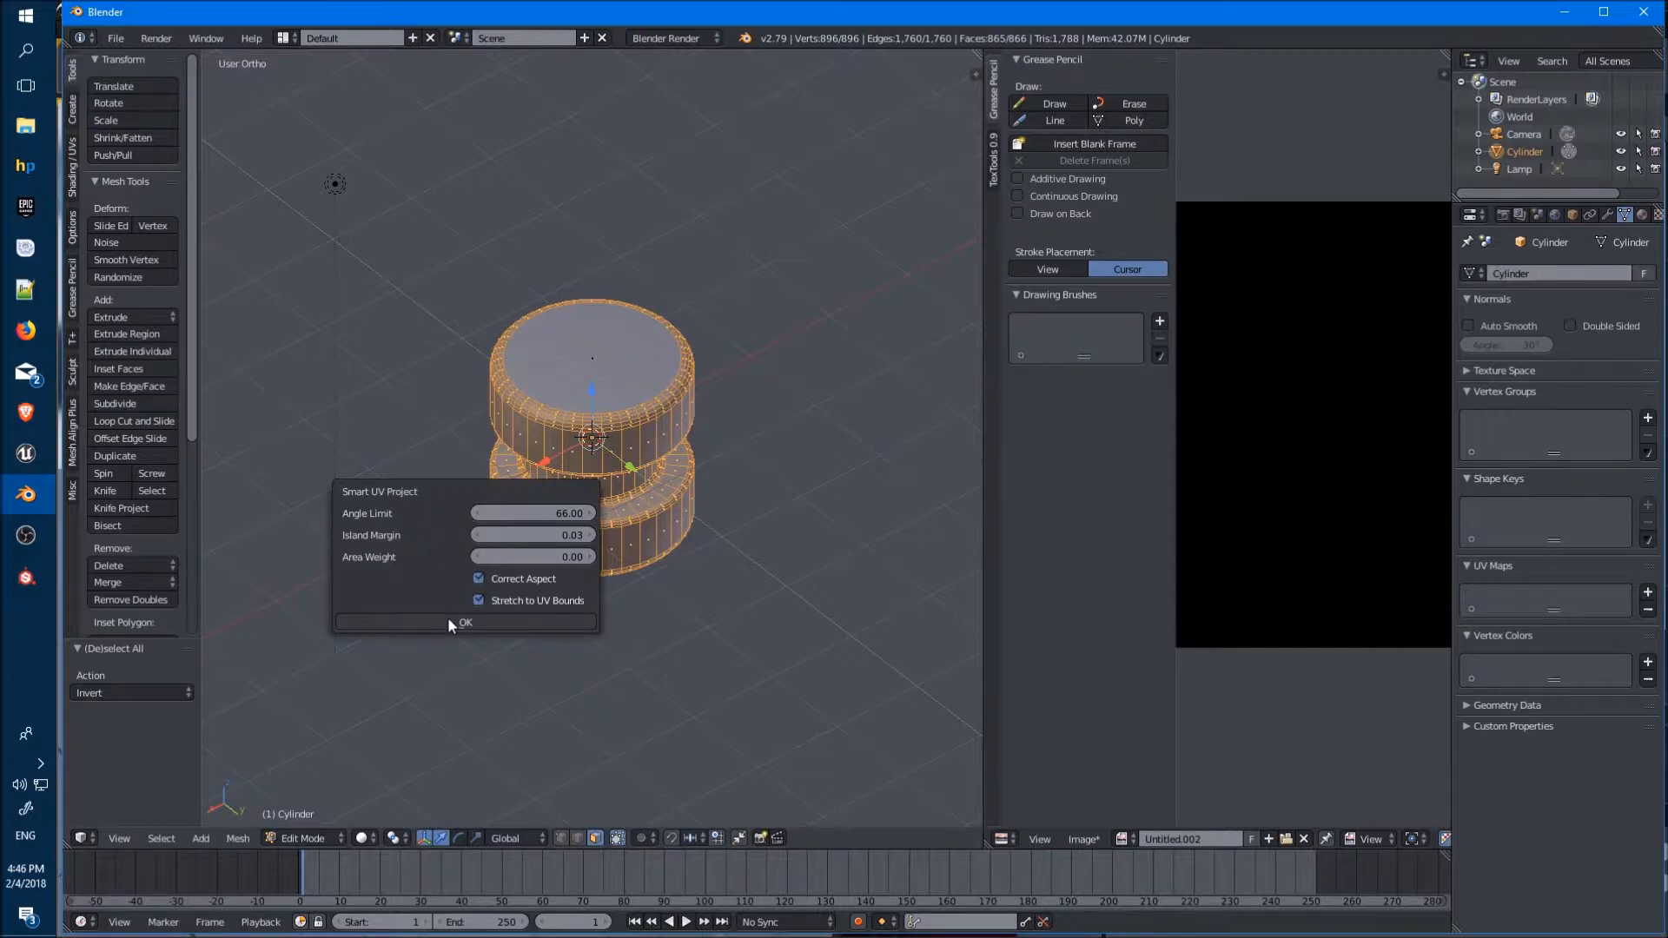
Confirm Smart UV Project with default settings for the cylinder
left_click(464, 622)
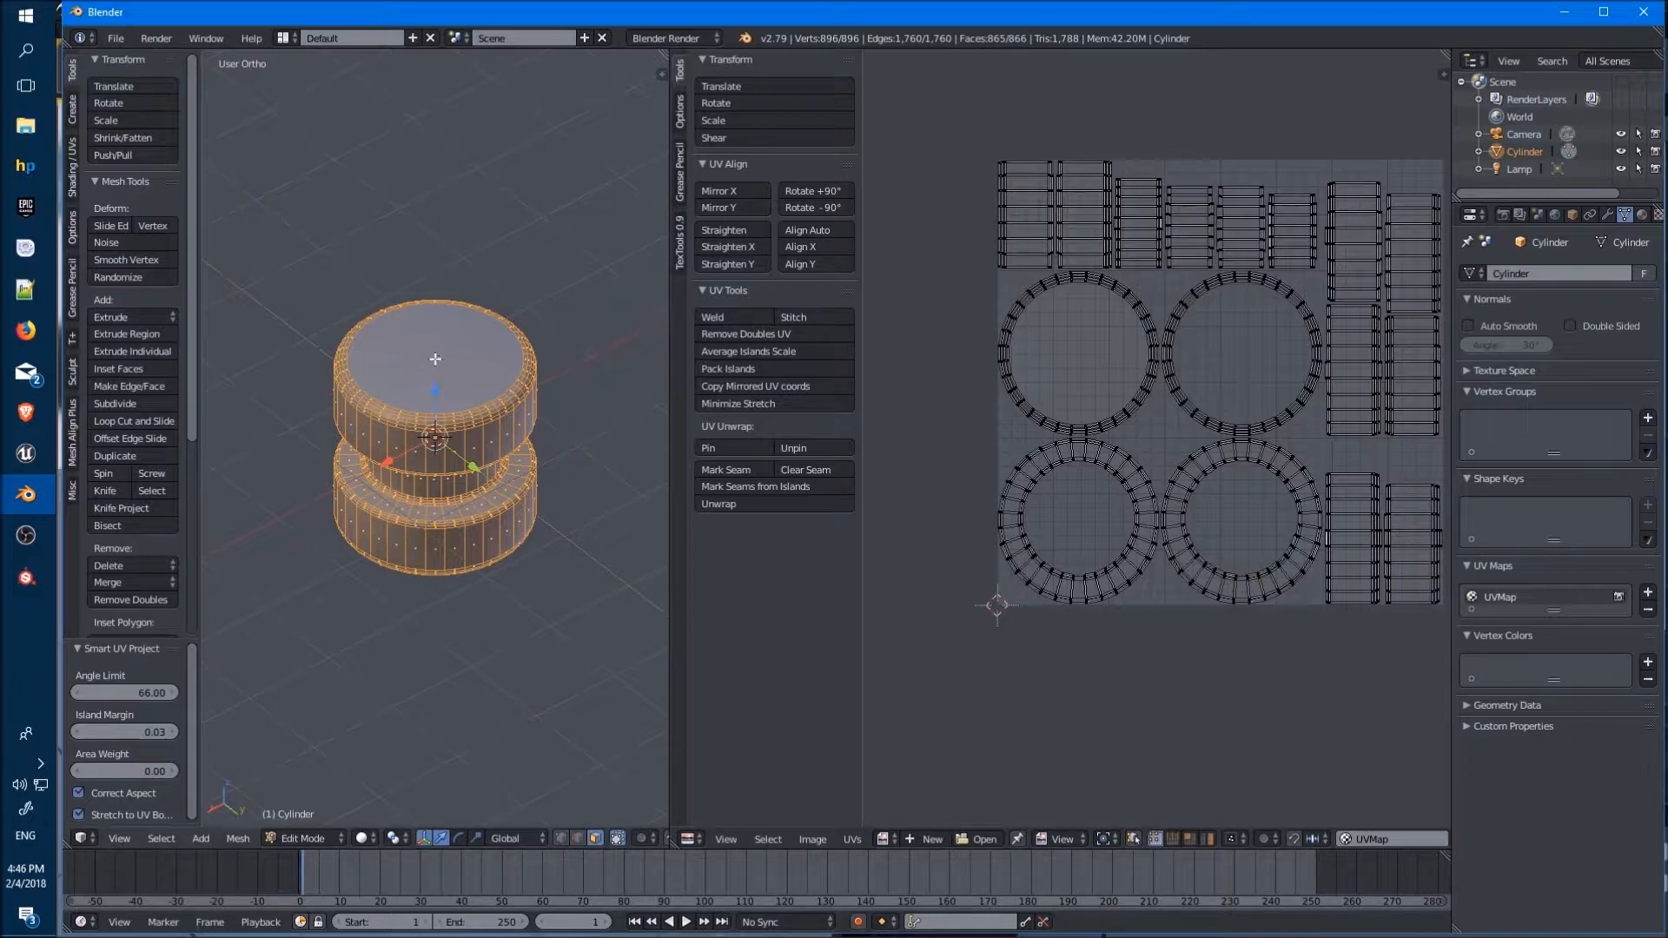
mouse_move(998, 621)
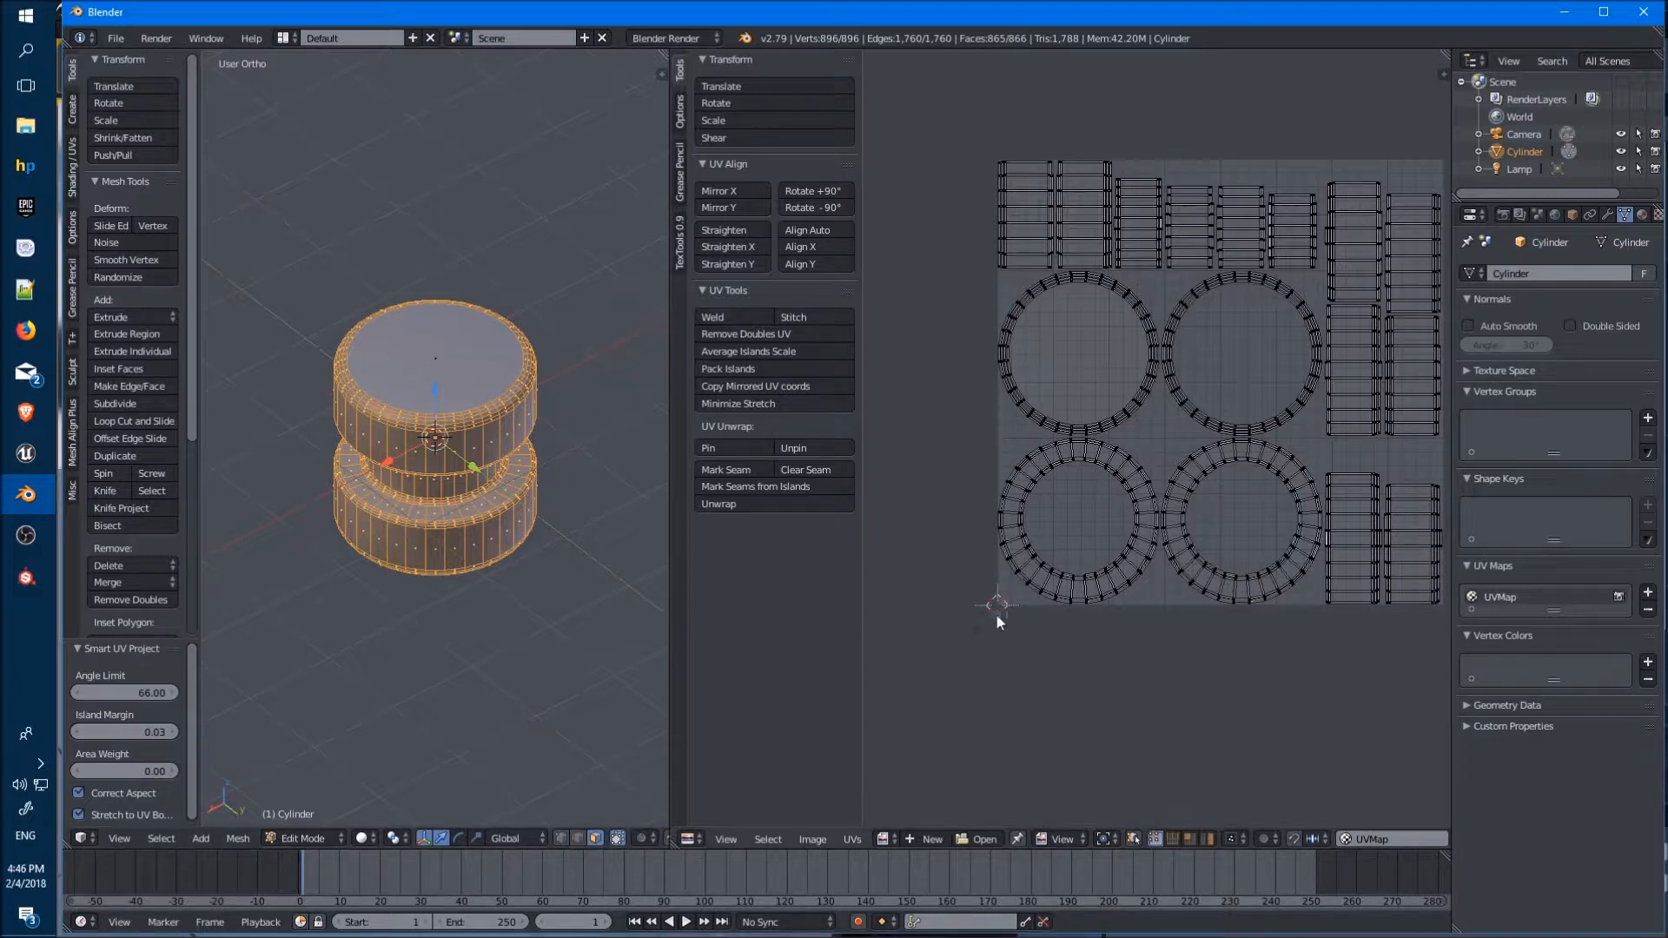
mouse_move(909, 542)
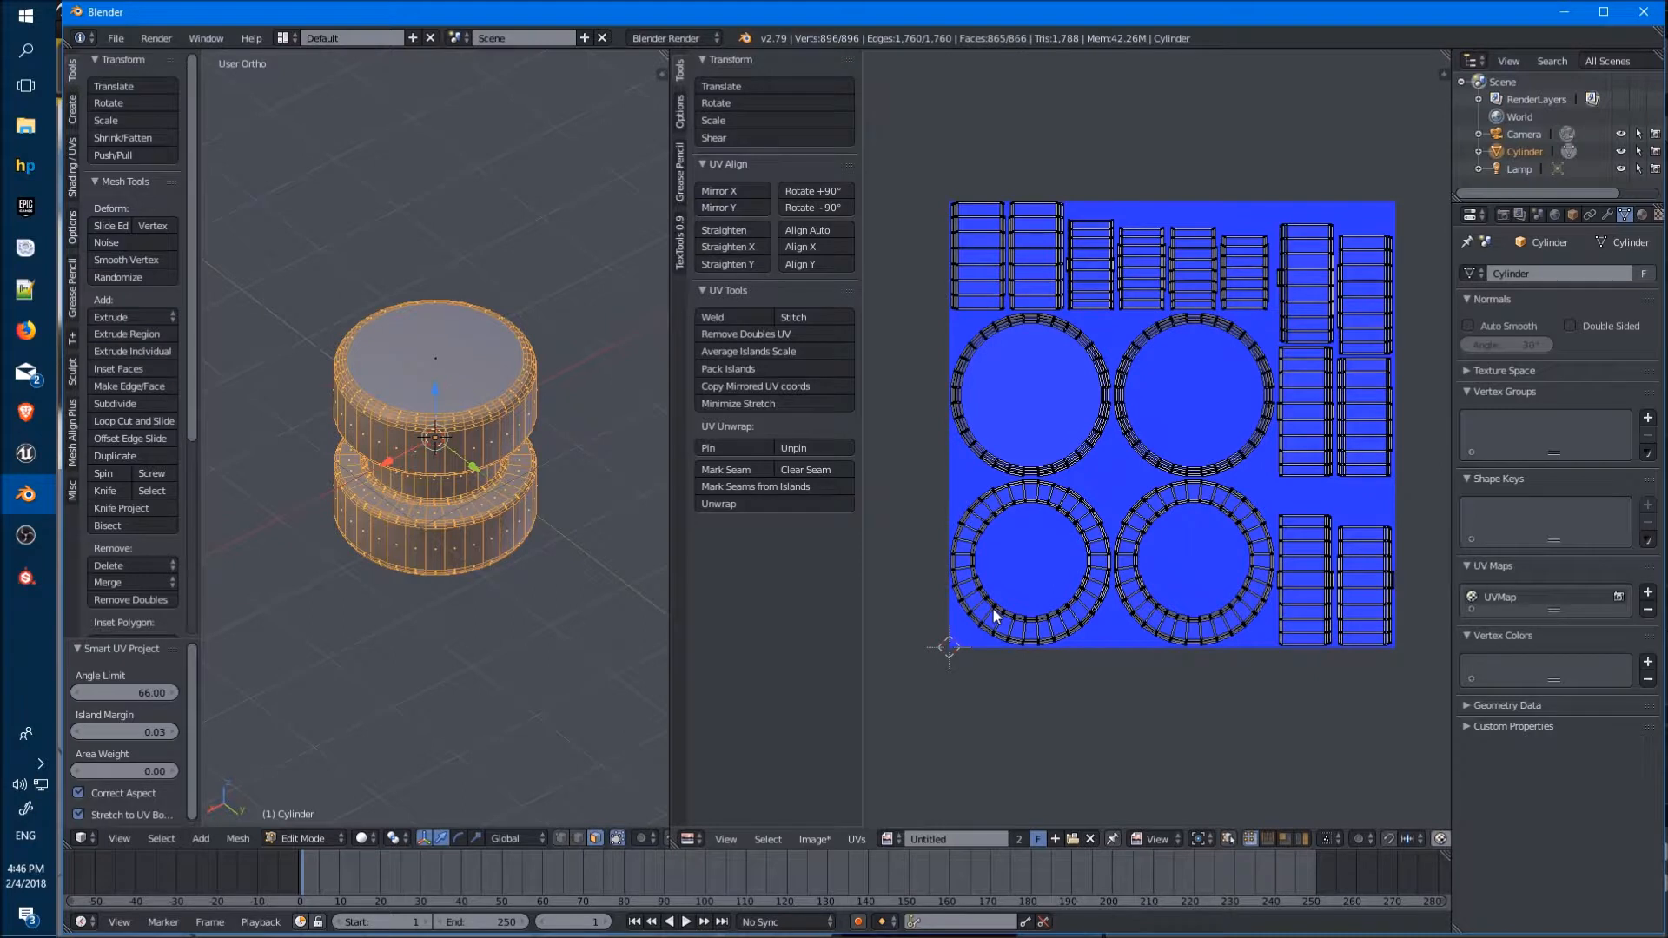
mouse_move(1118, 480)
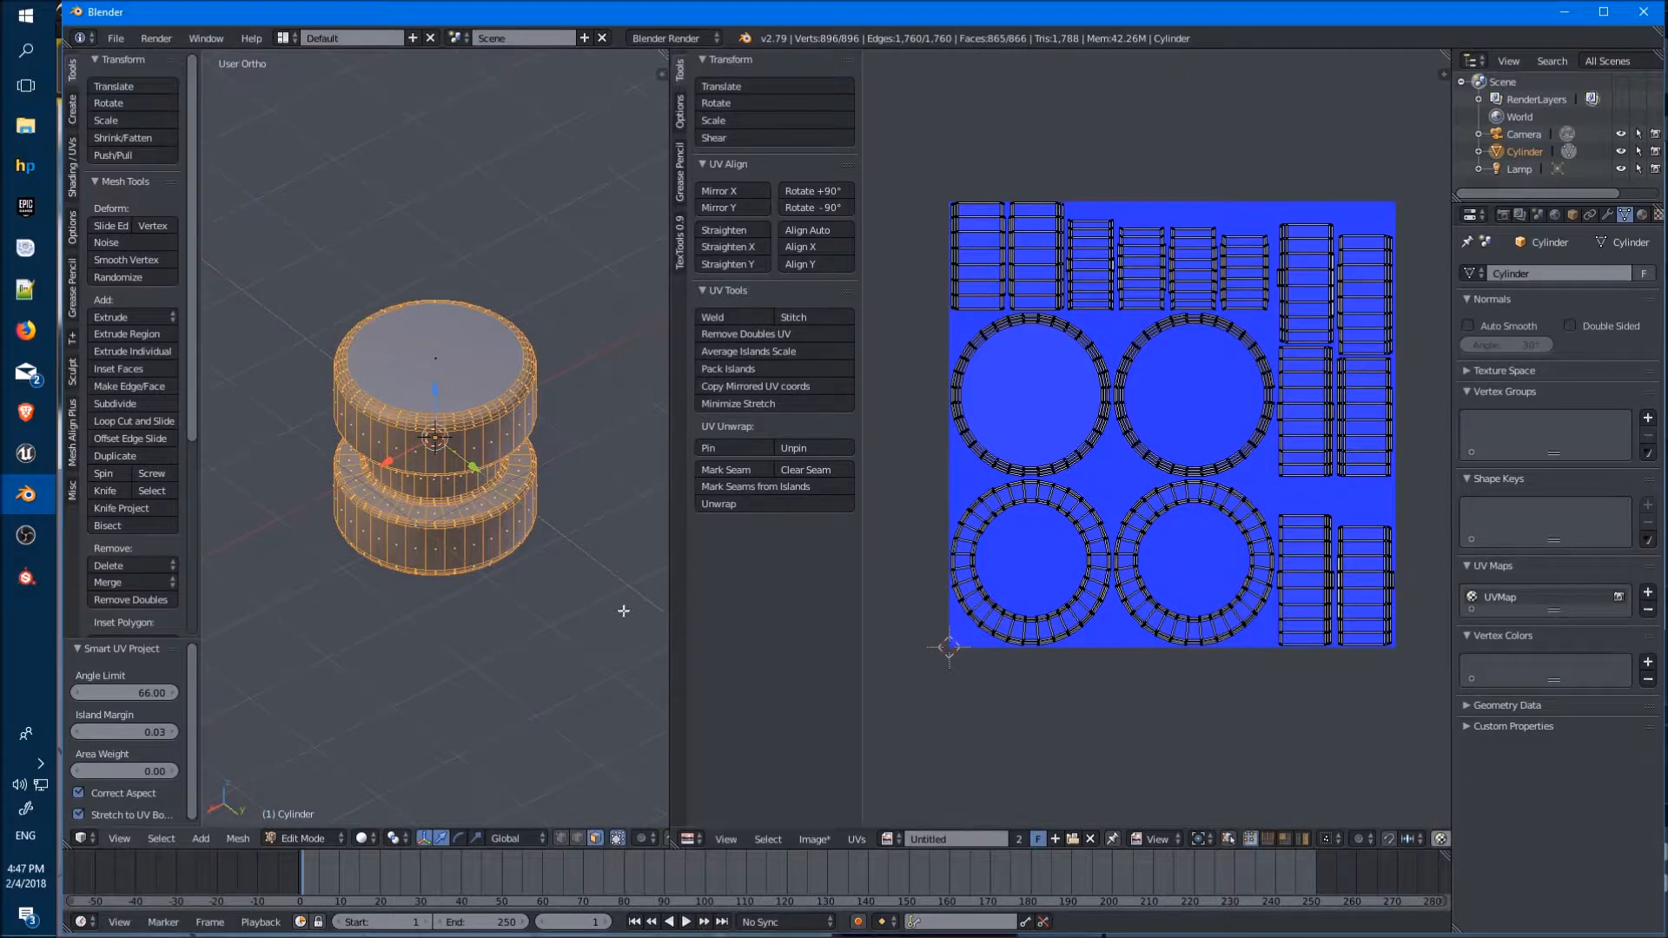
mouse_move(532, 491)
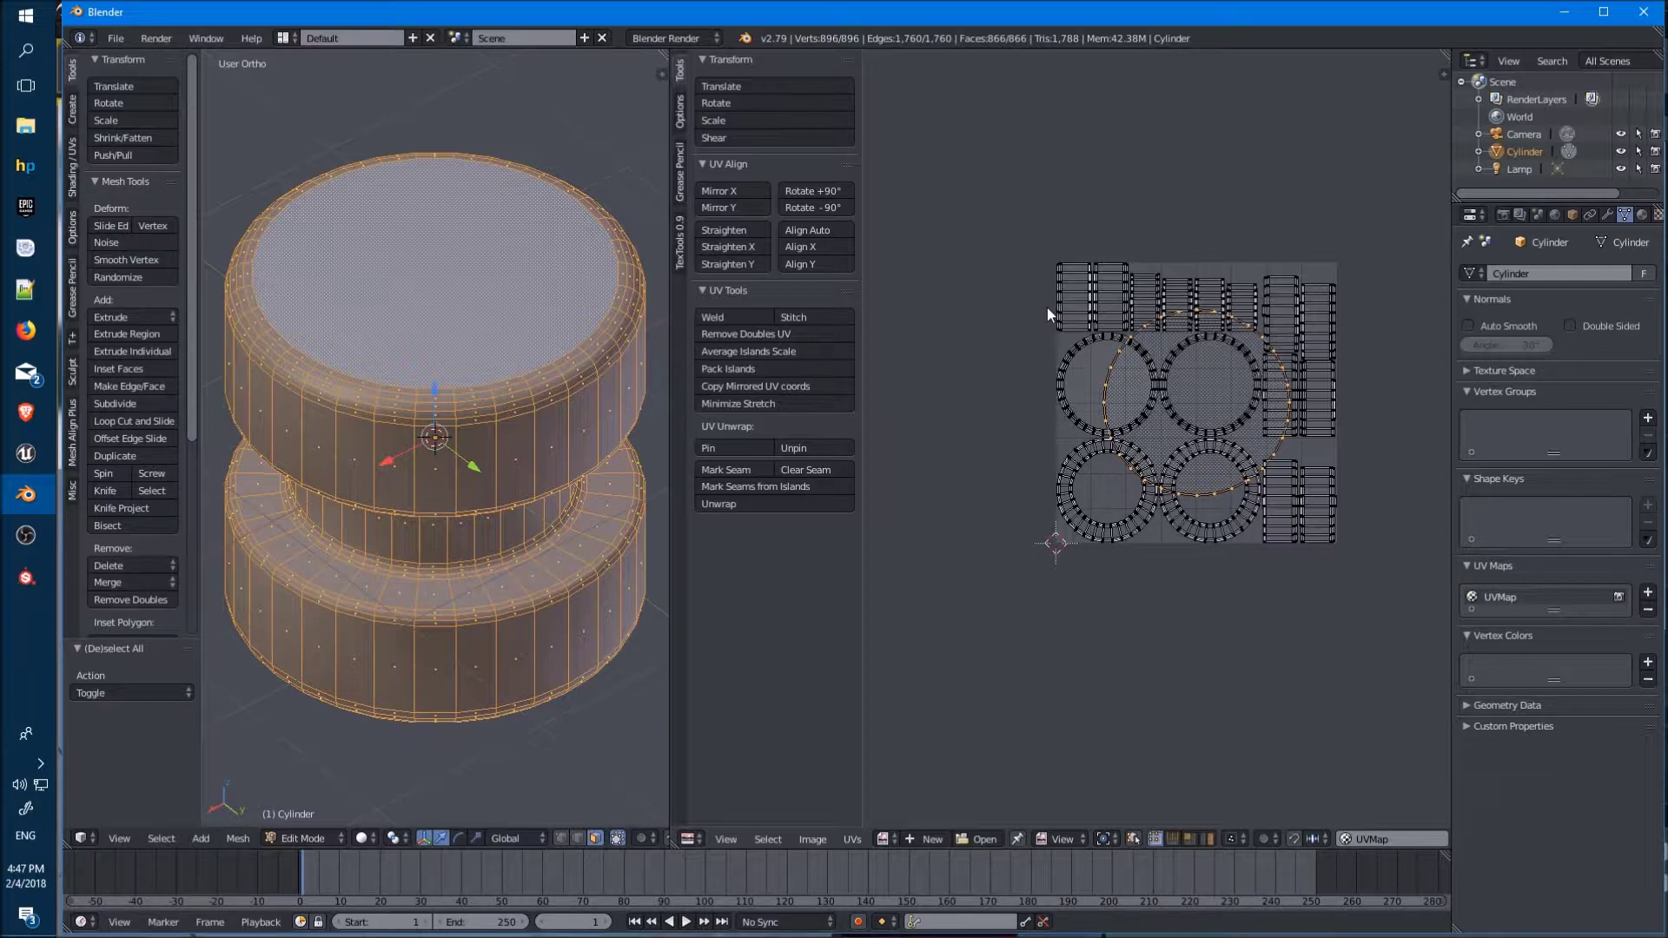
mouse_move(1001, 285)
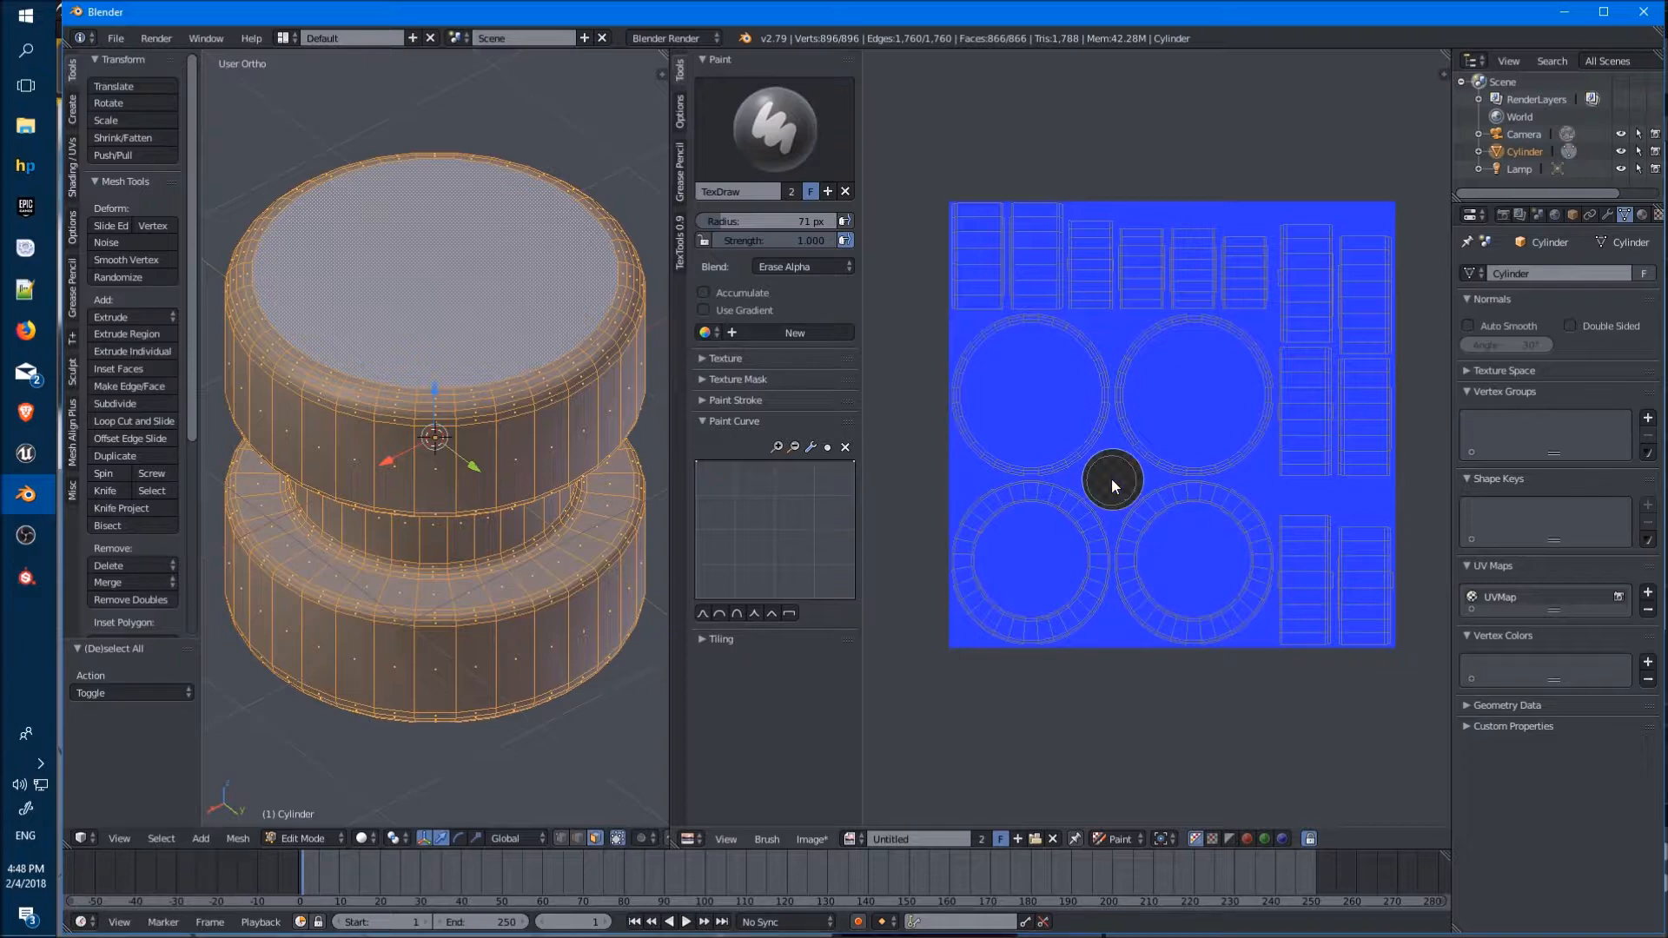
mouse_move(936, 469)
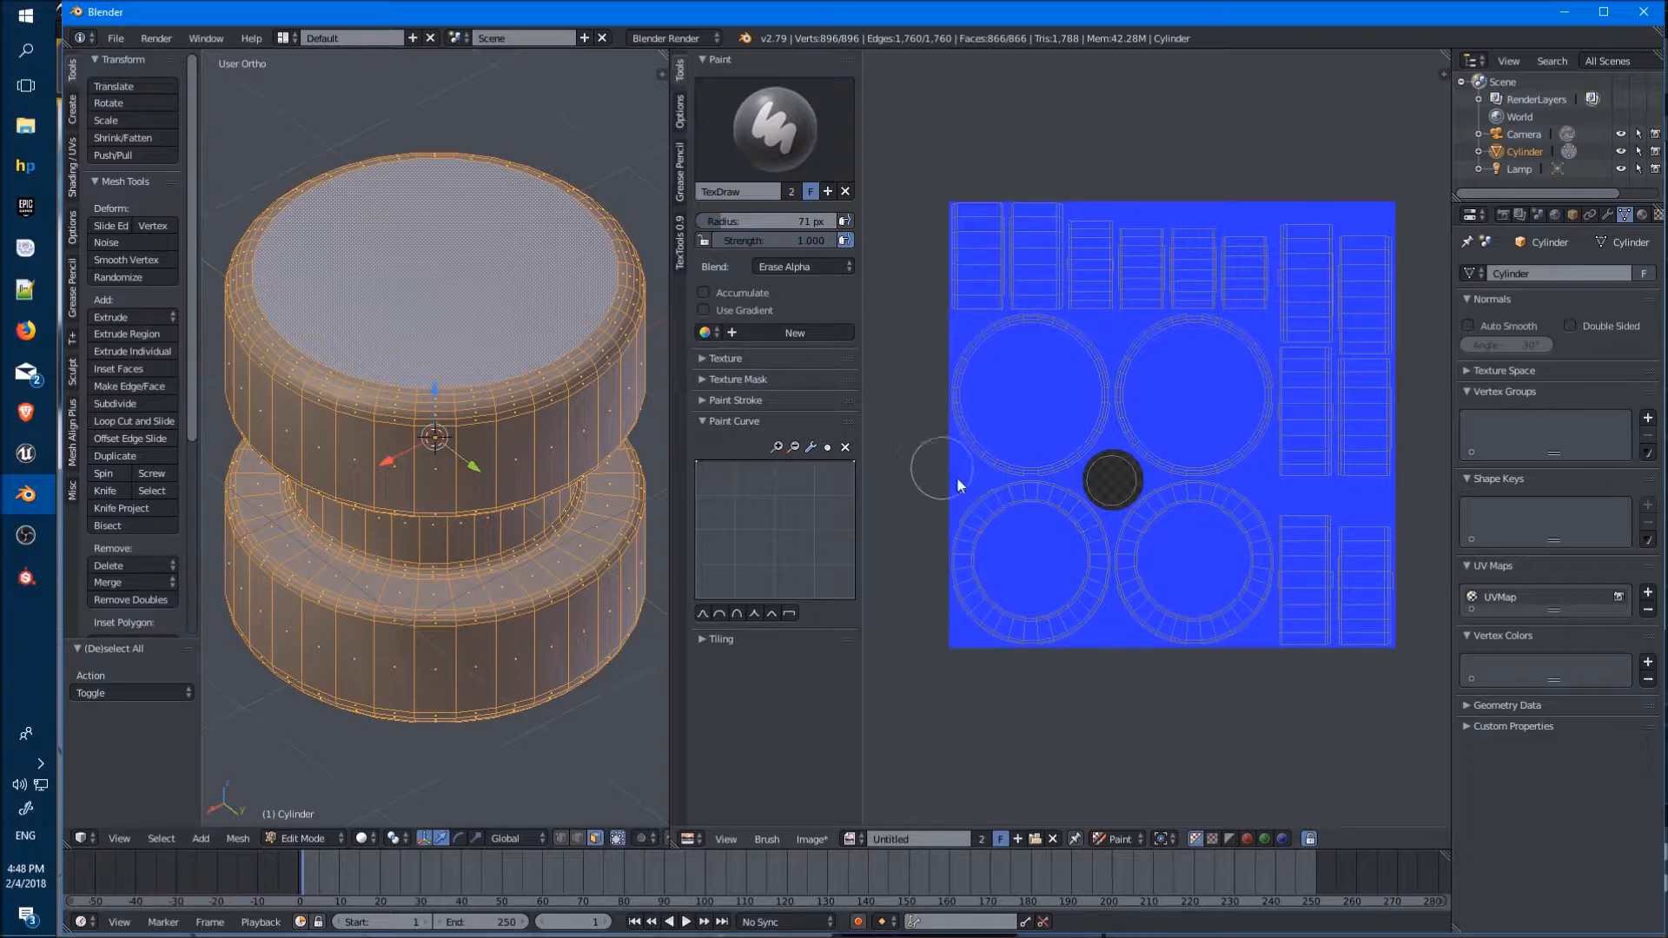
mouse_move(431, 418)
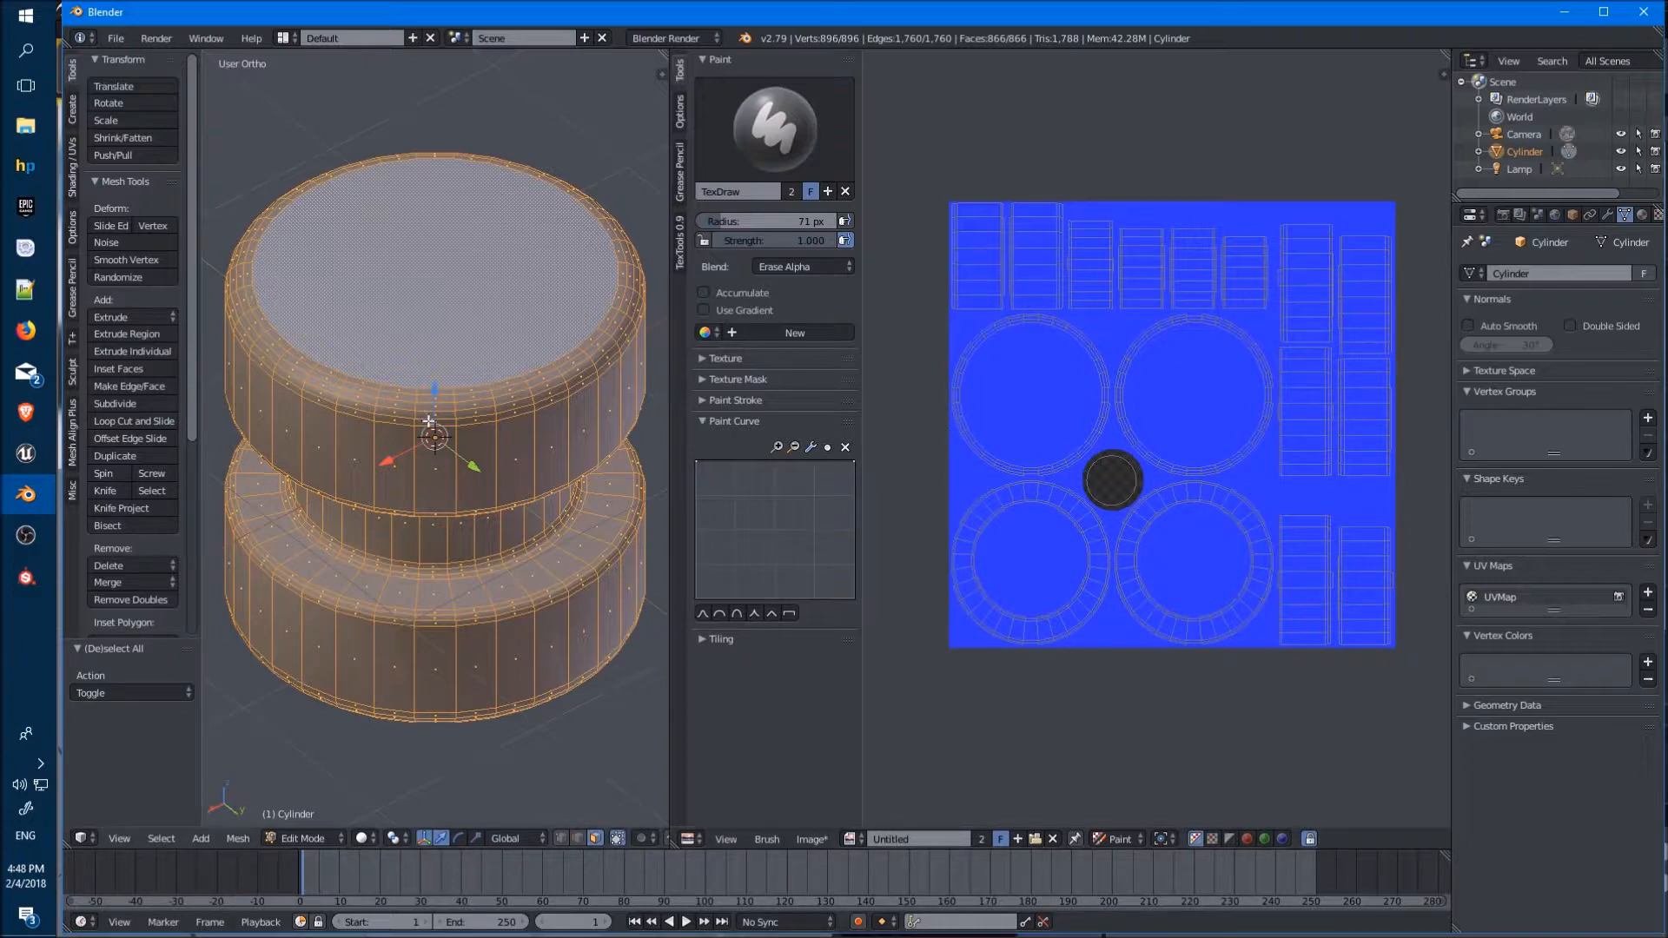
Deselect all, rename the UV map to 'main', and add a second UV map
key("a")
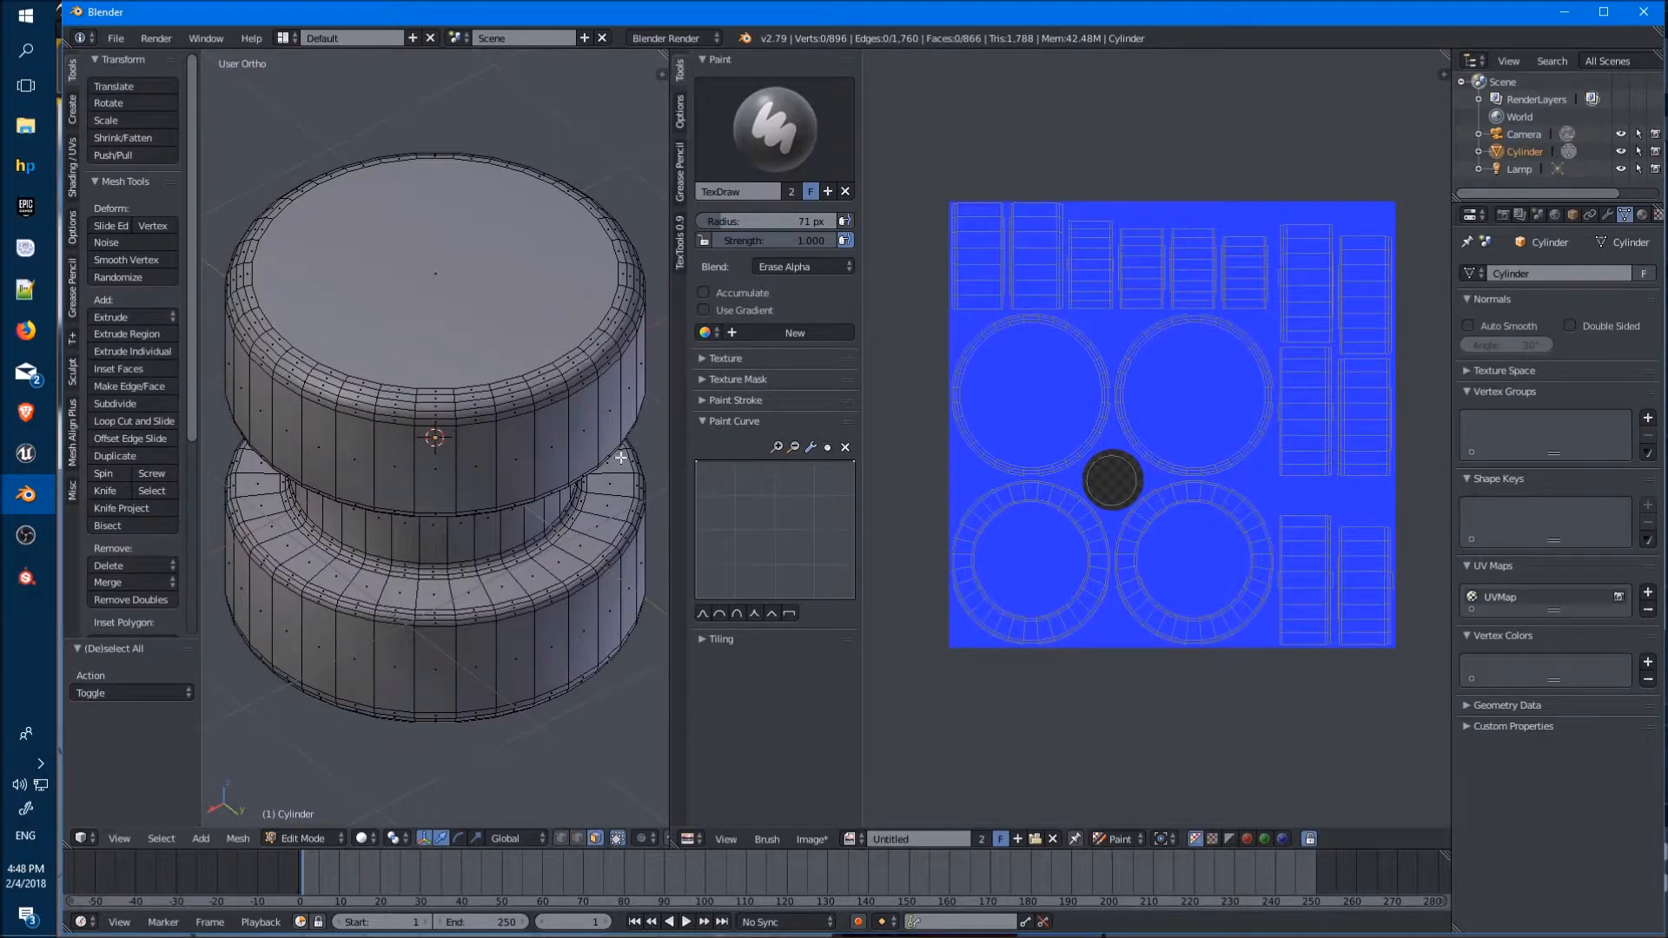
mouse_move(1649, 596)
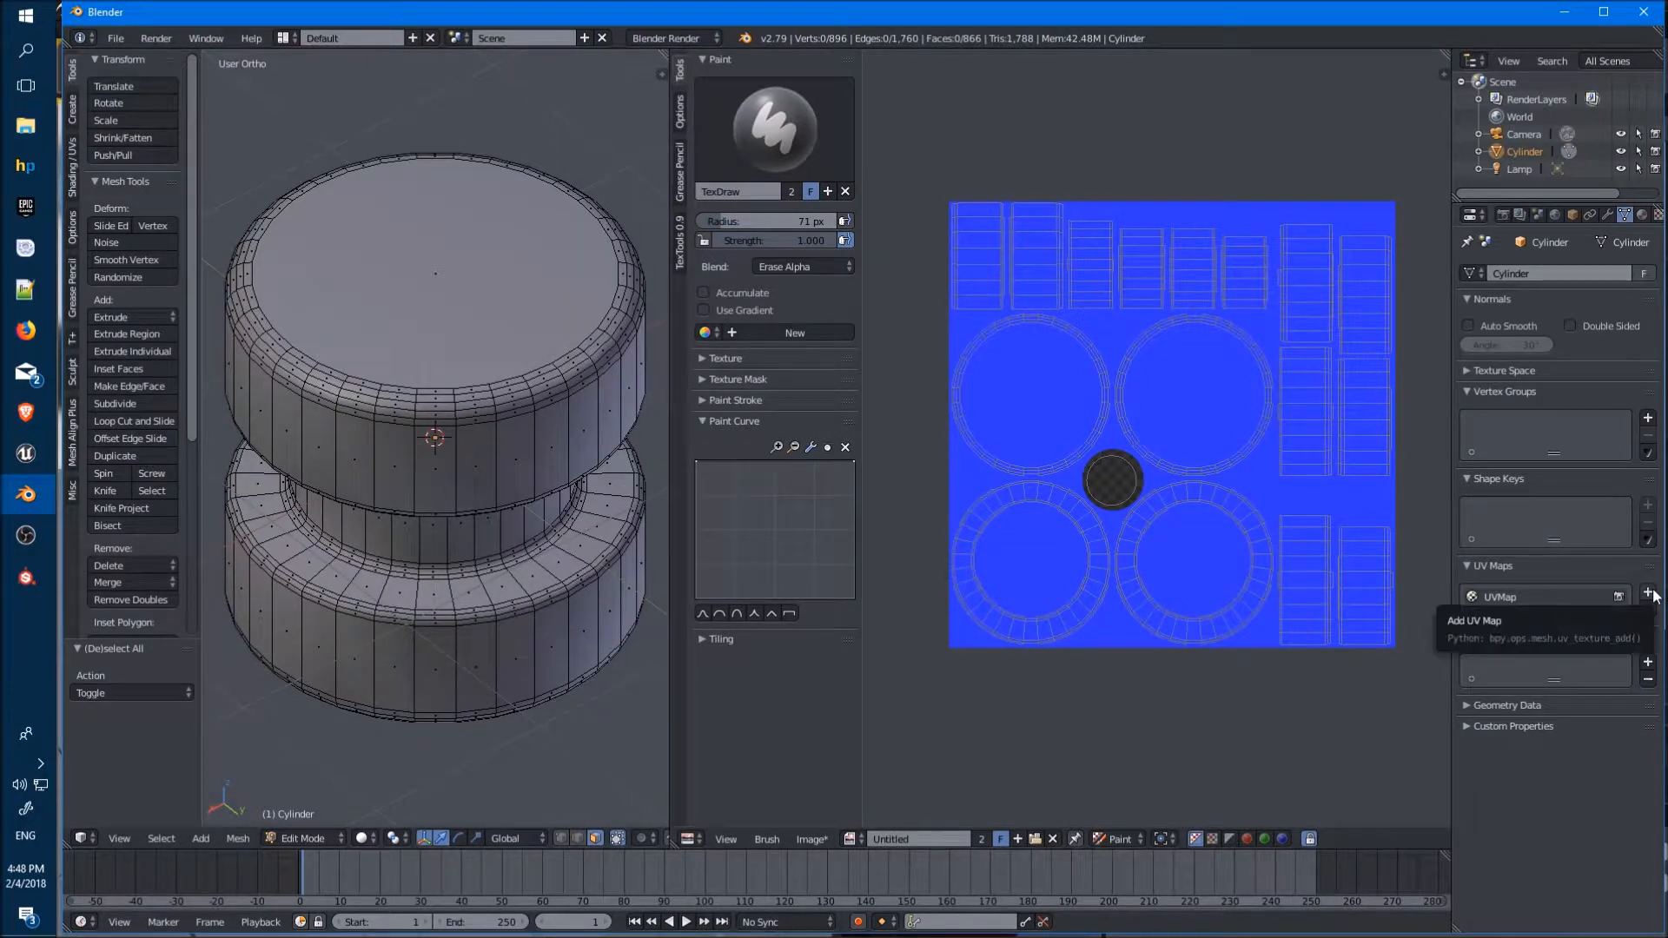
left_click(1648, 594)
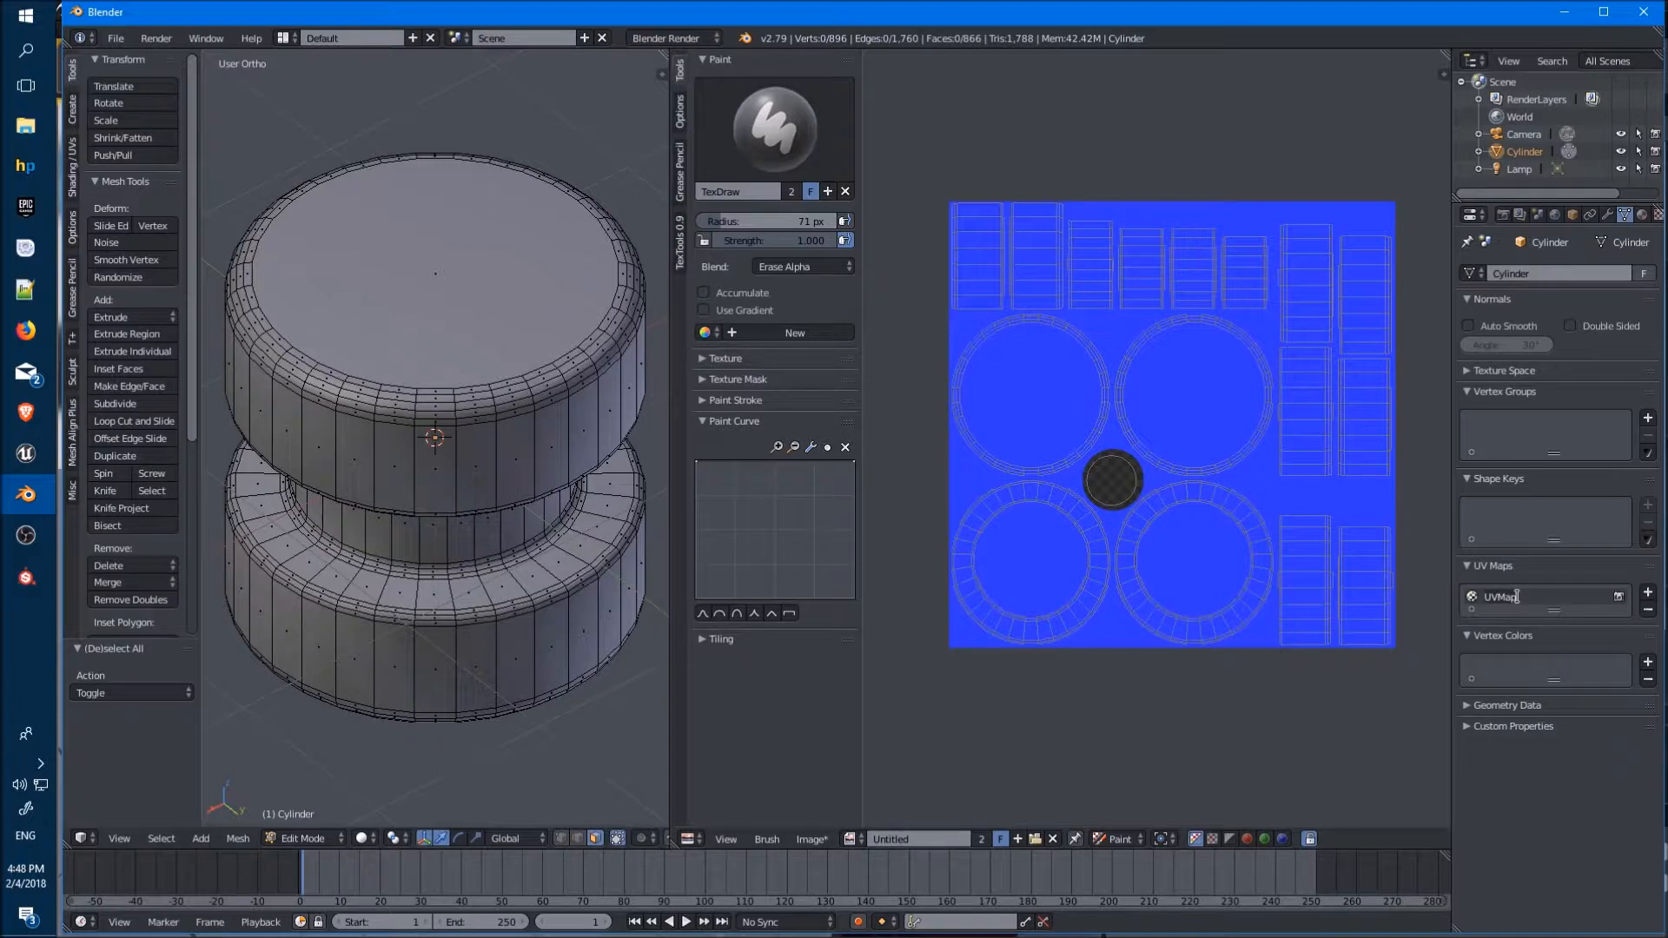
type("main")
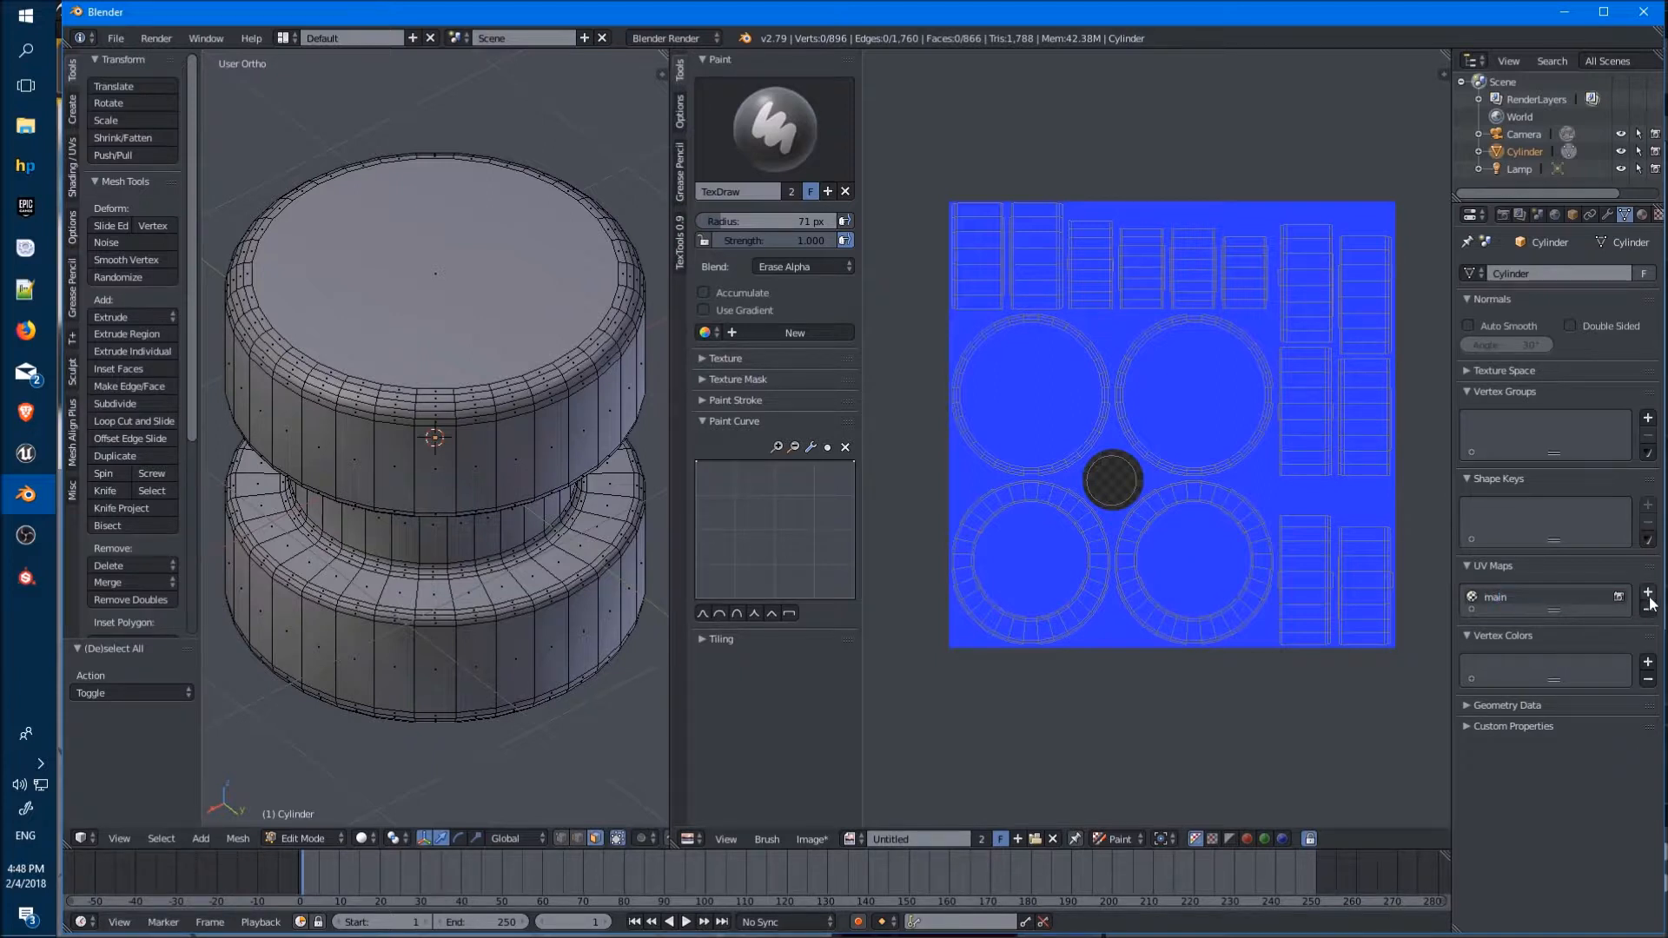
left_click(1648, 592)
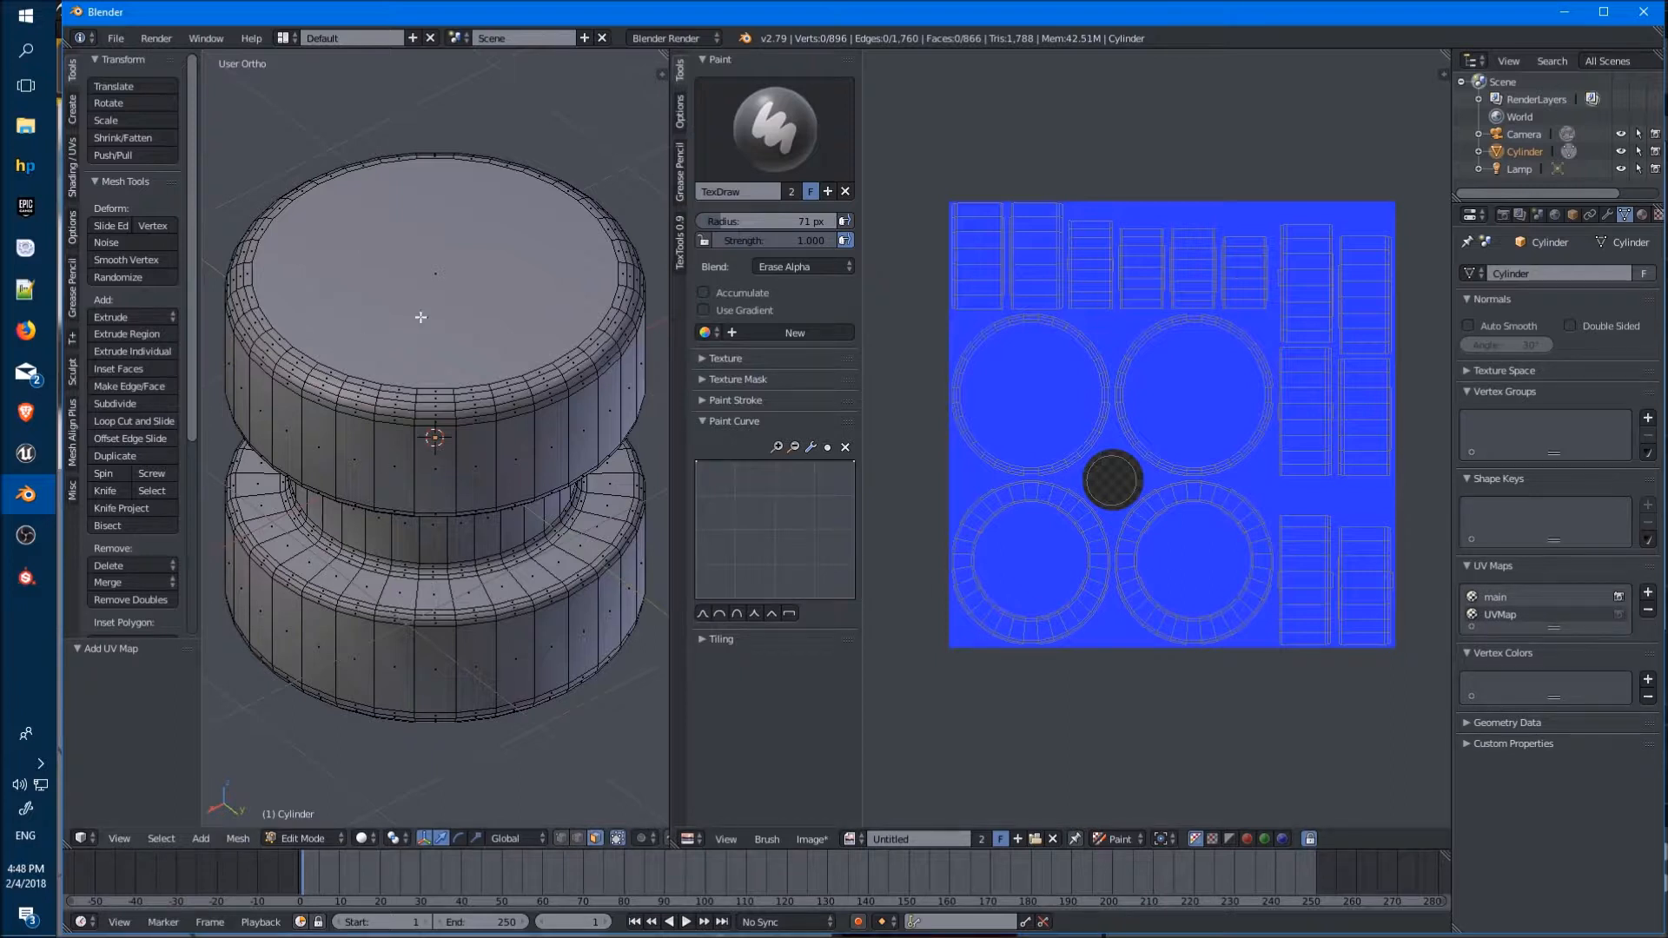
Smart UV Project the cylinder's top face and scale the UV layout to 0.312
left_click(435, 298)
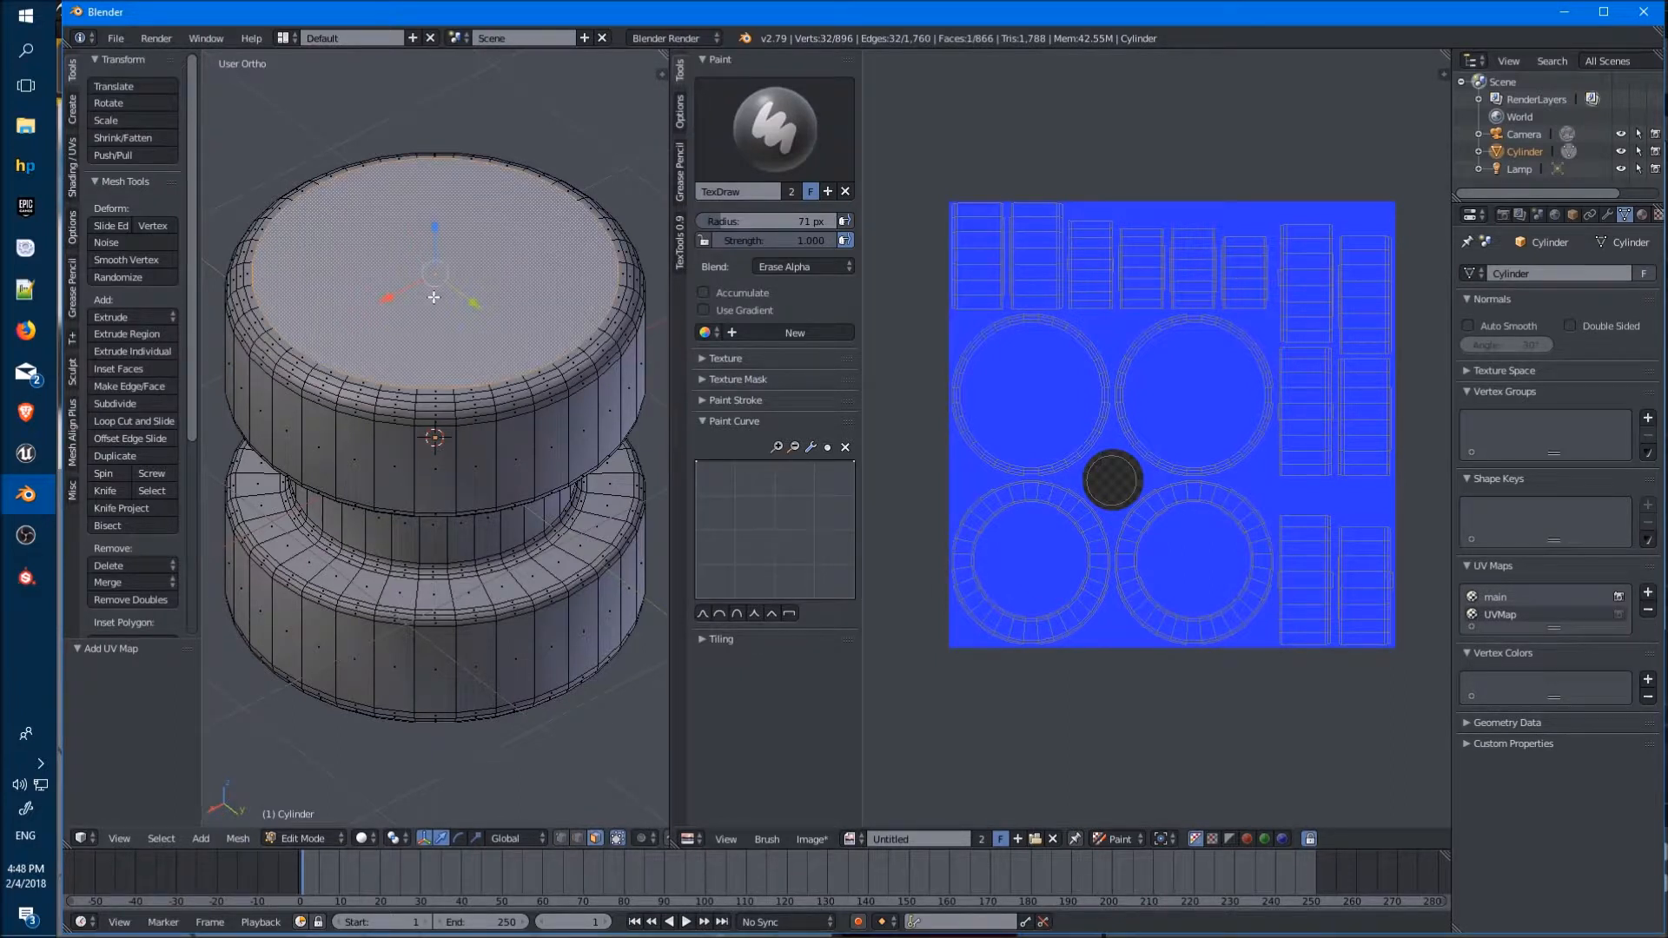
mouse_move(449, 314)
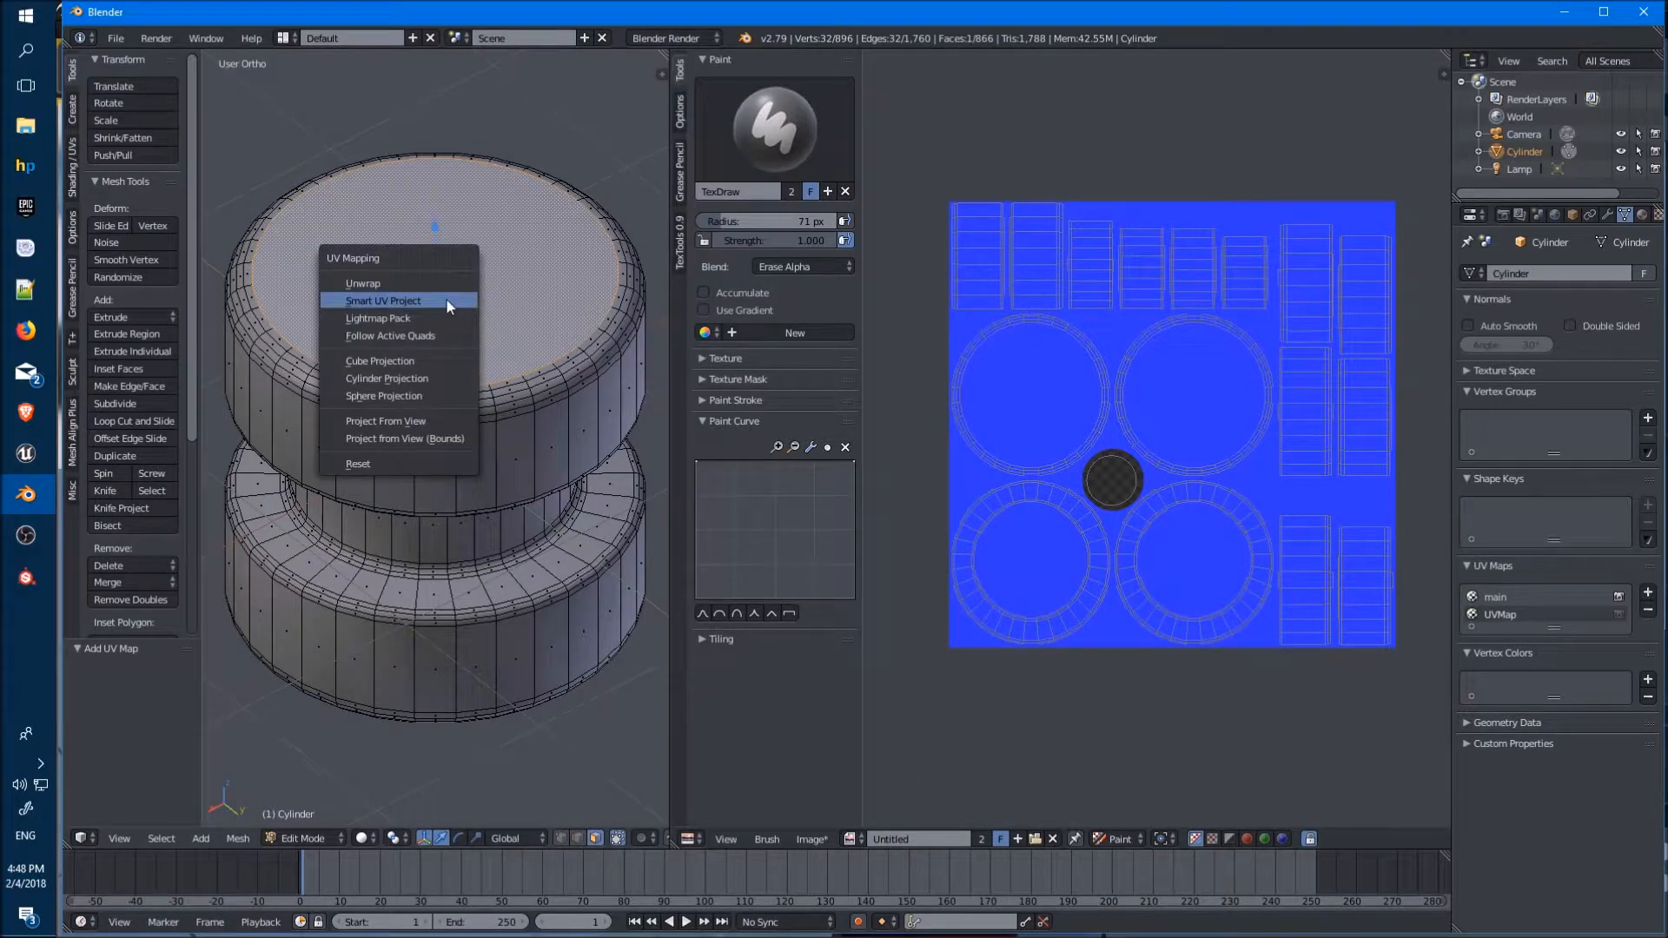
left_click(383, 300)
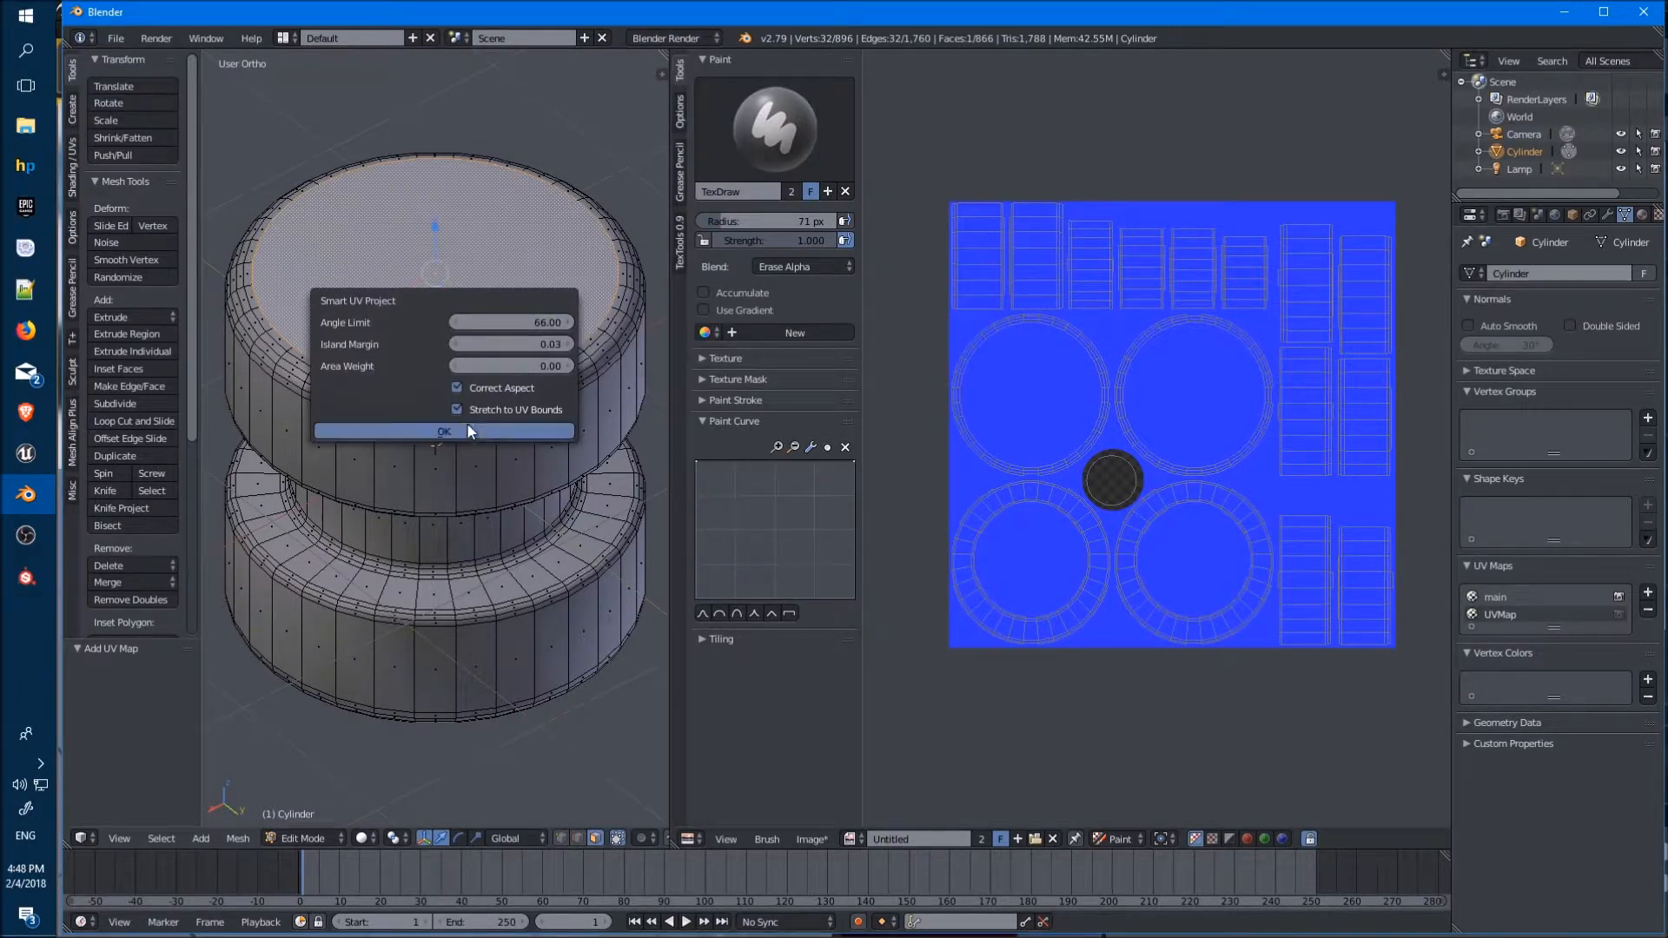
left_click(444, 431)
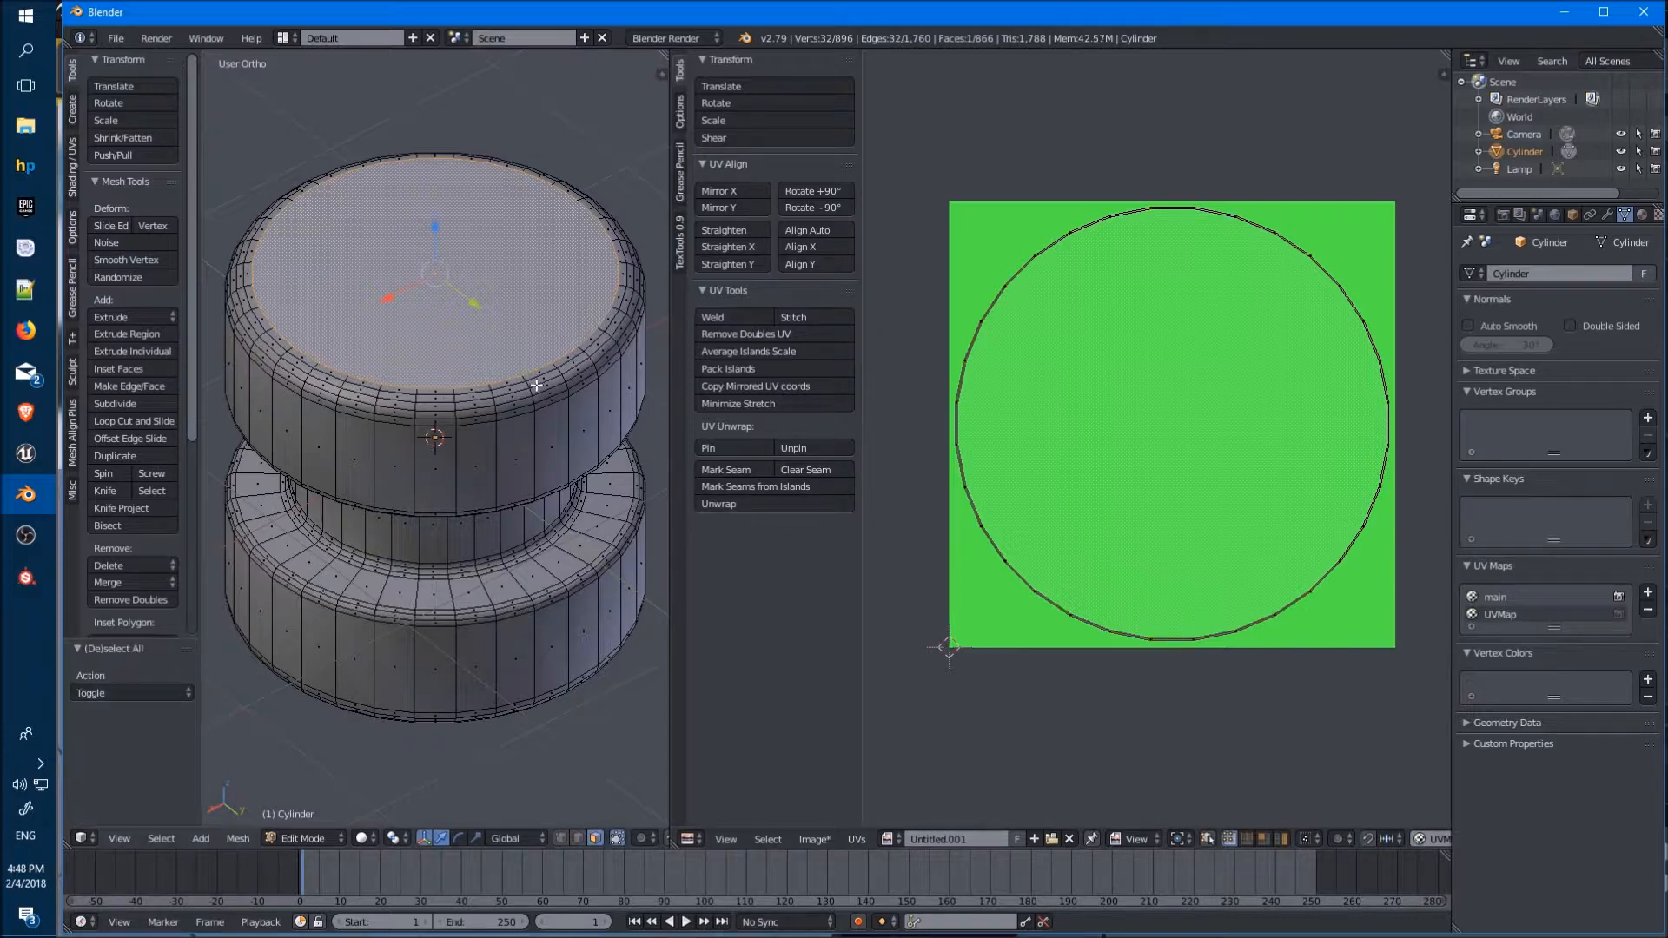
left_click(720, 503)
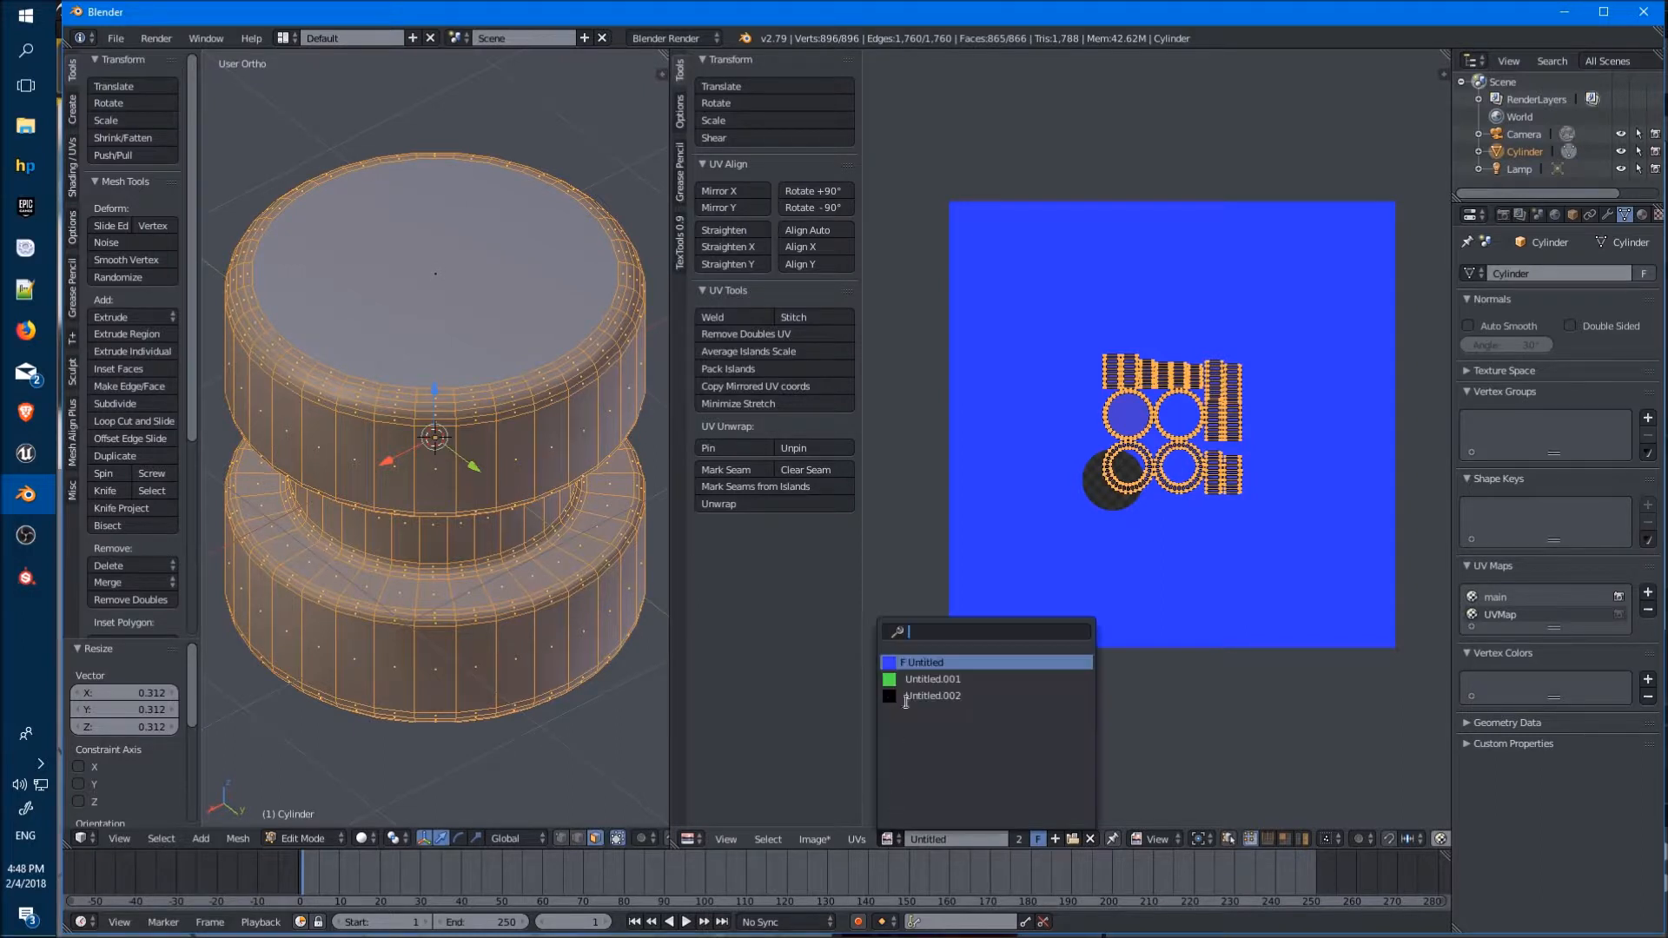
Show the green image, erase its corner in Paint mode, and rename the second UV map 'top'
left_click(932, 679)
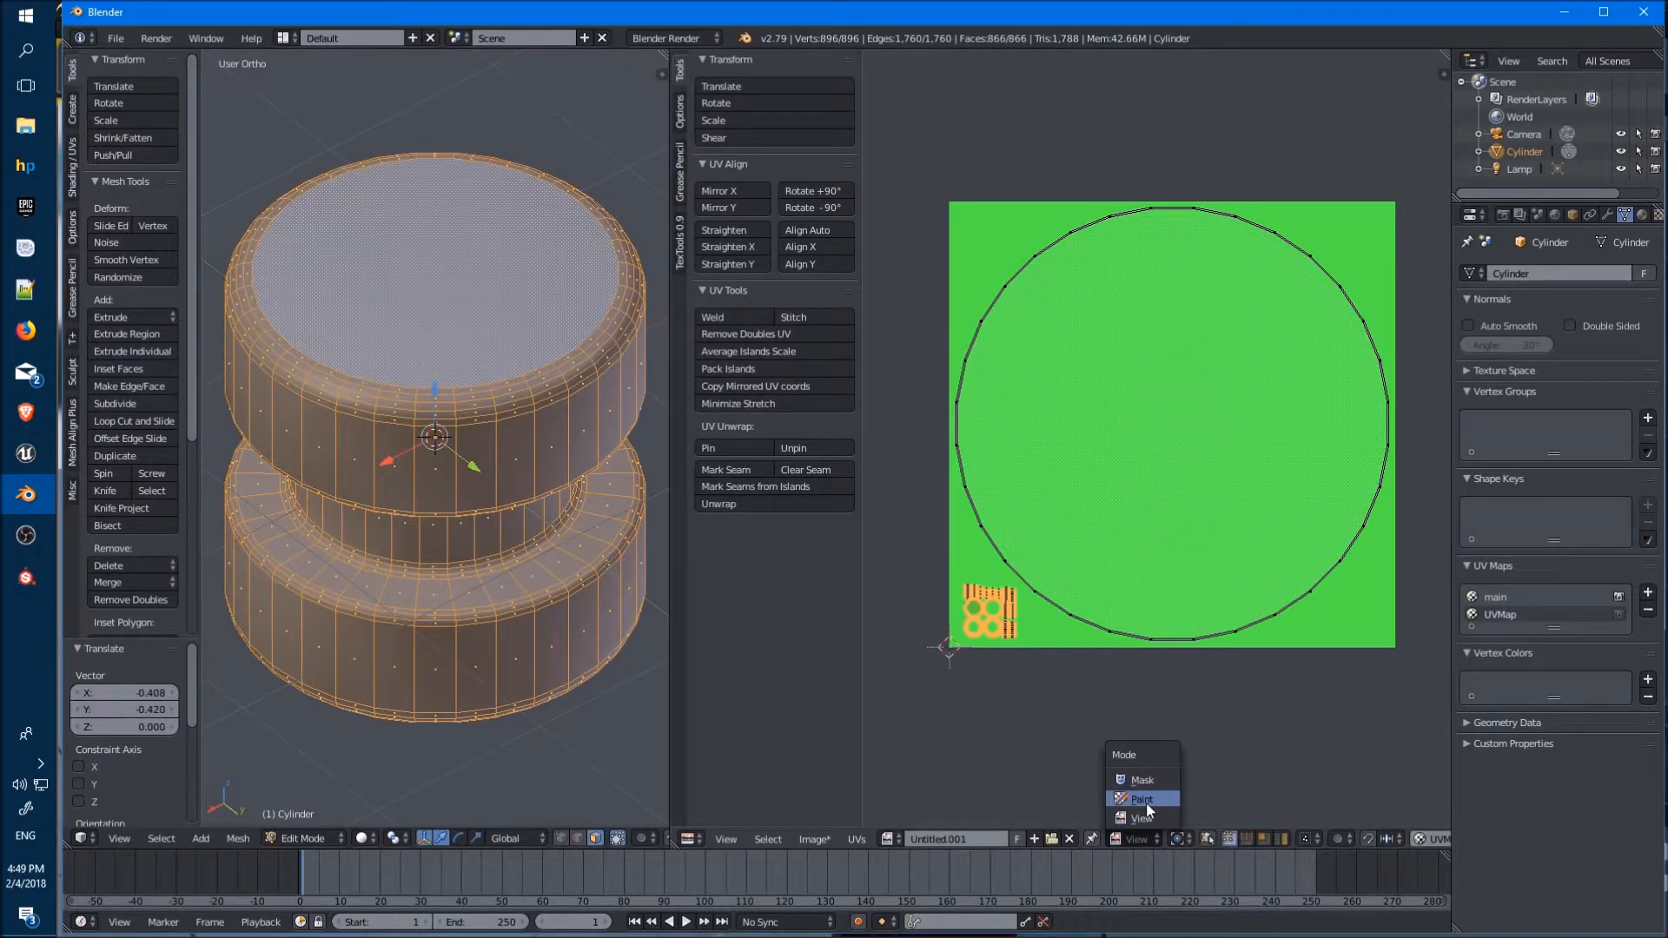
left_click(1142, 799)
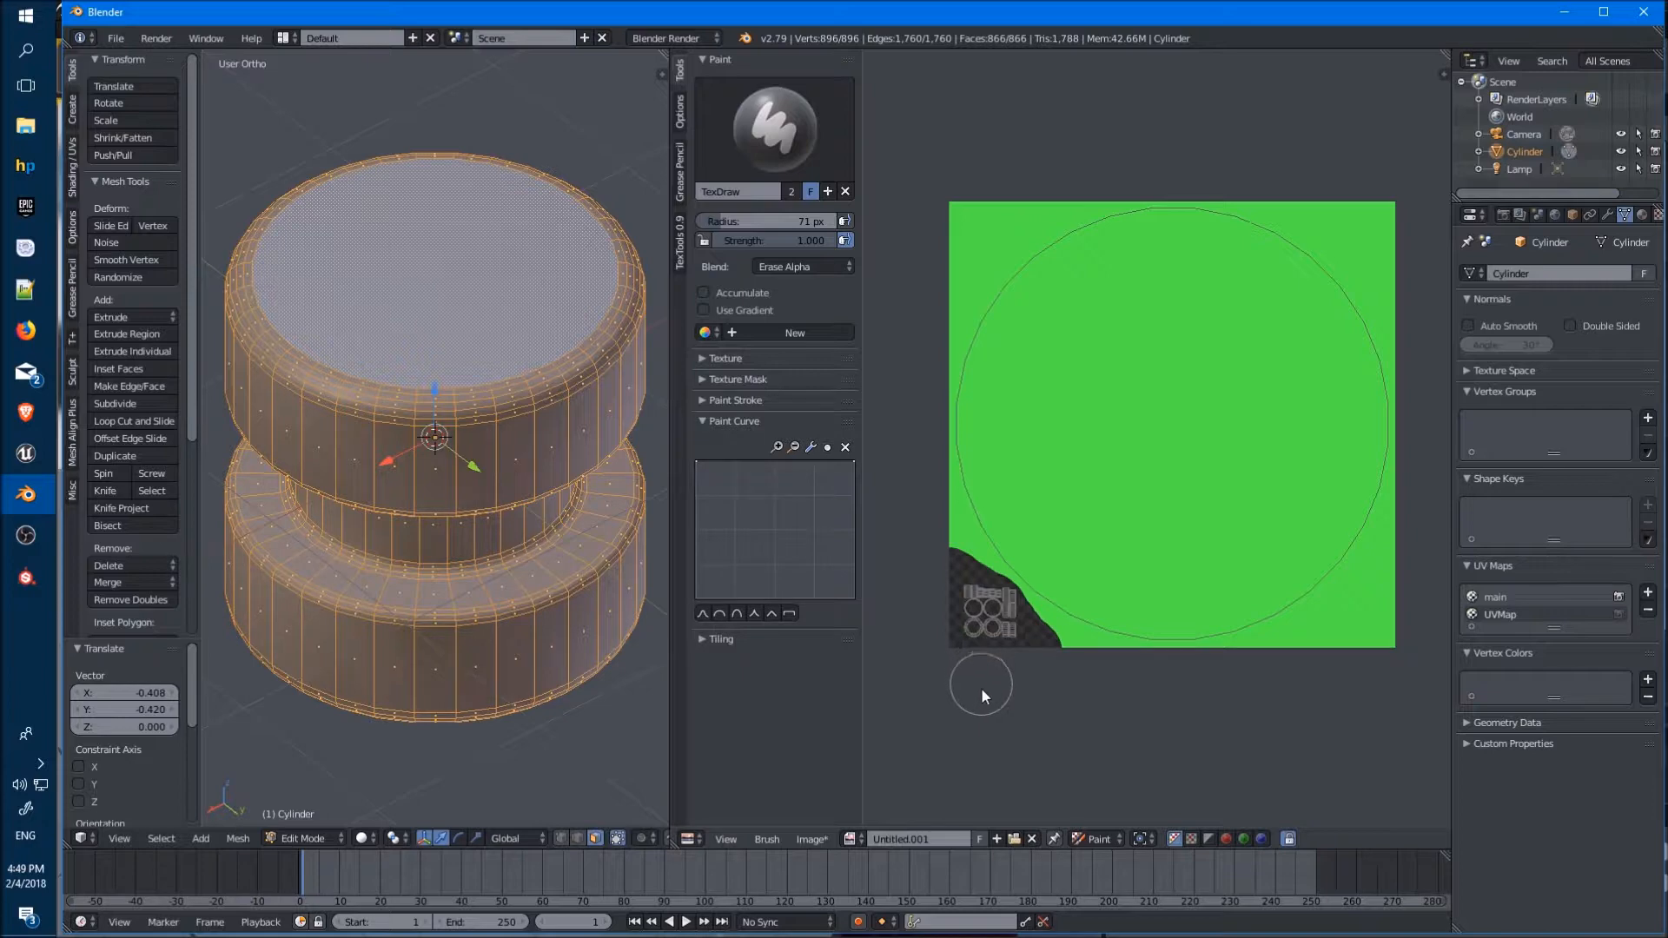
mouse_move(1037, 766)
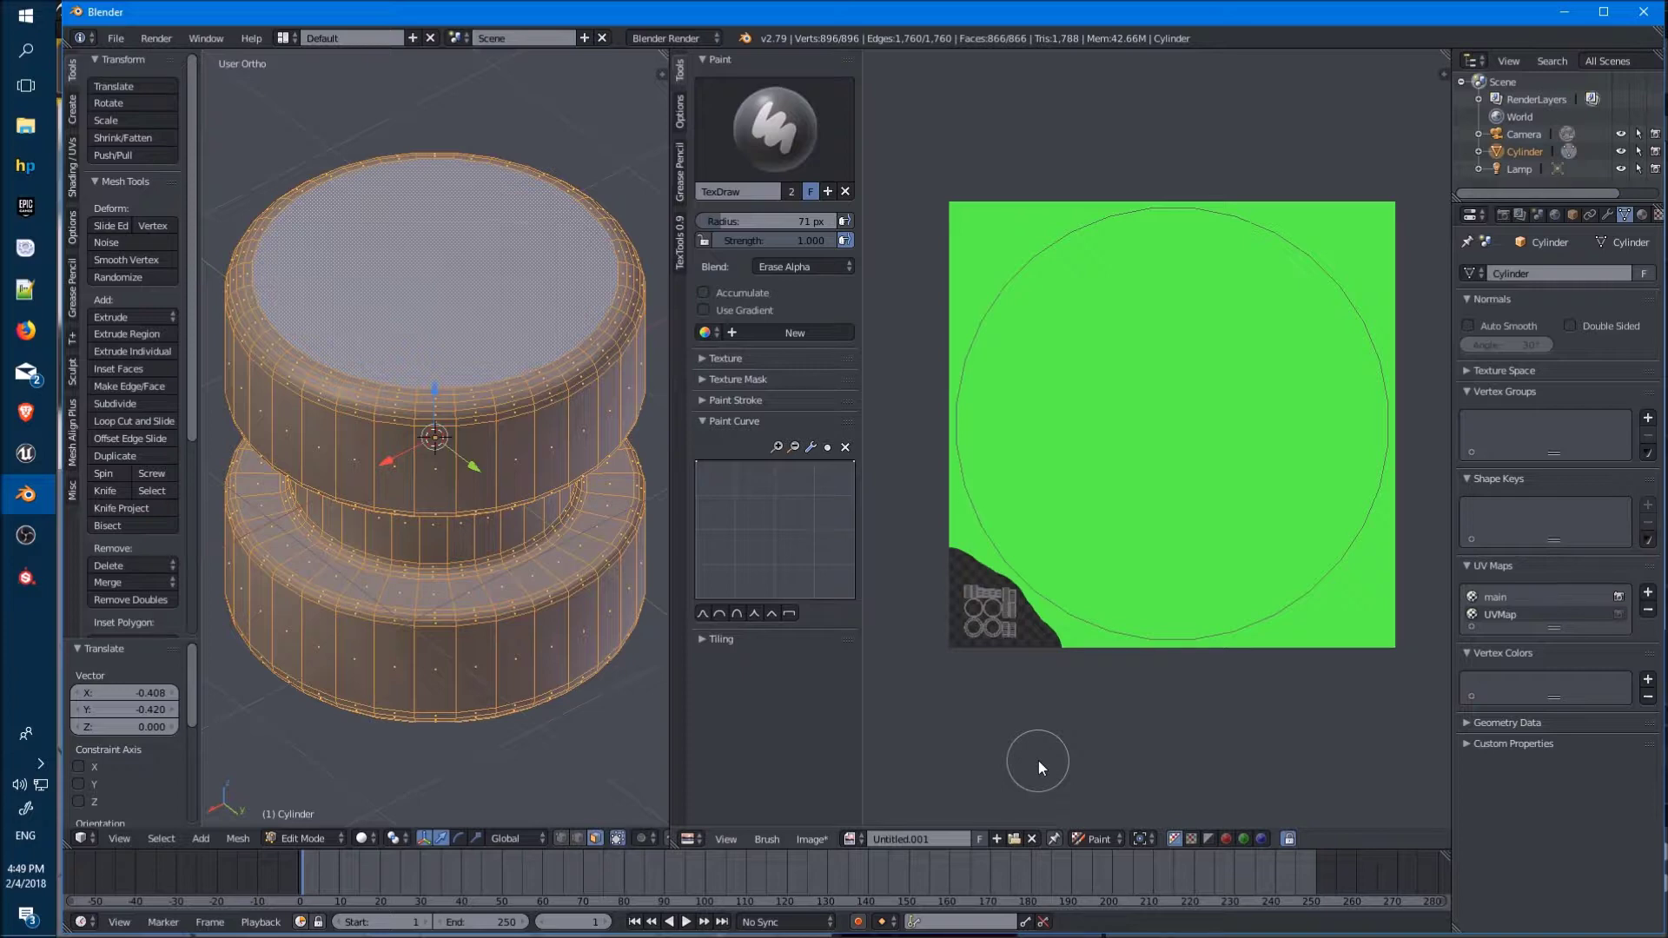
left_click(1097, 838)
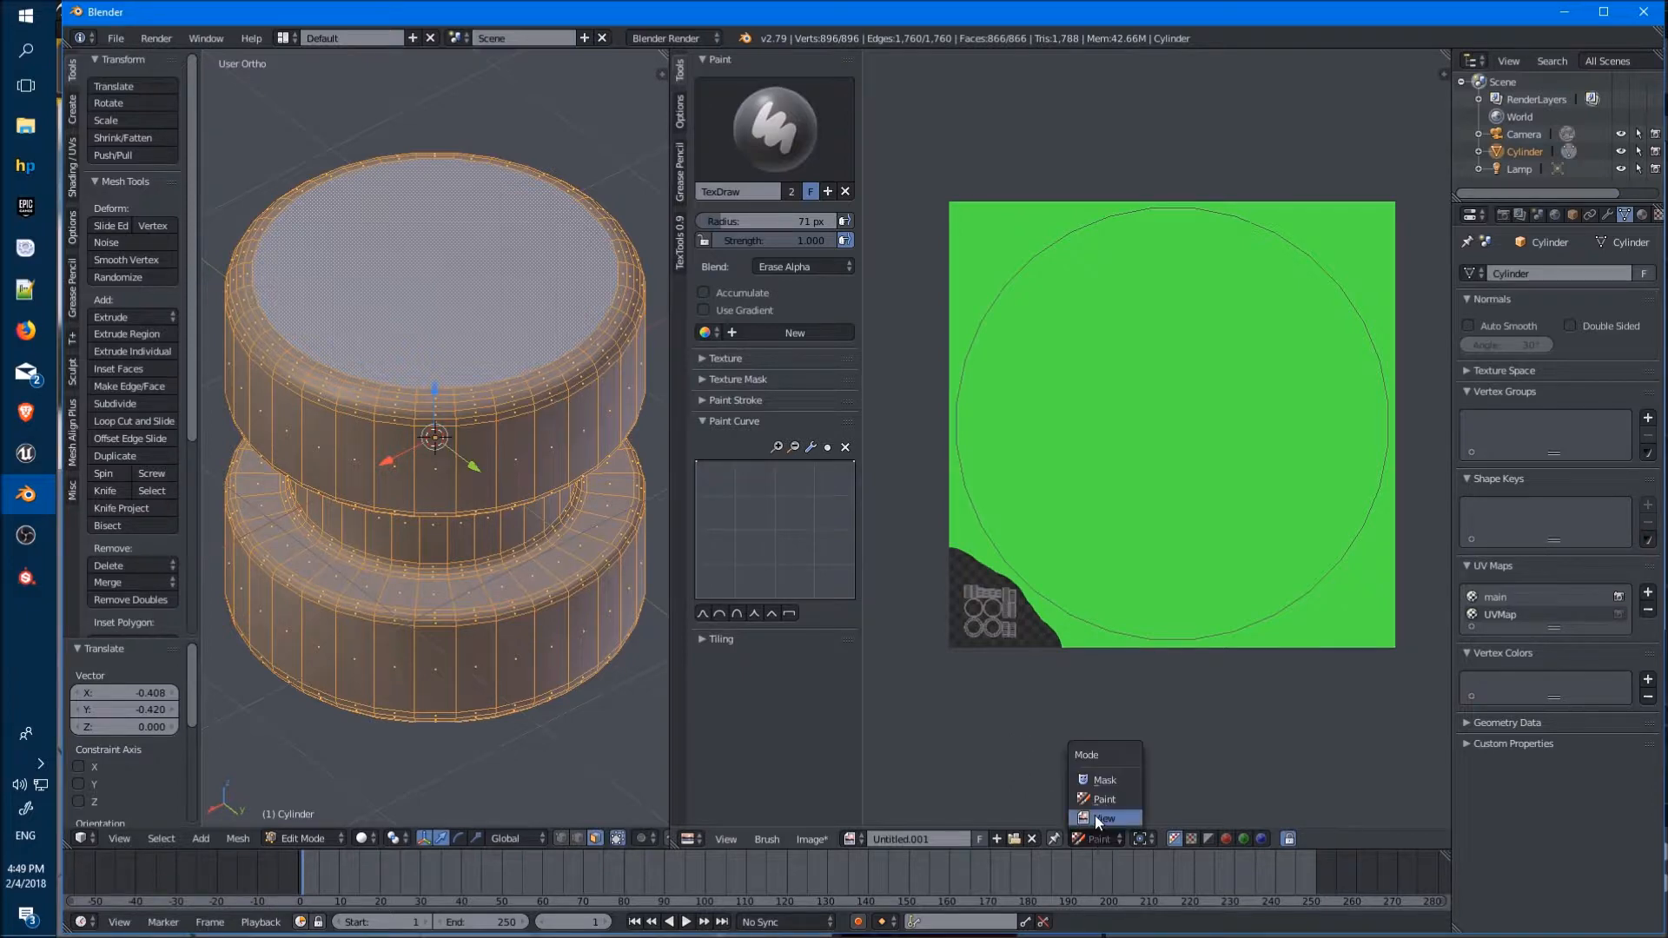
left_click(1103, 818)
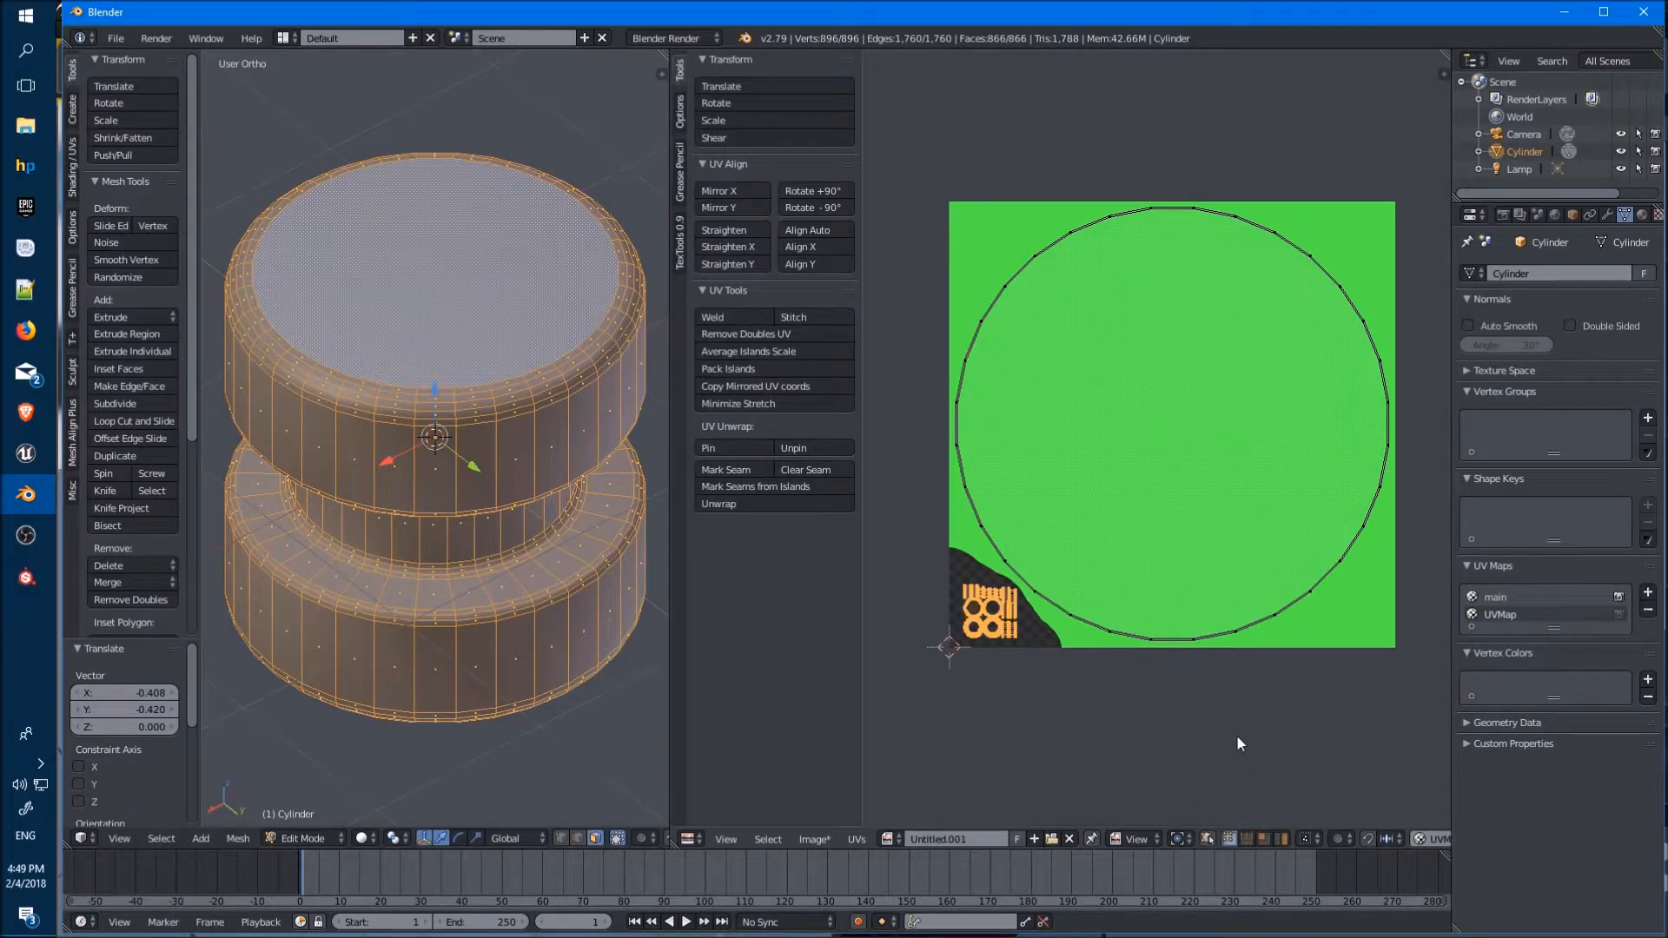
double_click(1537, 614)
type("top")
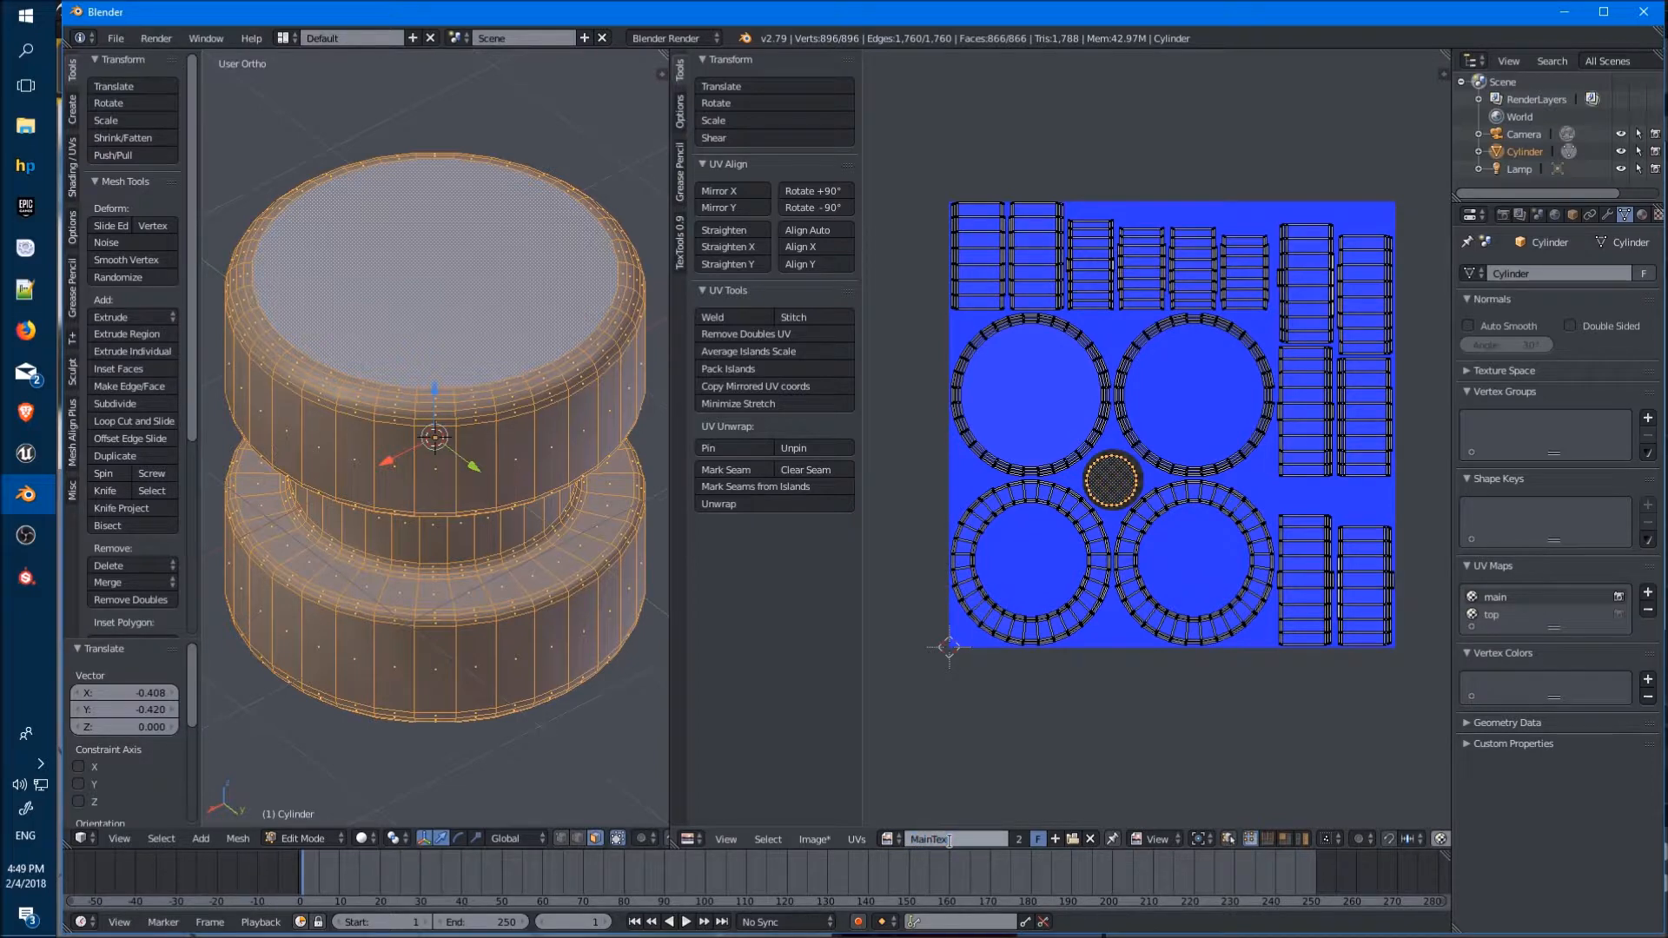
Save the blue image as MainTex.png
left_click(815, 838)
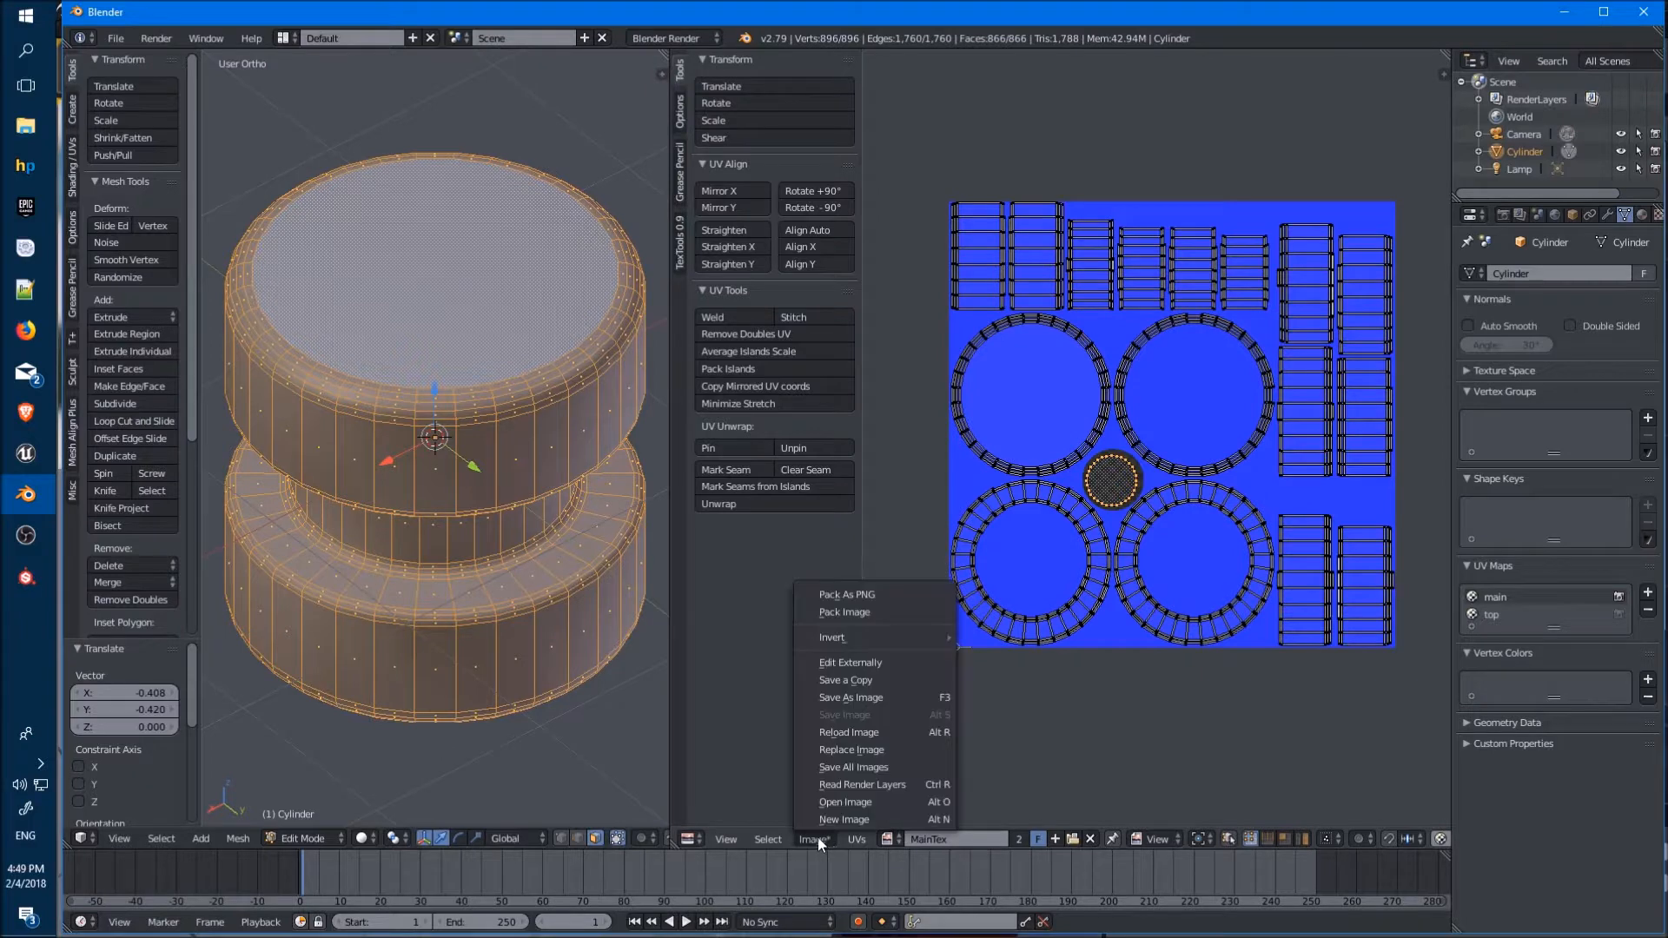
left_click(850, 696)
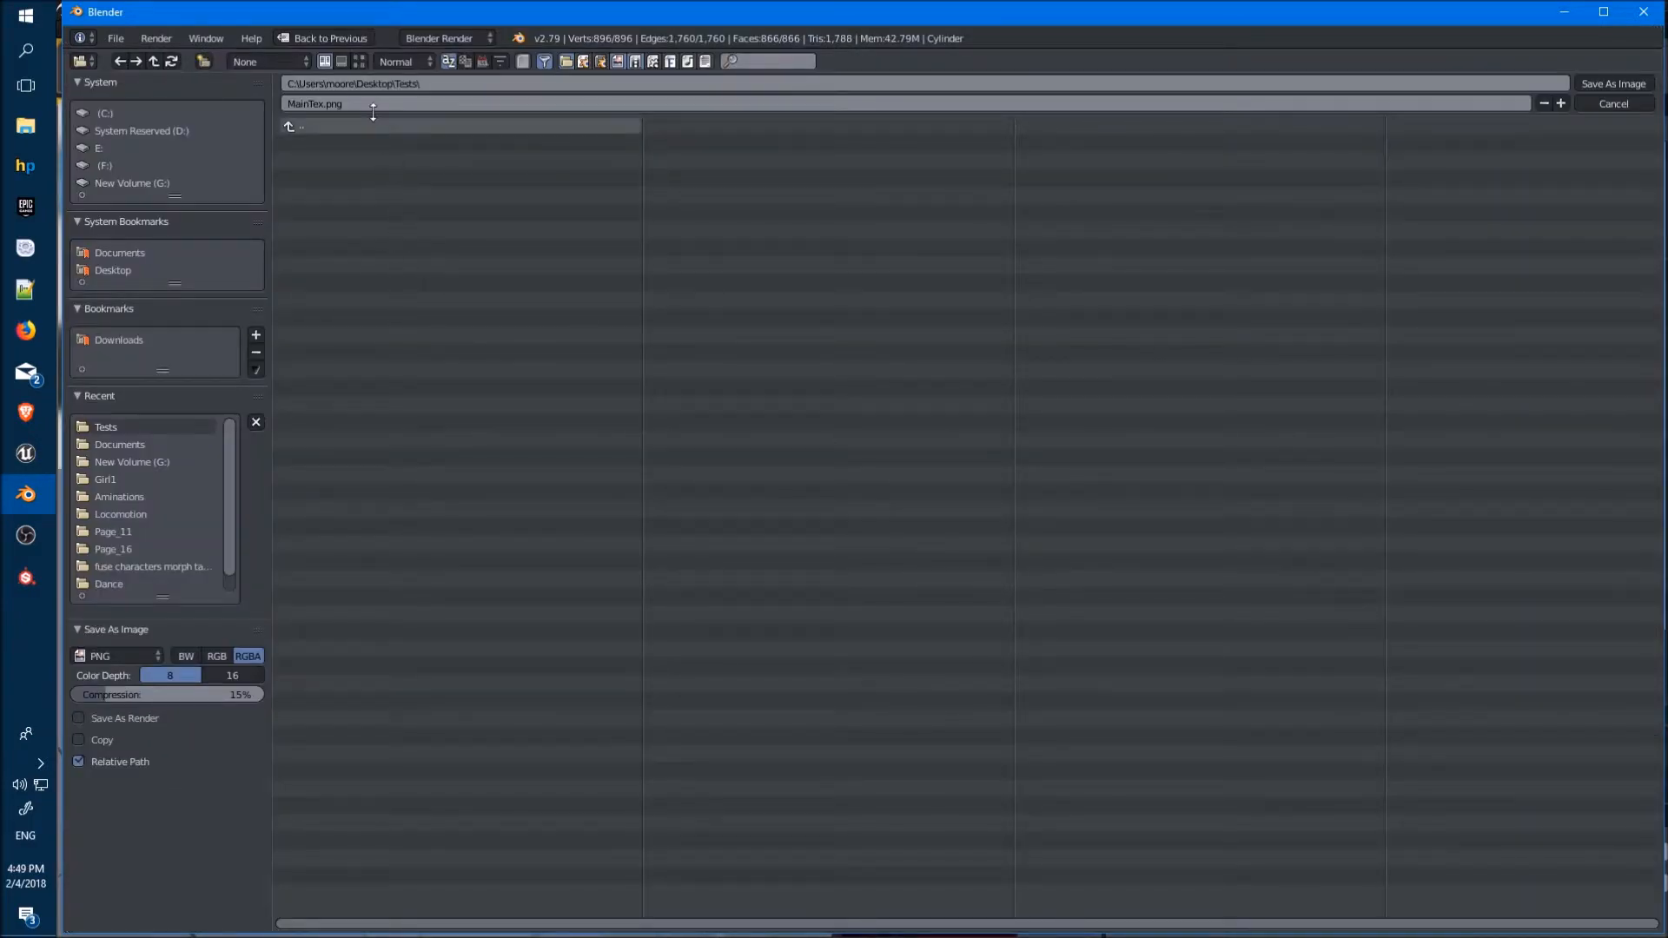
left_click(1611, 84)
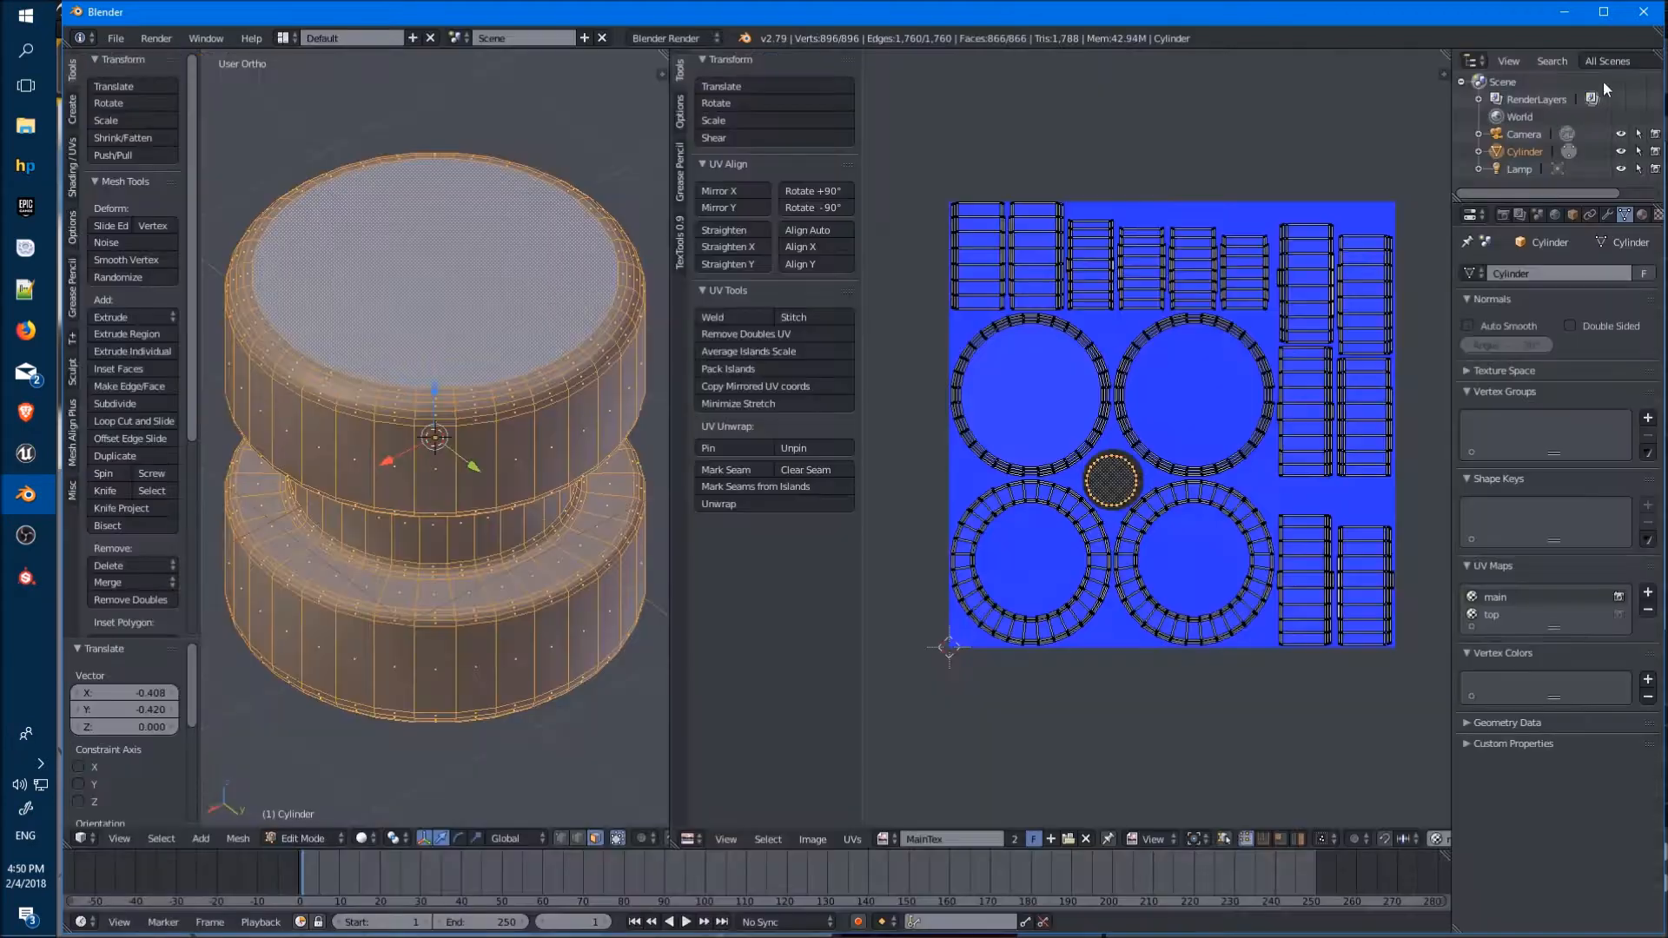
Make the top UV map active and save the green image as topTex.png
left_click(1492, 614)
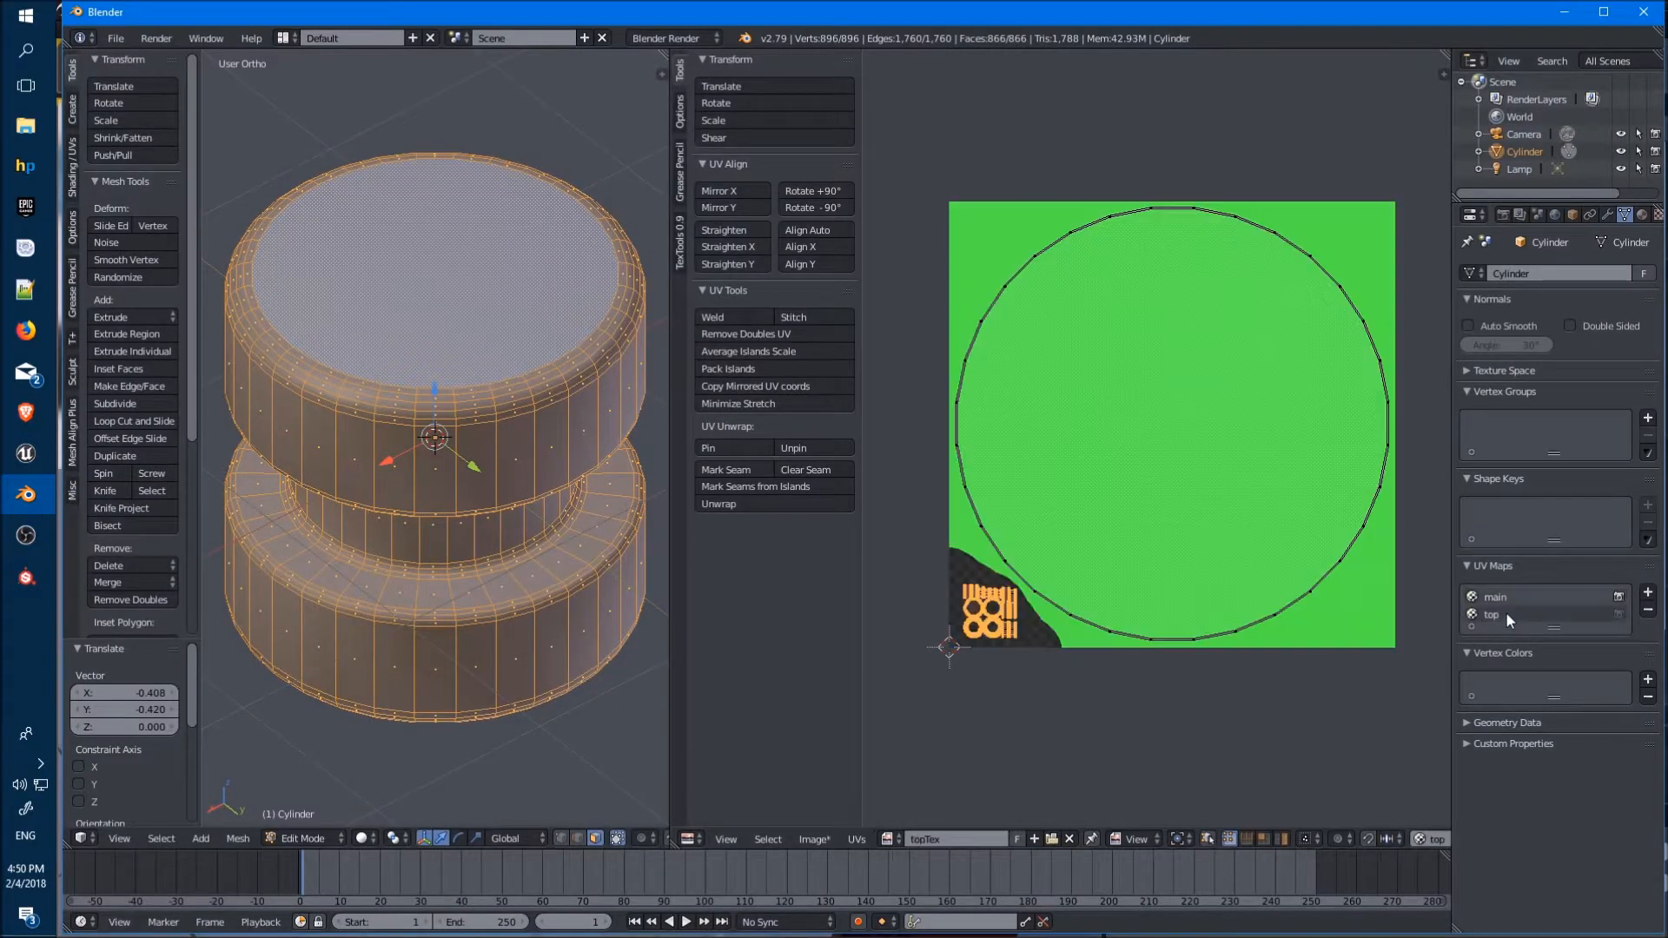
left_click(814, 839)
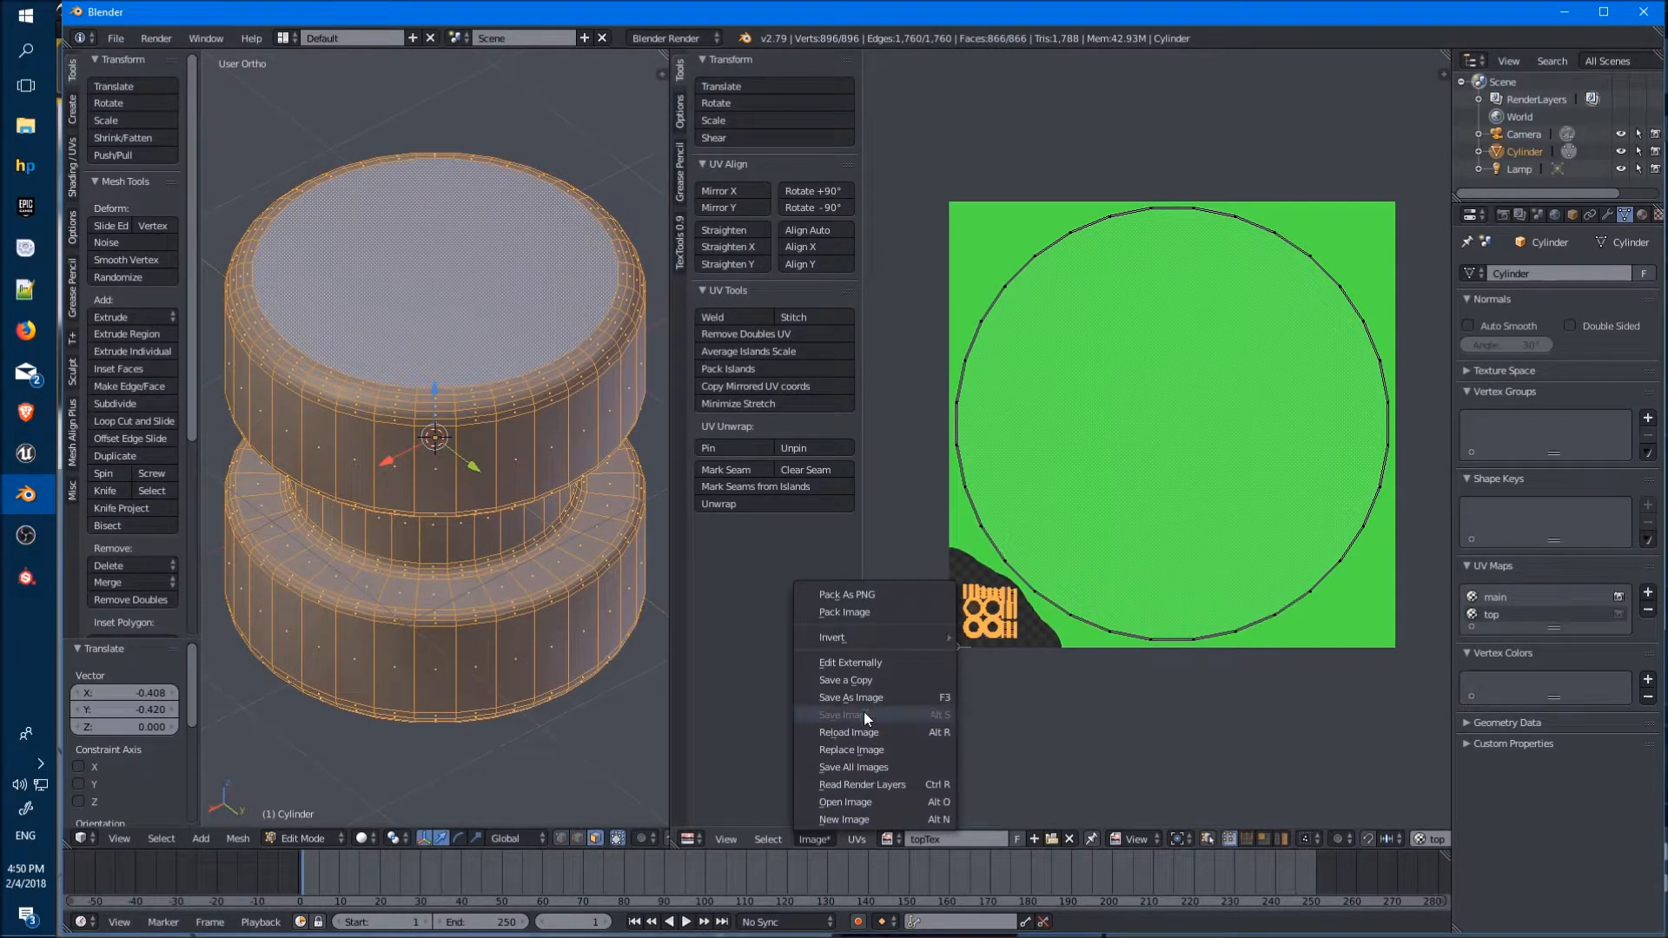
left_click(851, 697)
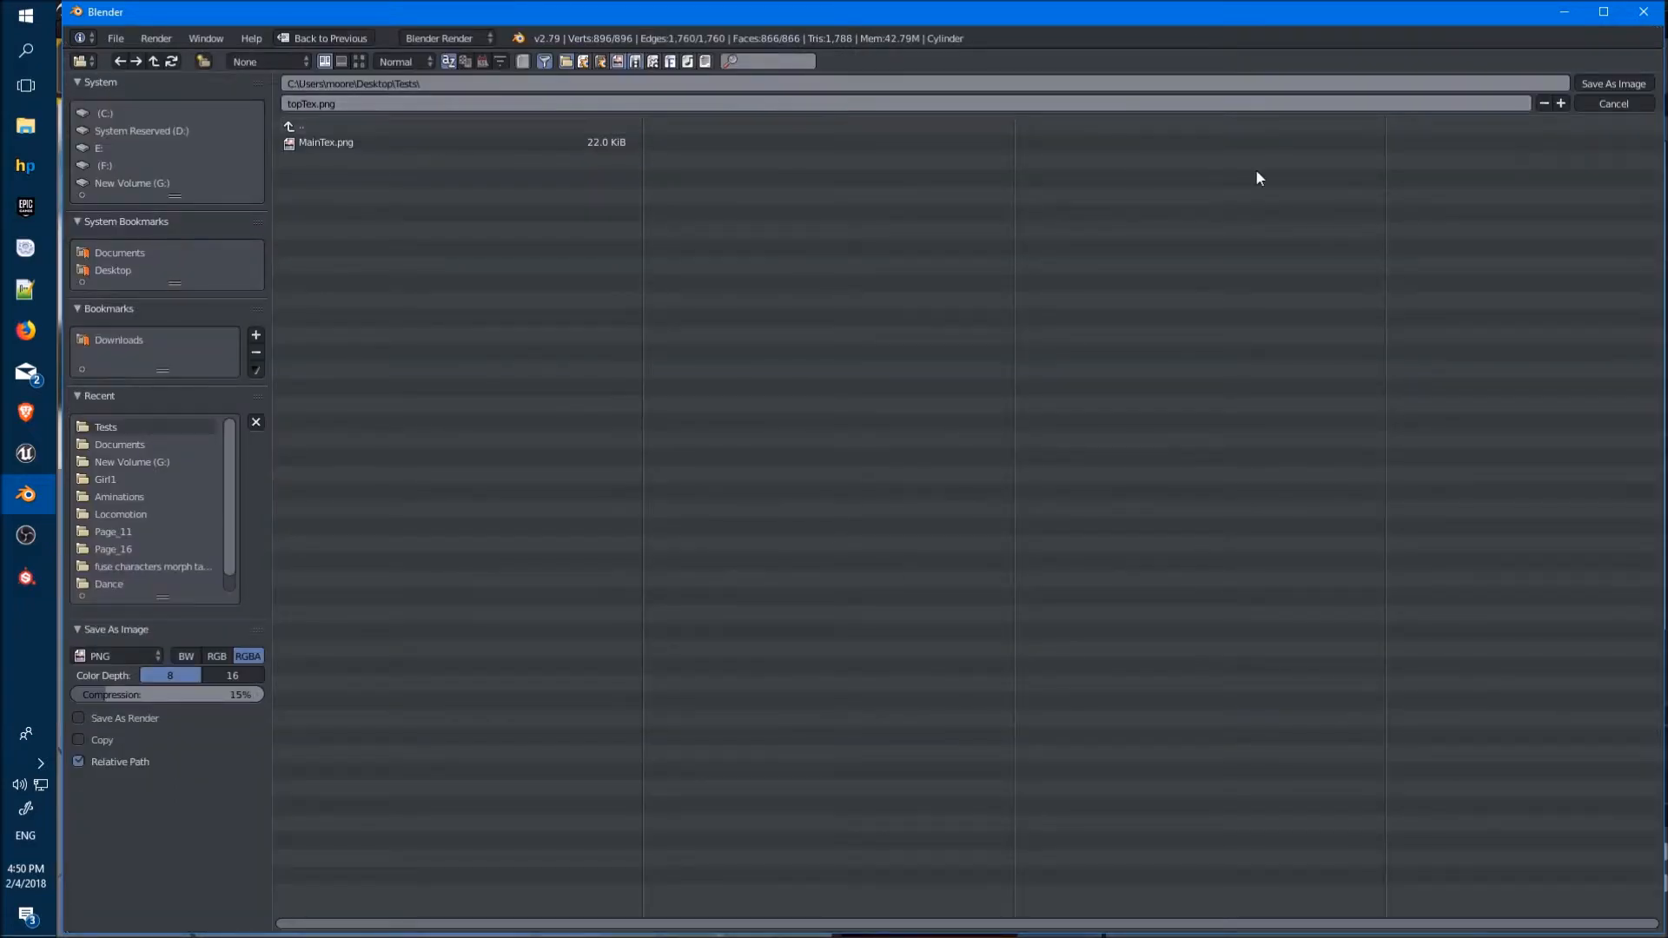
left_click(1613, 85)
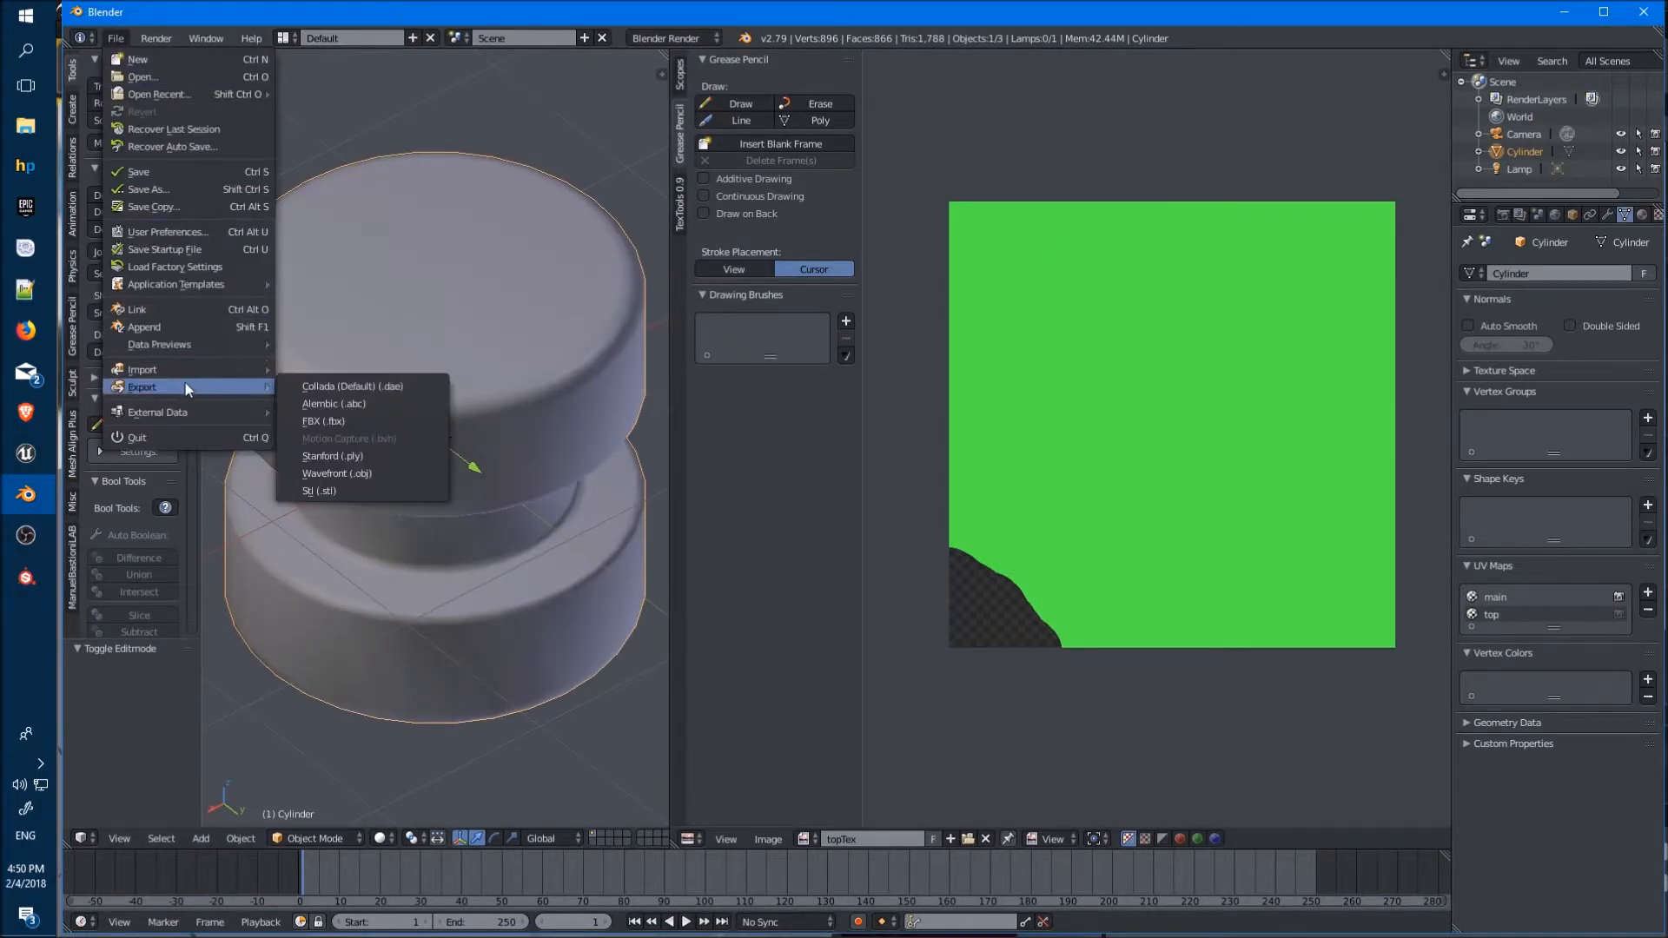
Export selected mesh objects only as TubeUE.fbx
left_click(323, 421)
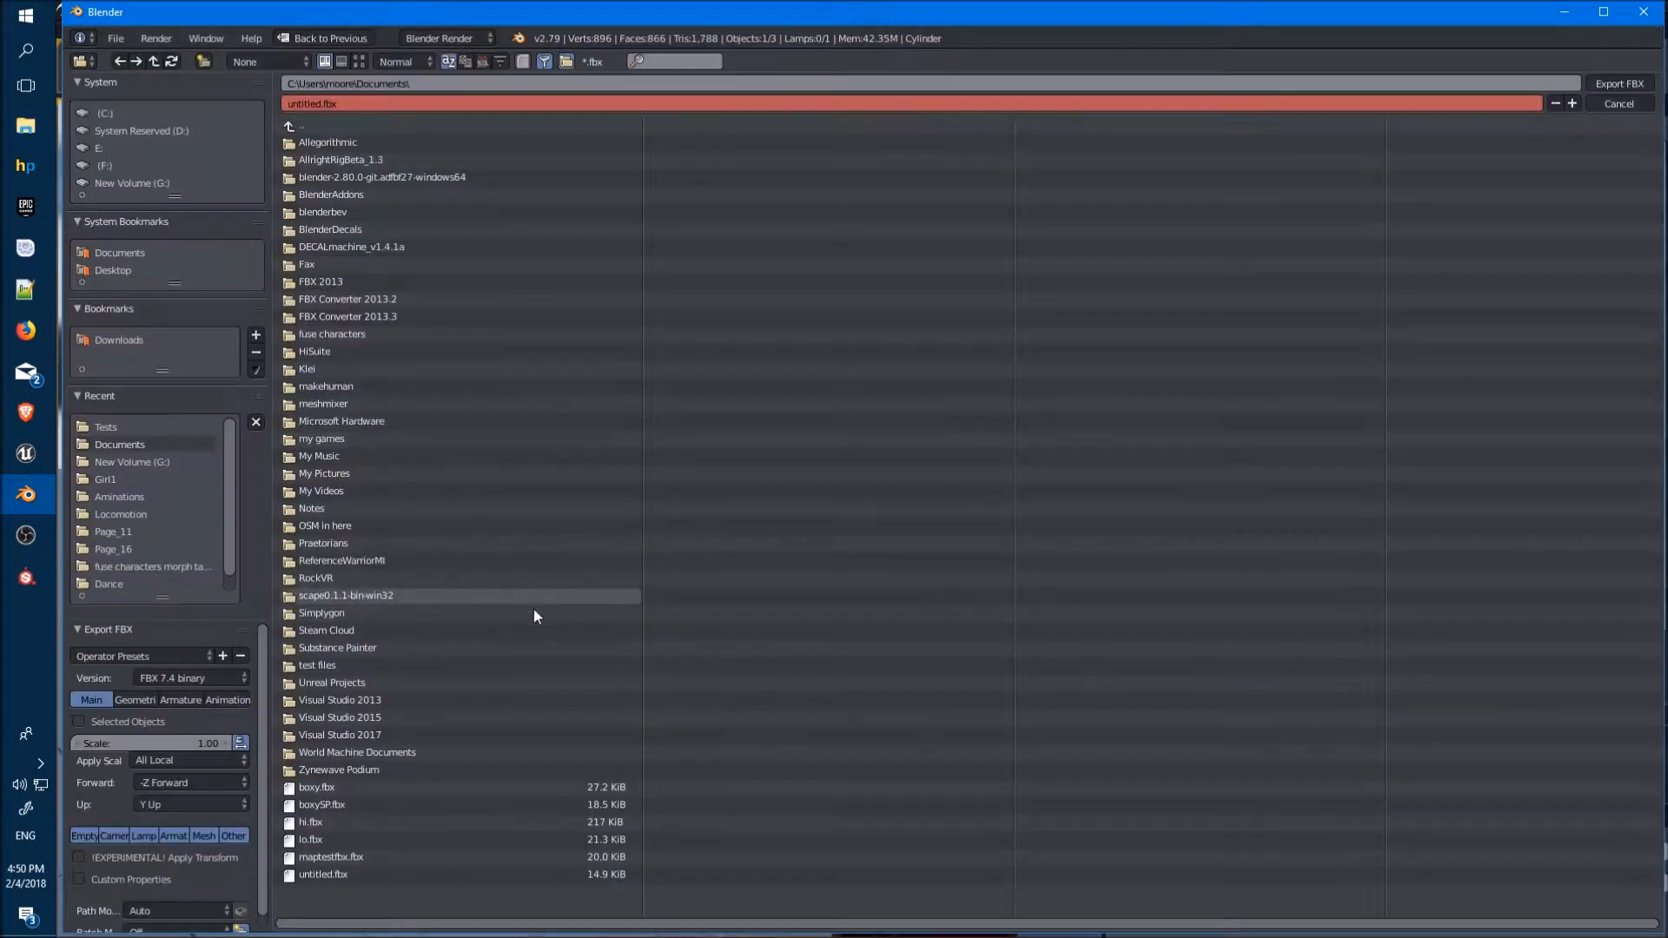
left_click(78, 721)
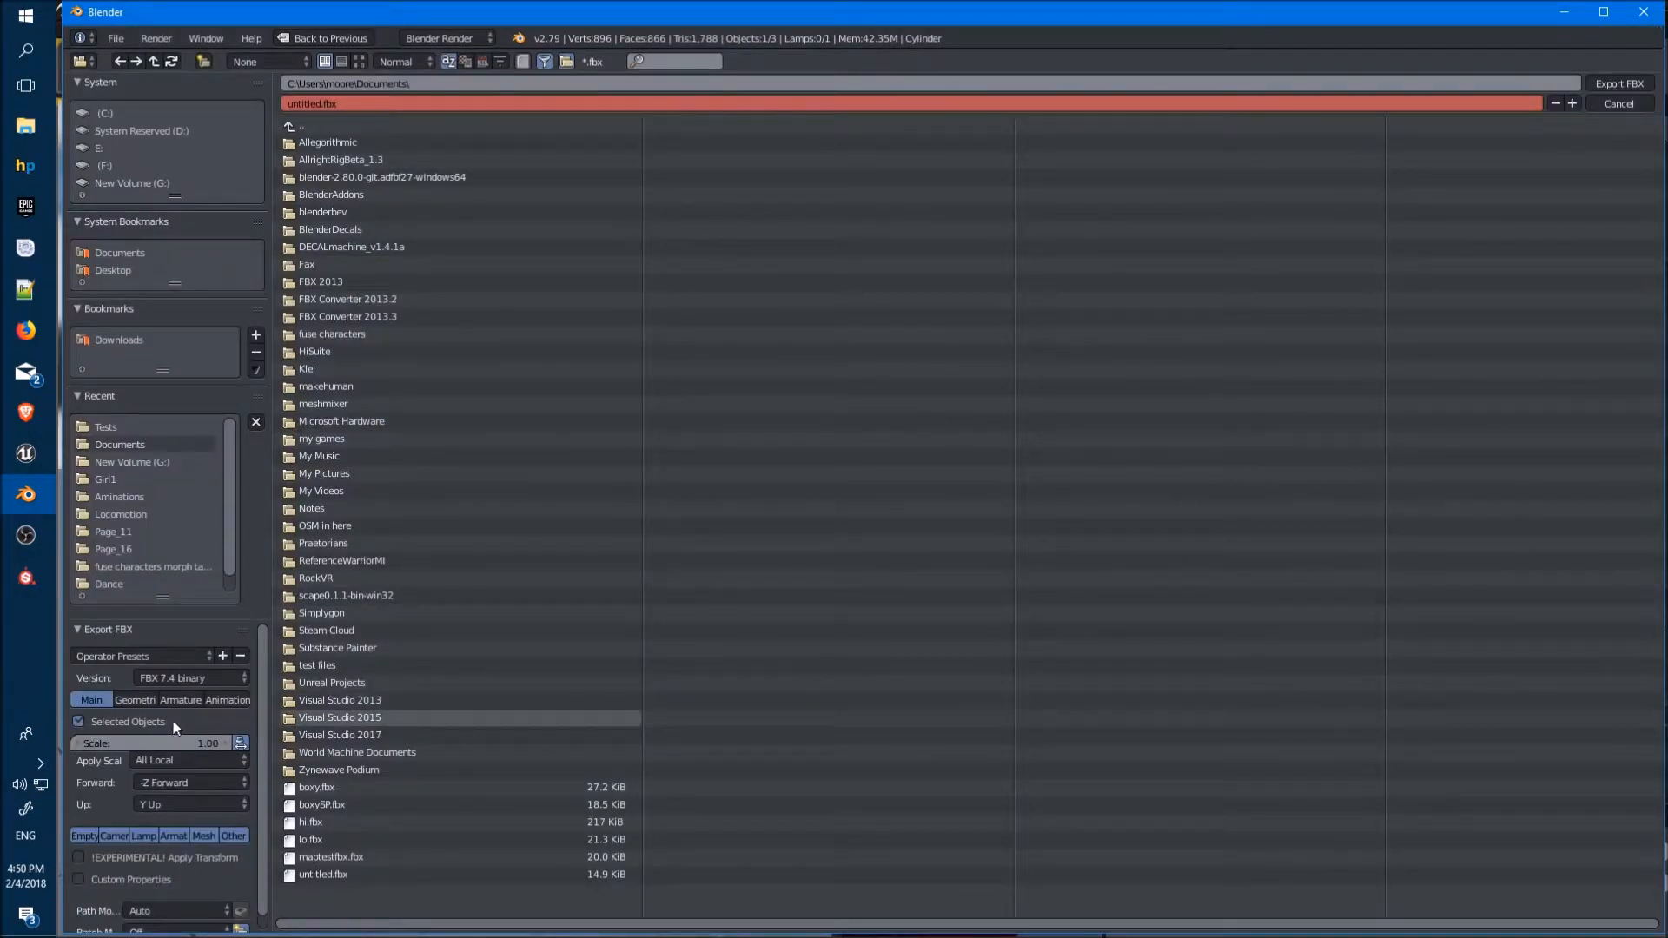
left_click(203, 835)
type("Tub")
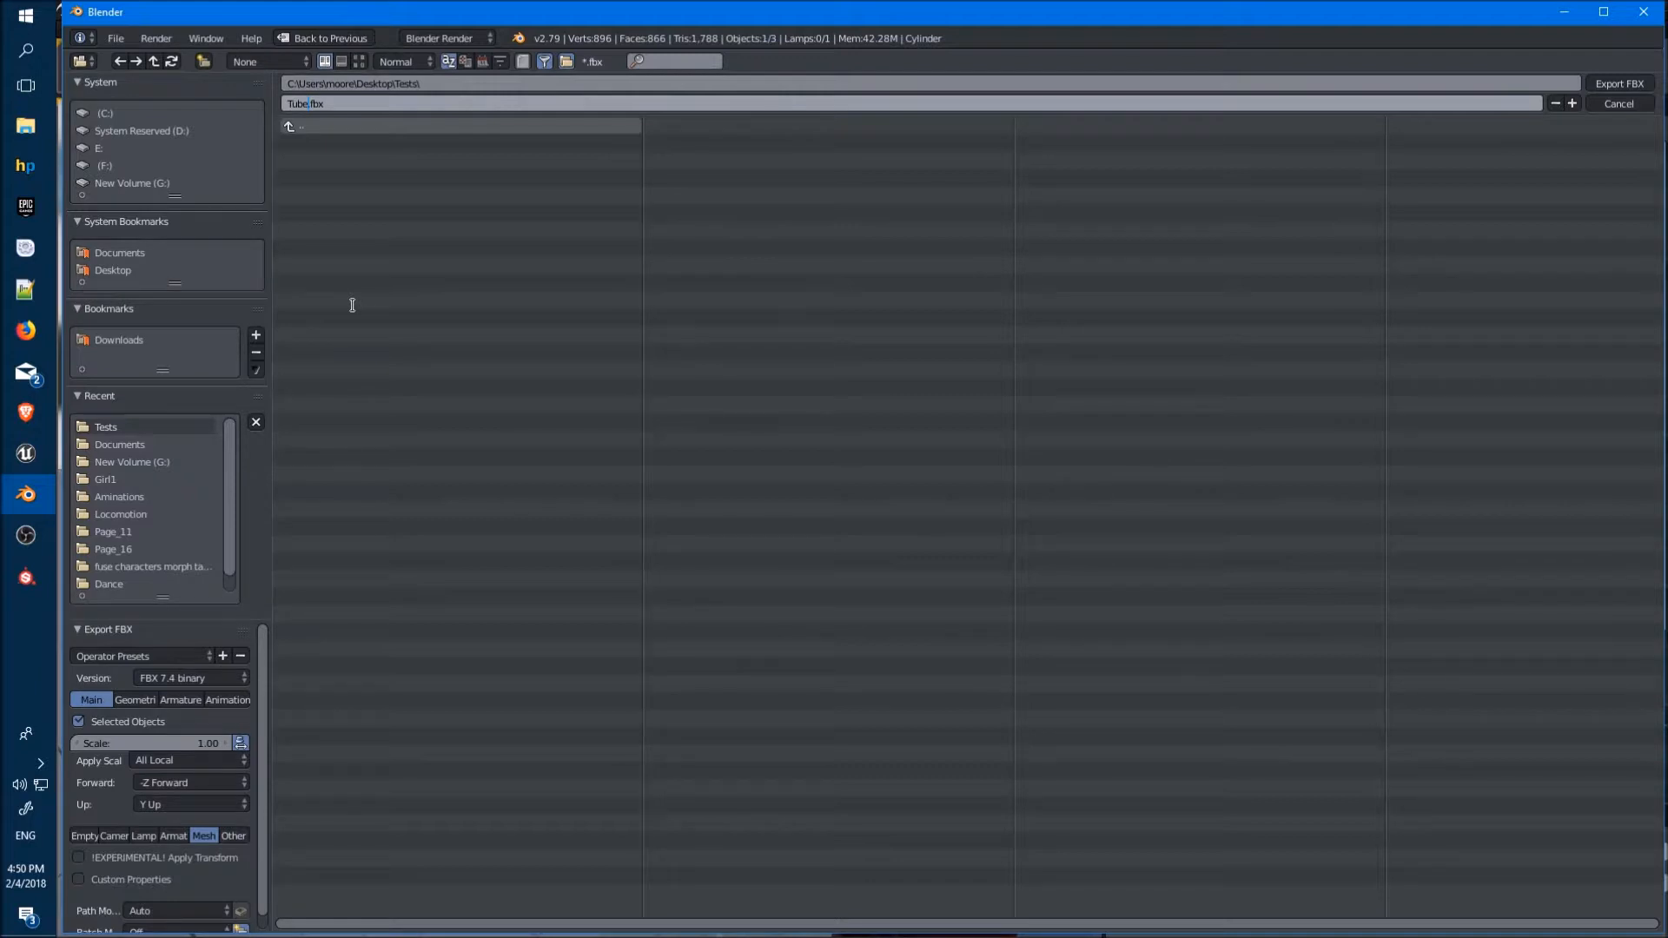
type("UE")
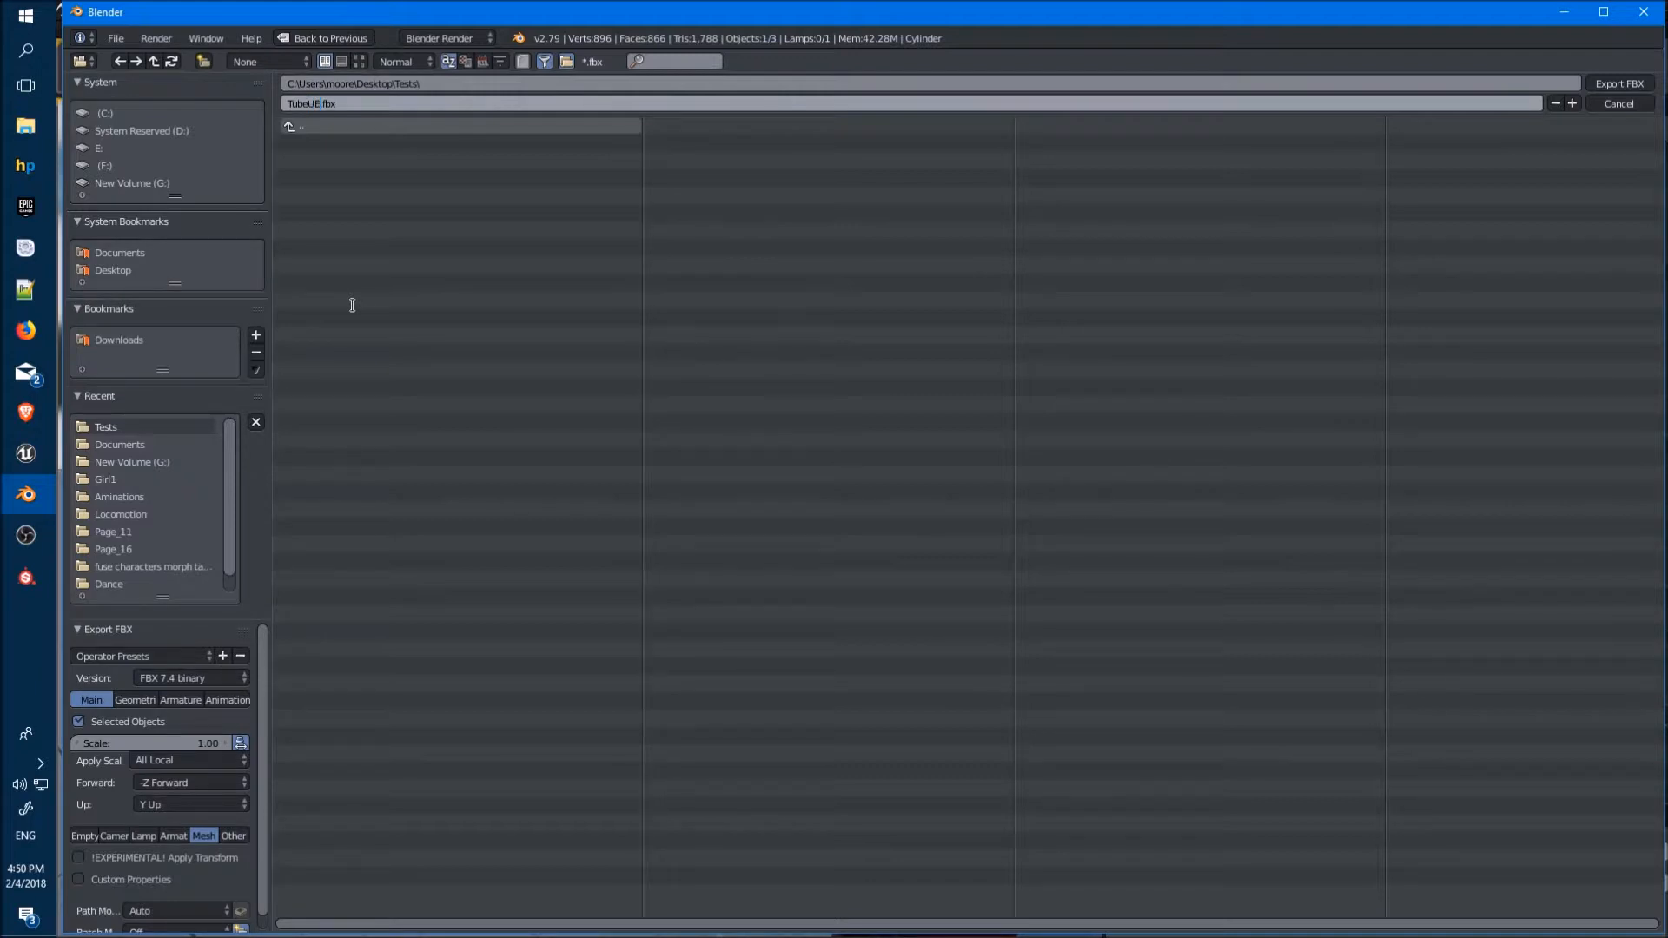
mouse_move(411, 317)
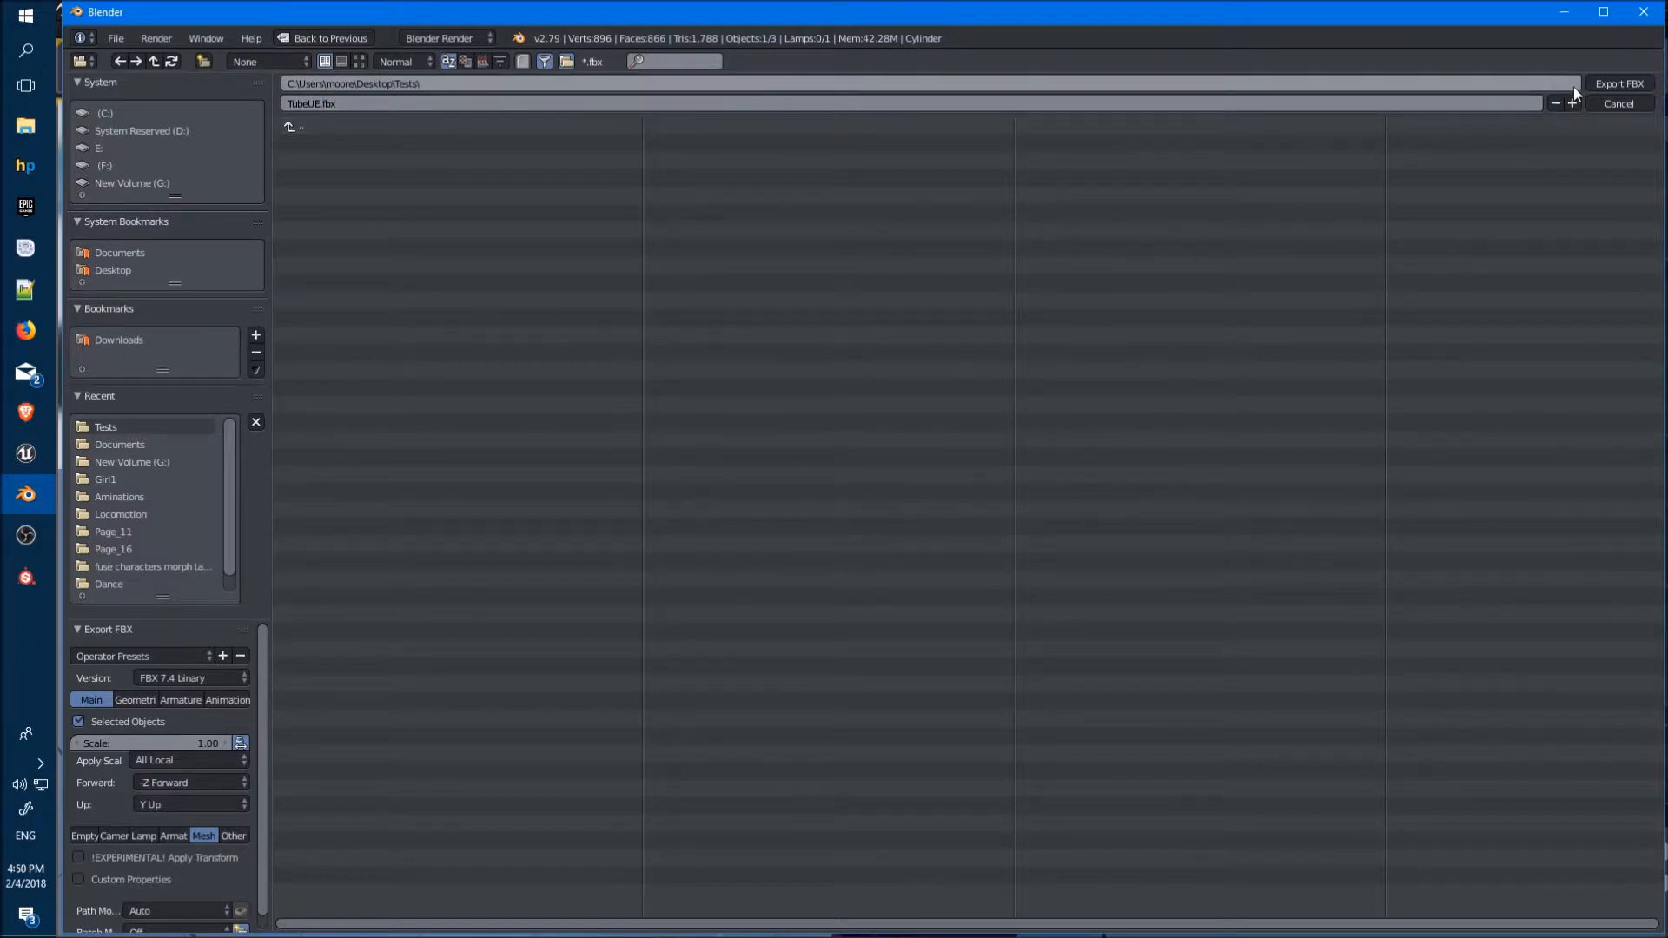
left_click(1617, 104)
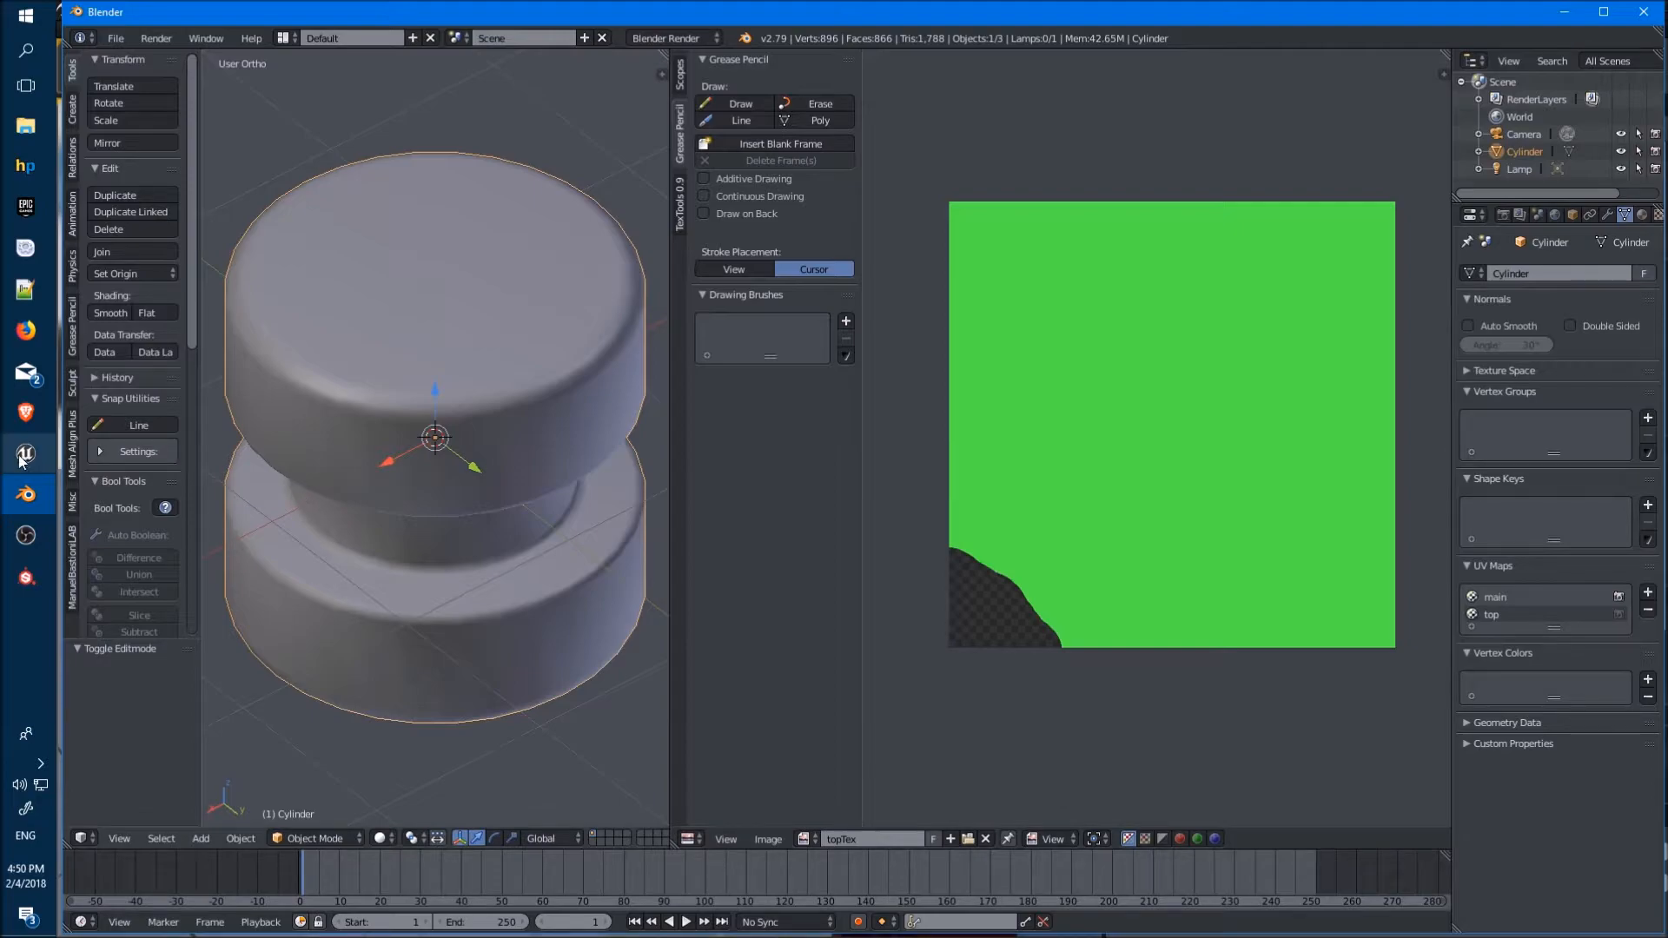
Import TubeUE.fbx as a static mesh into the UVTestCase folder
left_click(25, 454)
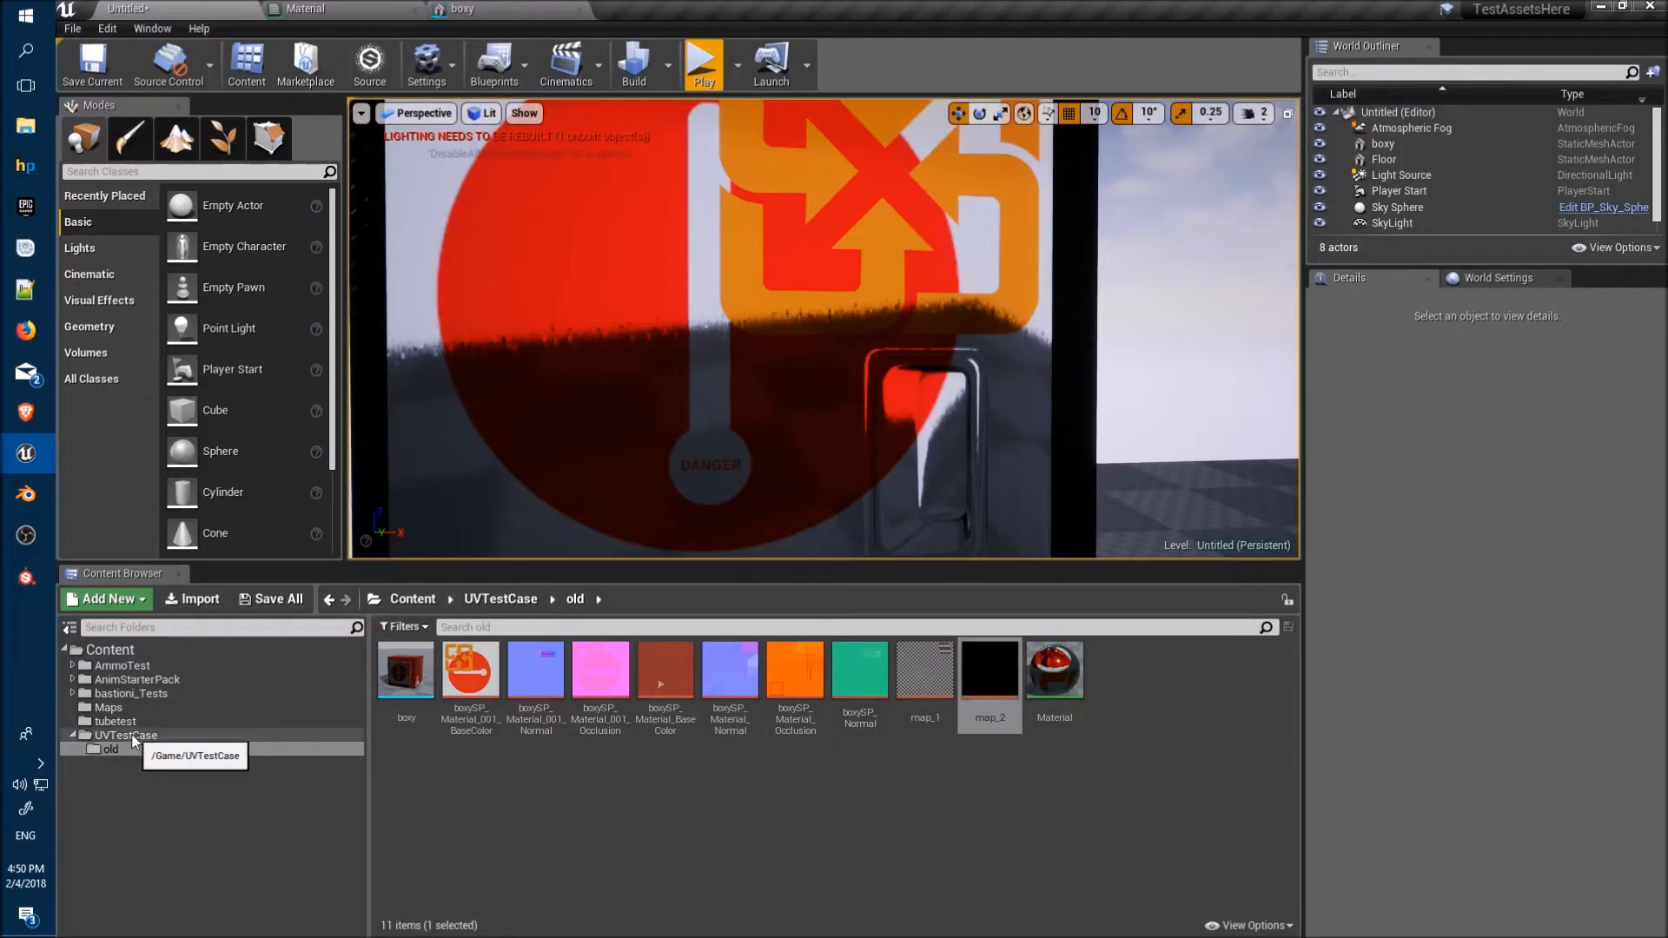
left_click(124, 735)
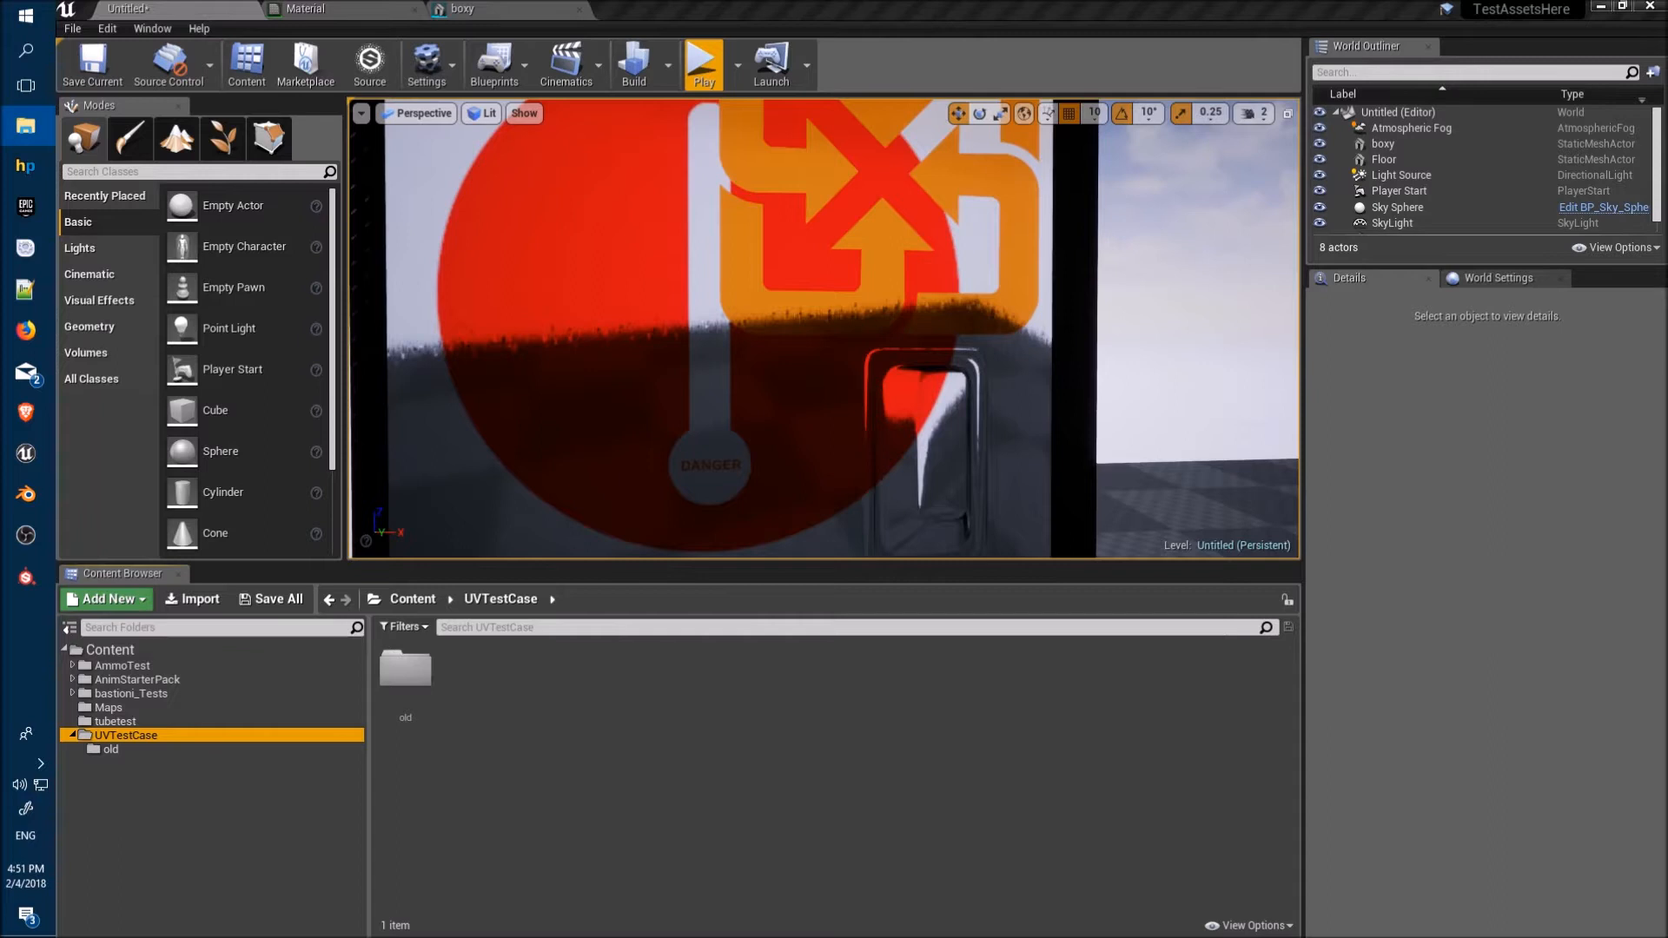
mouse_move(976, 728)
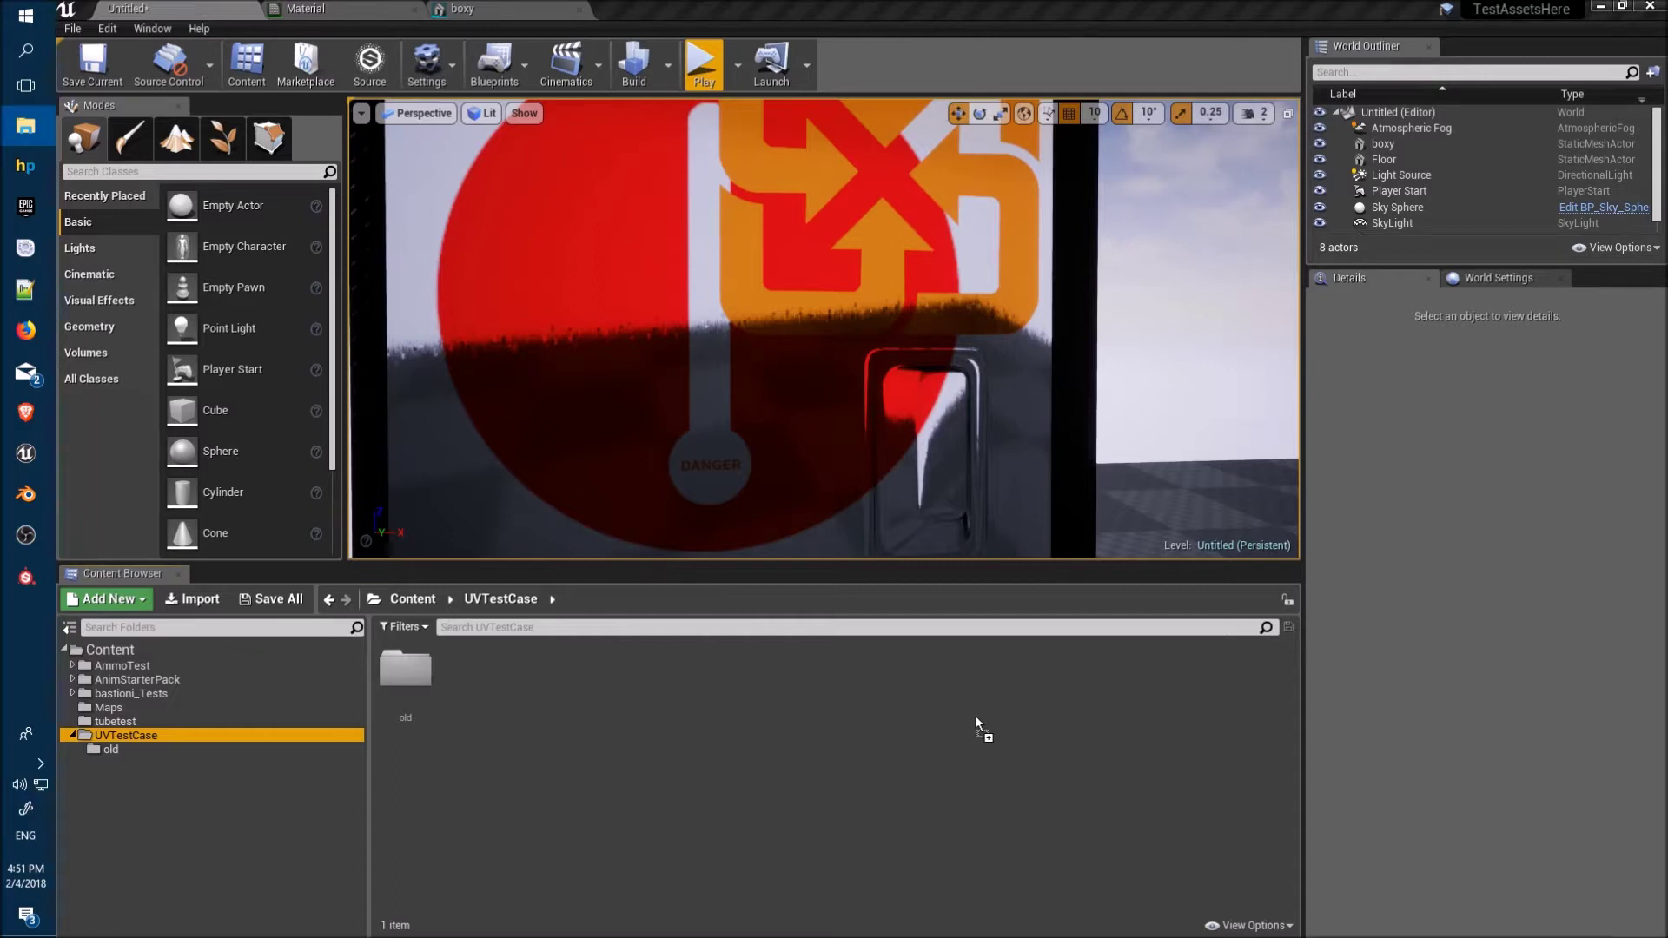
left_click(191, 599)
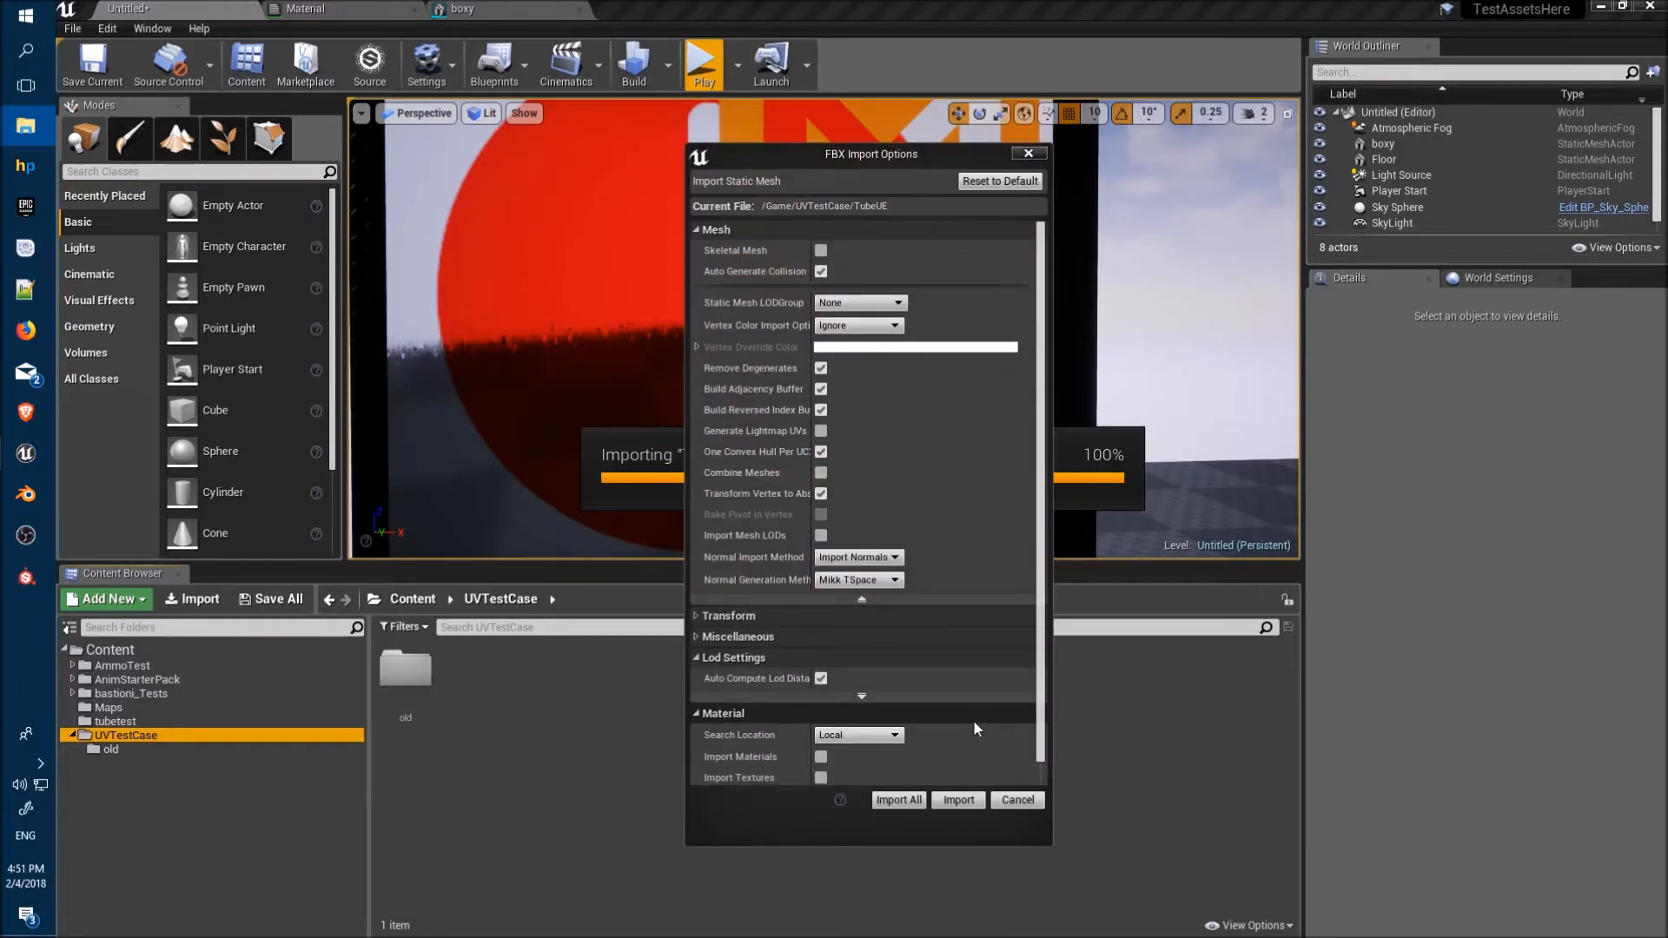
left_click(956, 799)
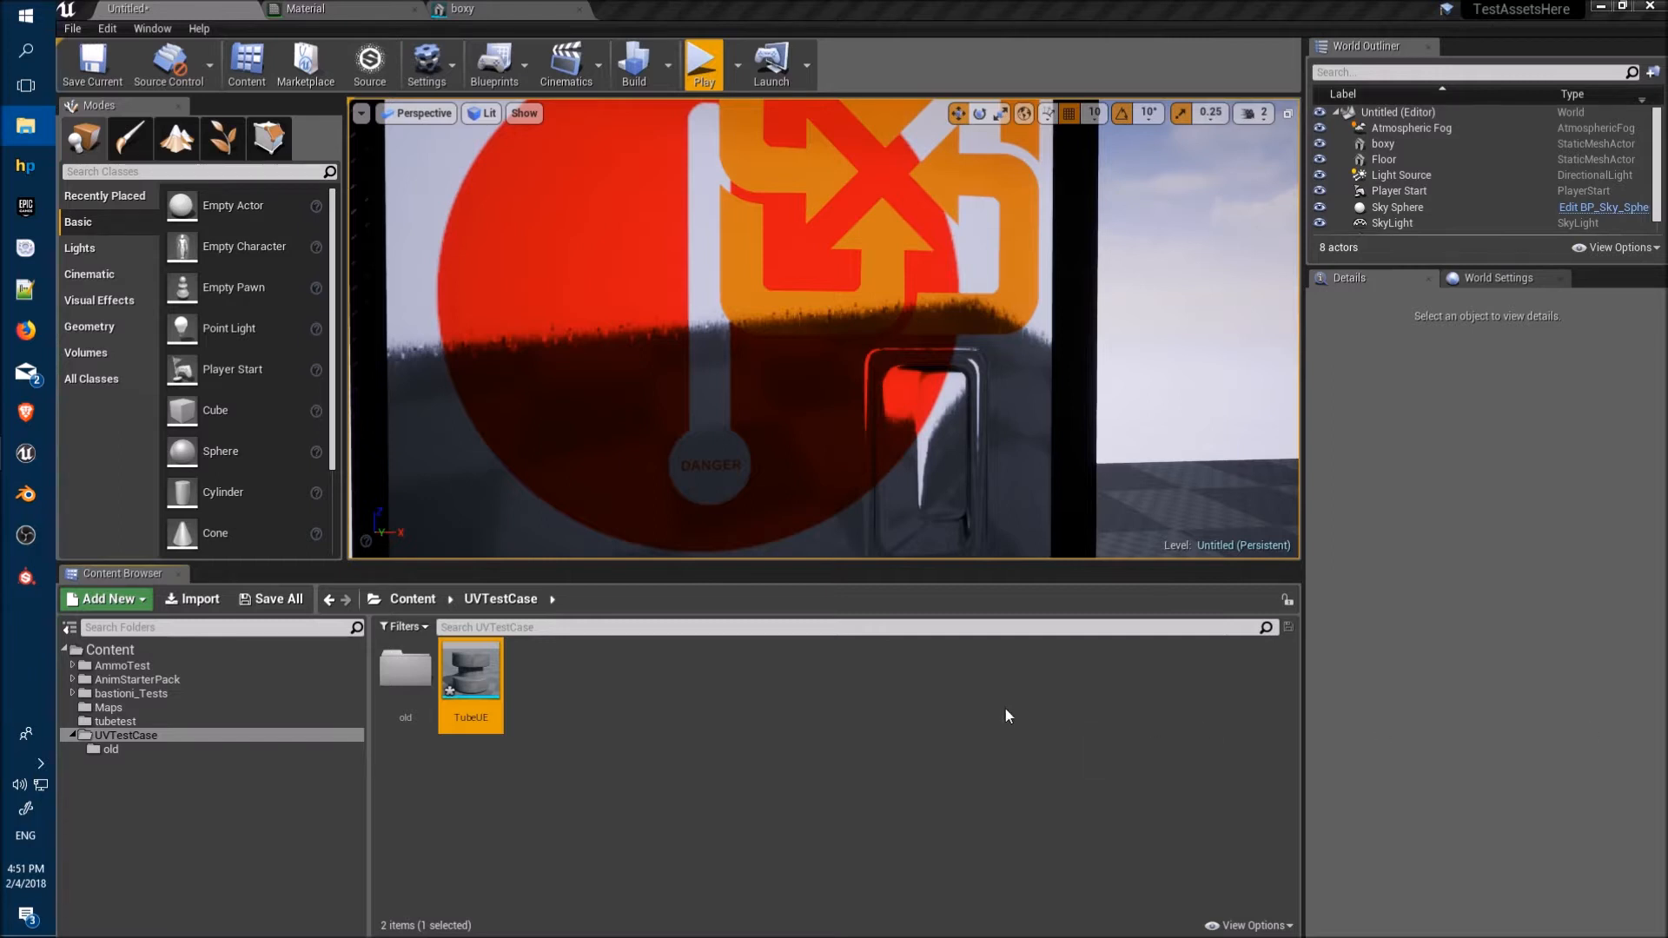
mouse_move(917, 724)
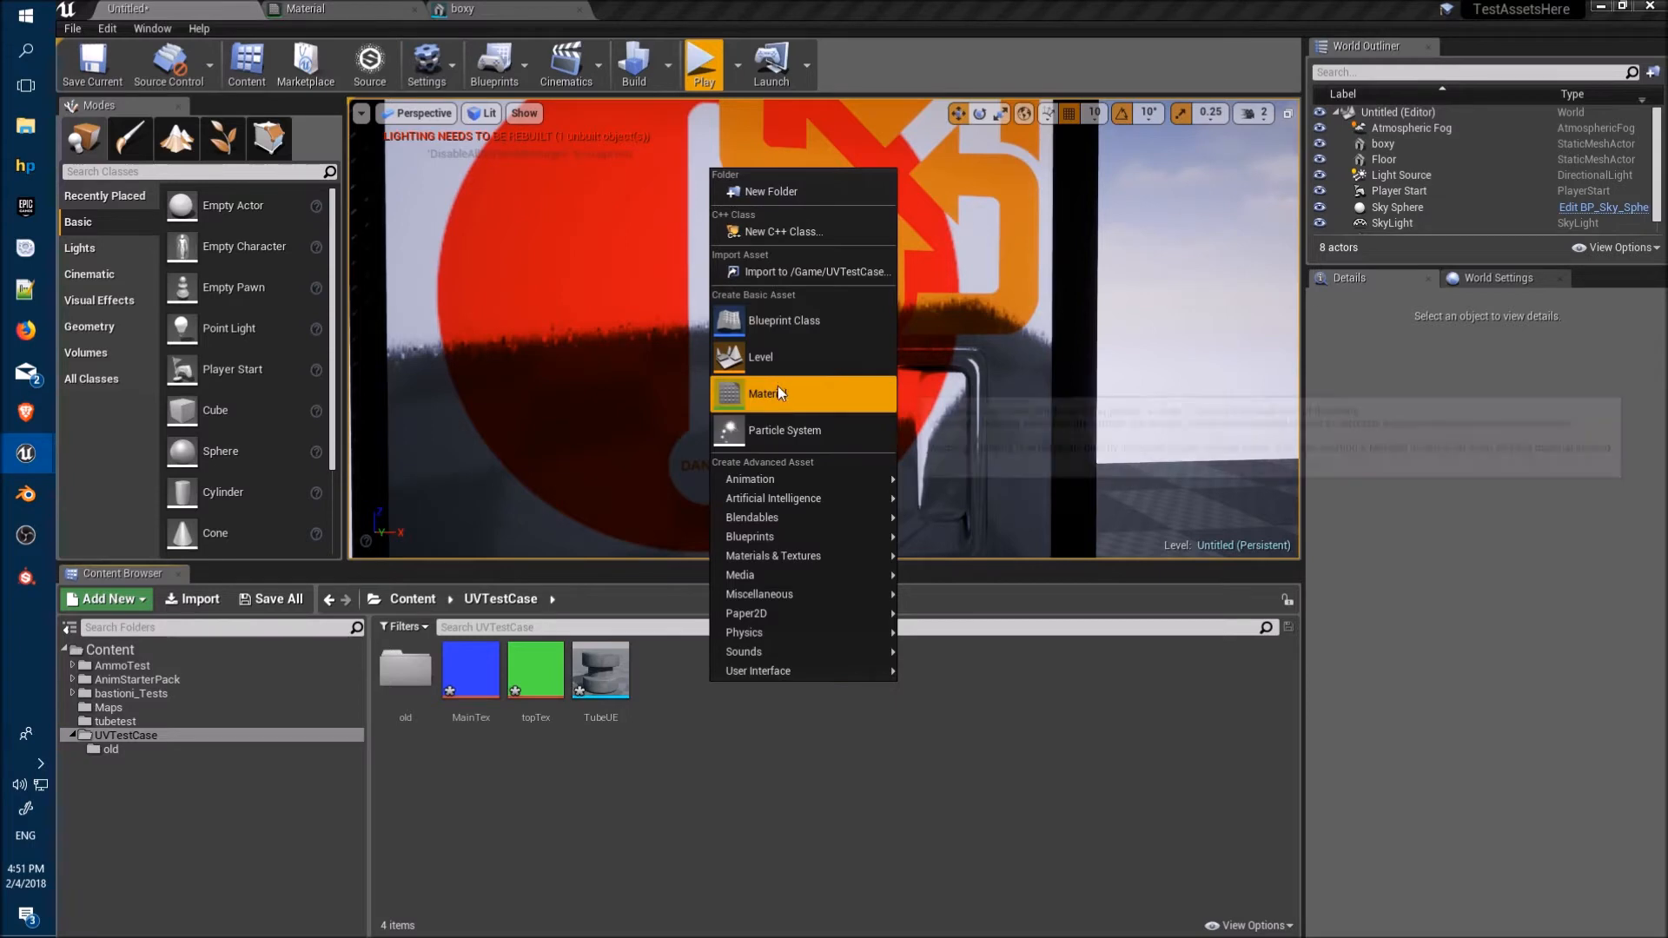
Make a new material named TubeMat, open its editor, and drop MainTex and topTex into the graph
left_click(765, 394)
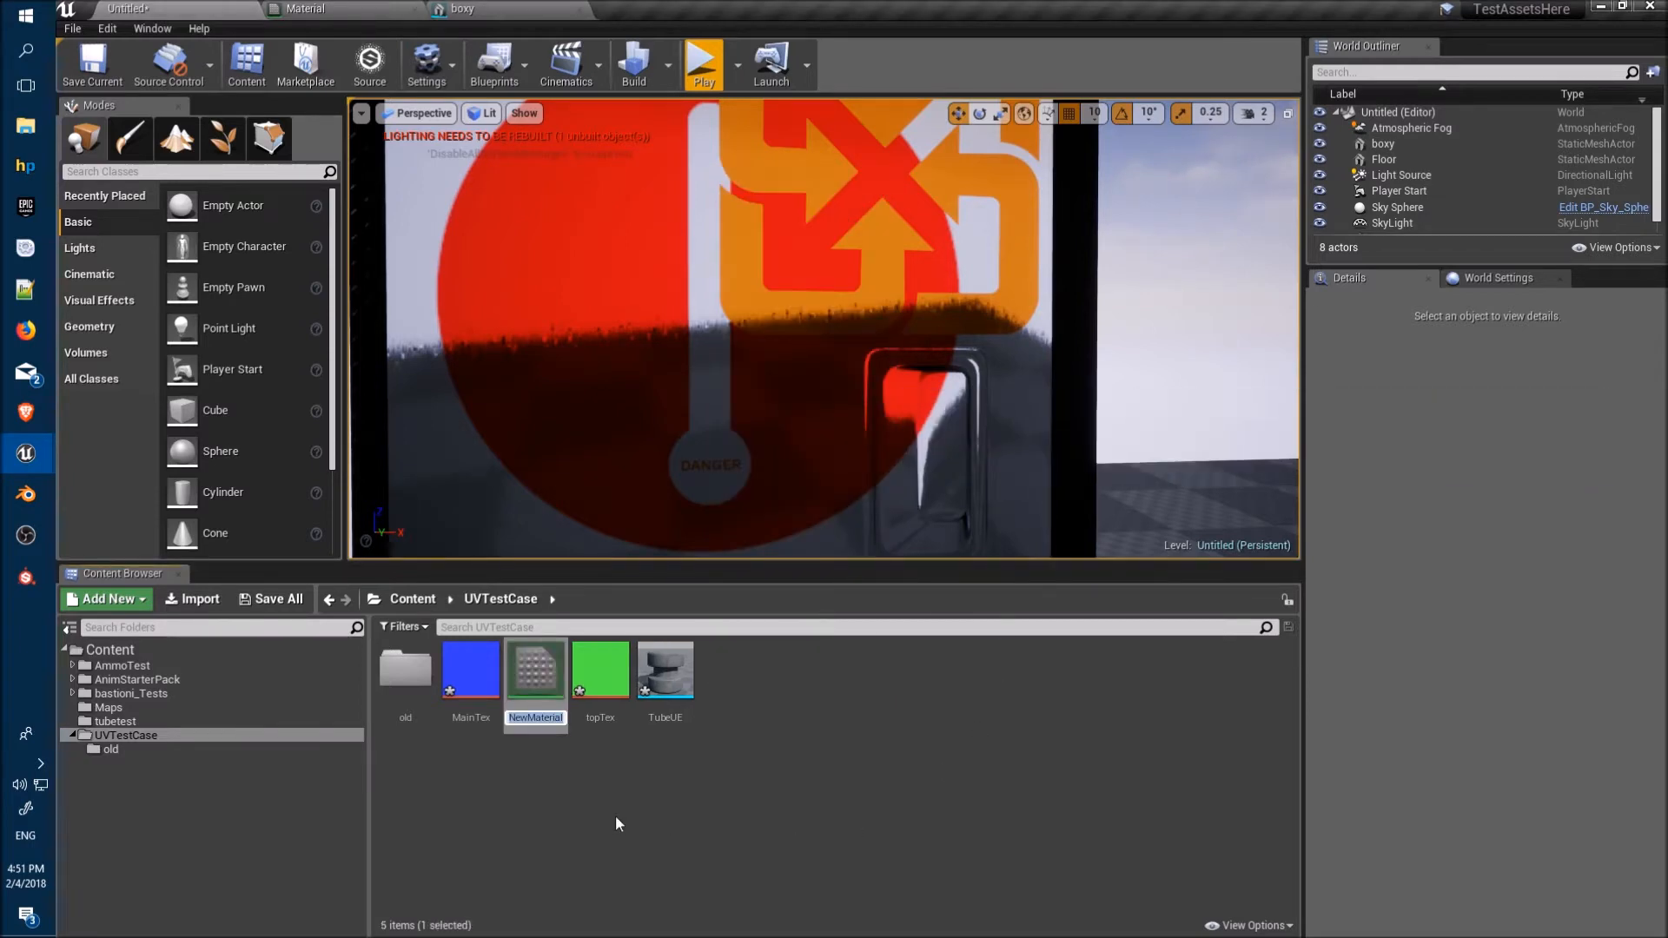
double_click(535, 717)
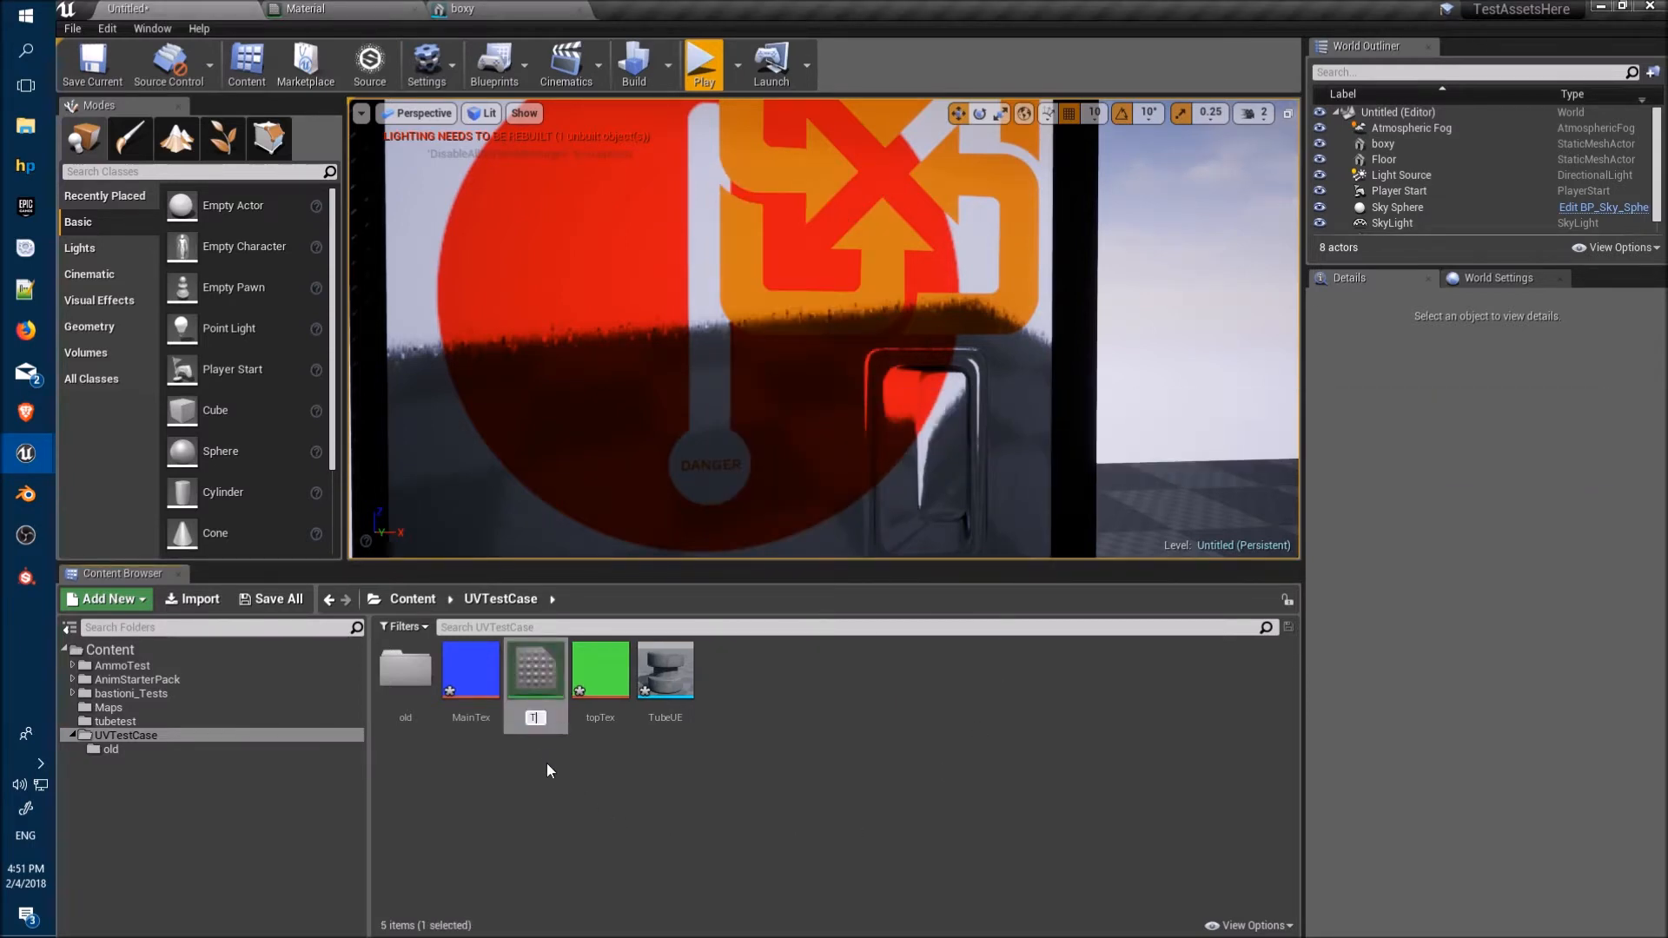
type("TubeMat")
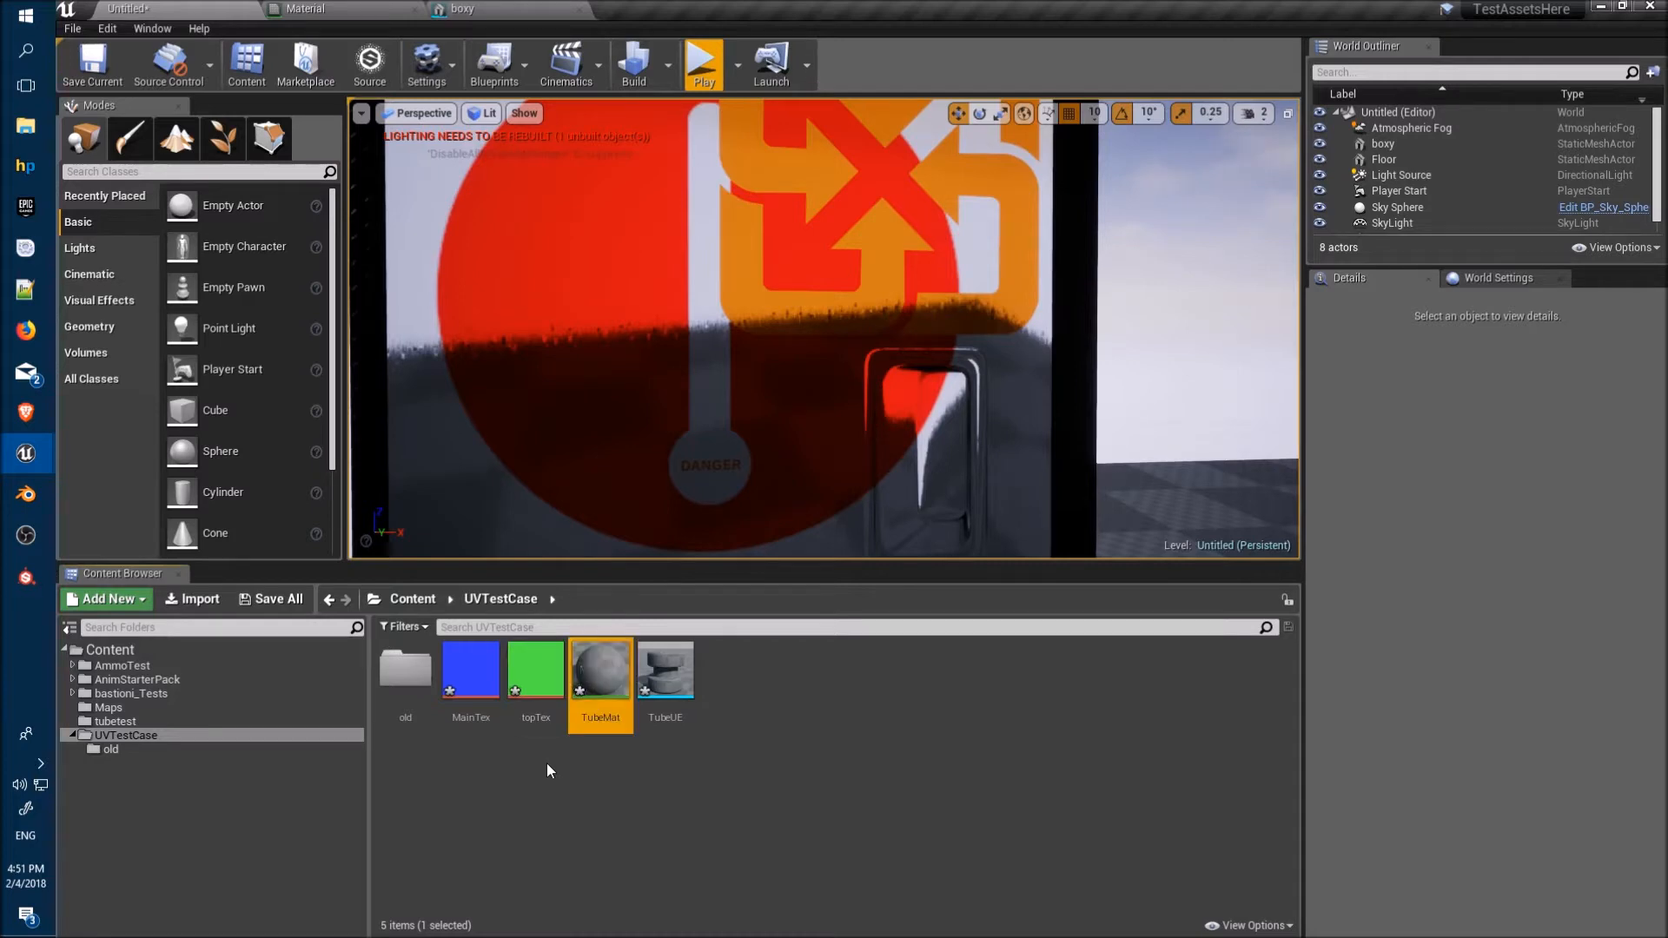
double_click(599, 669)
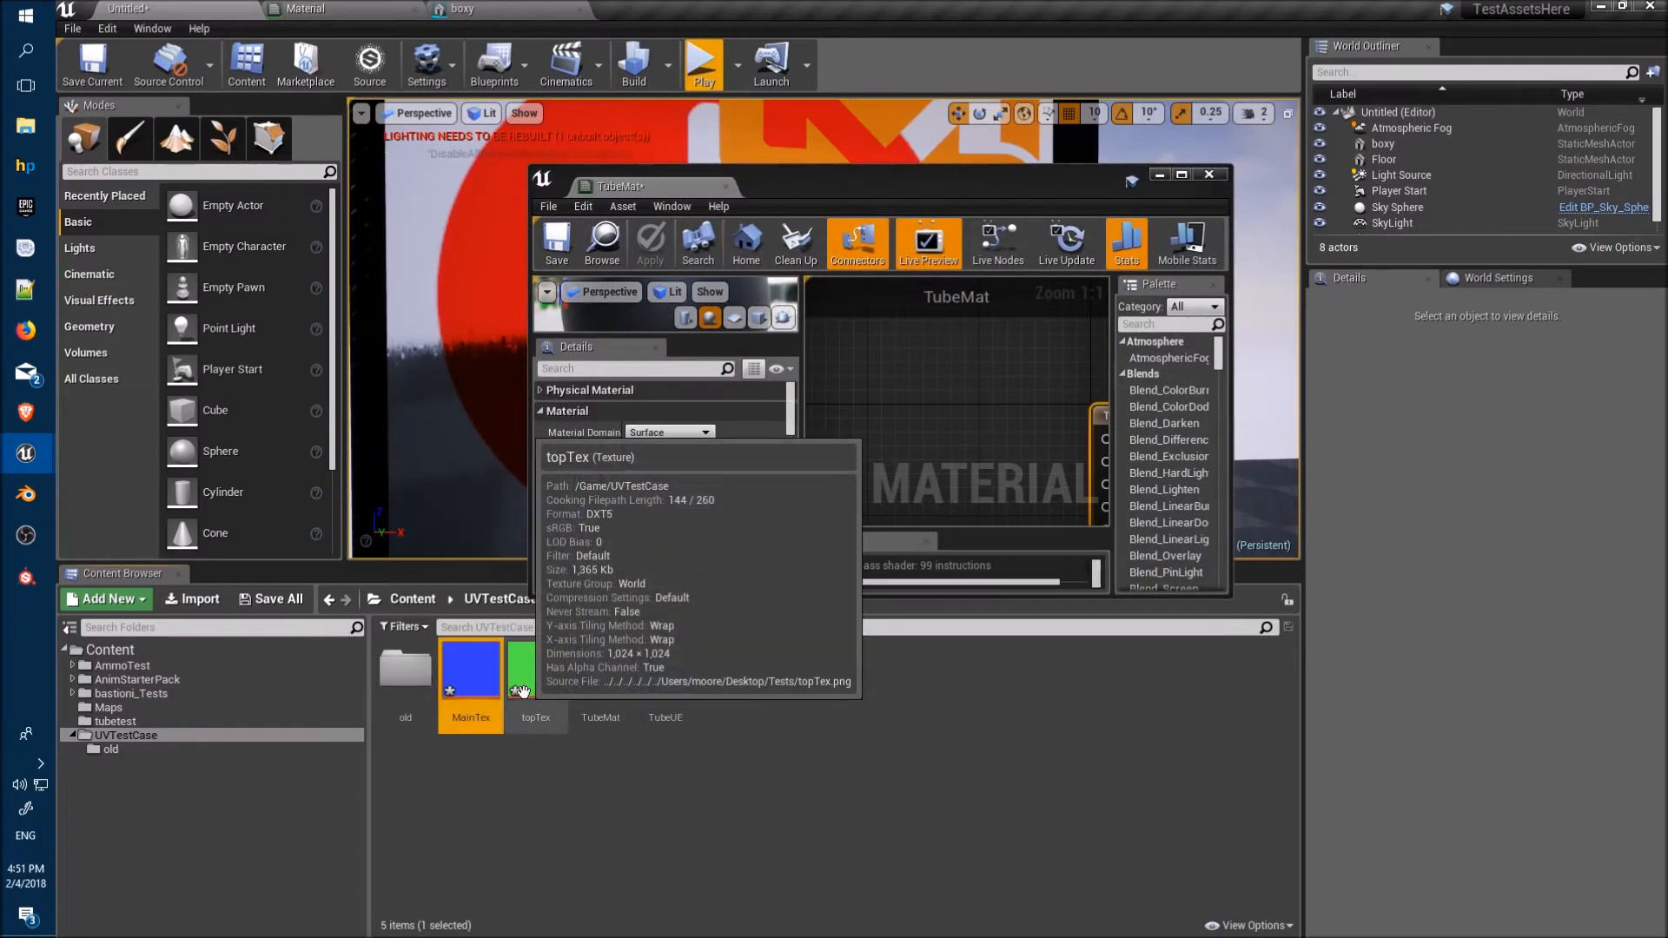
left_click(535, 668)
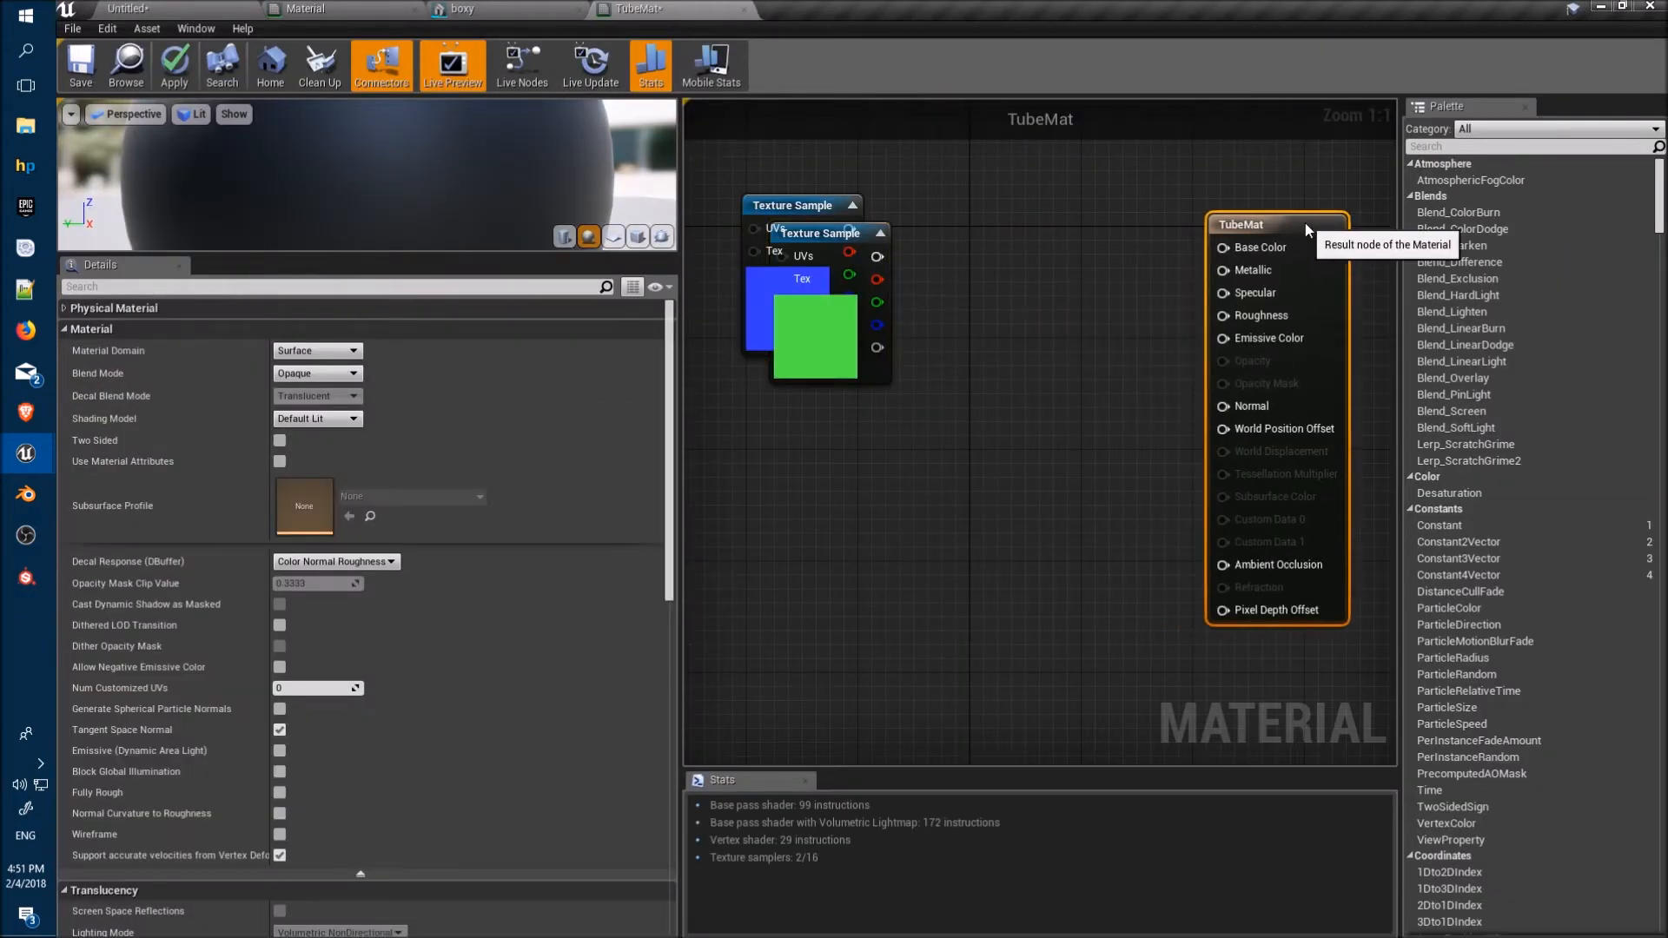
Feed TextureCoordinate index 0 and 1 into the two samples' UVs and add a LinearInterpolate node
left_click(793, 407)
type("texturec")
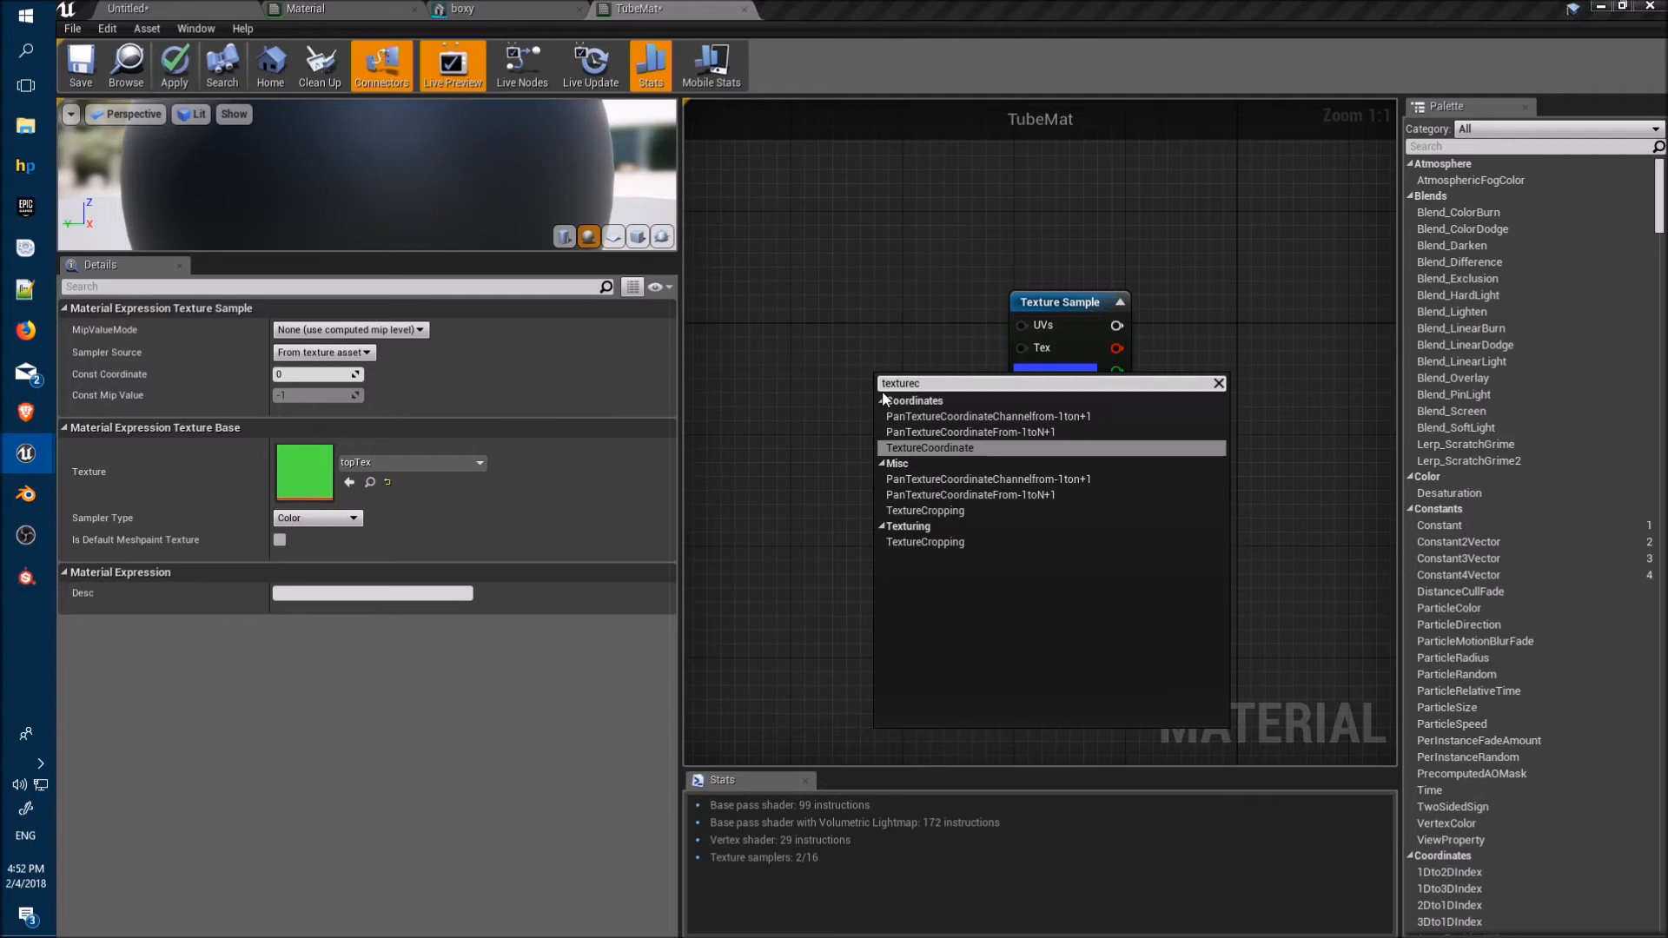
left_click(930, 446)
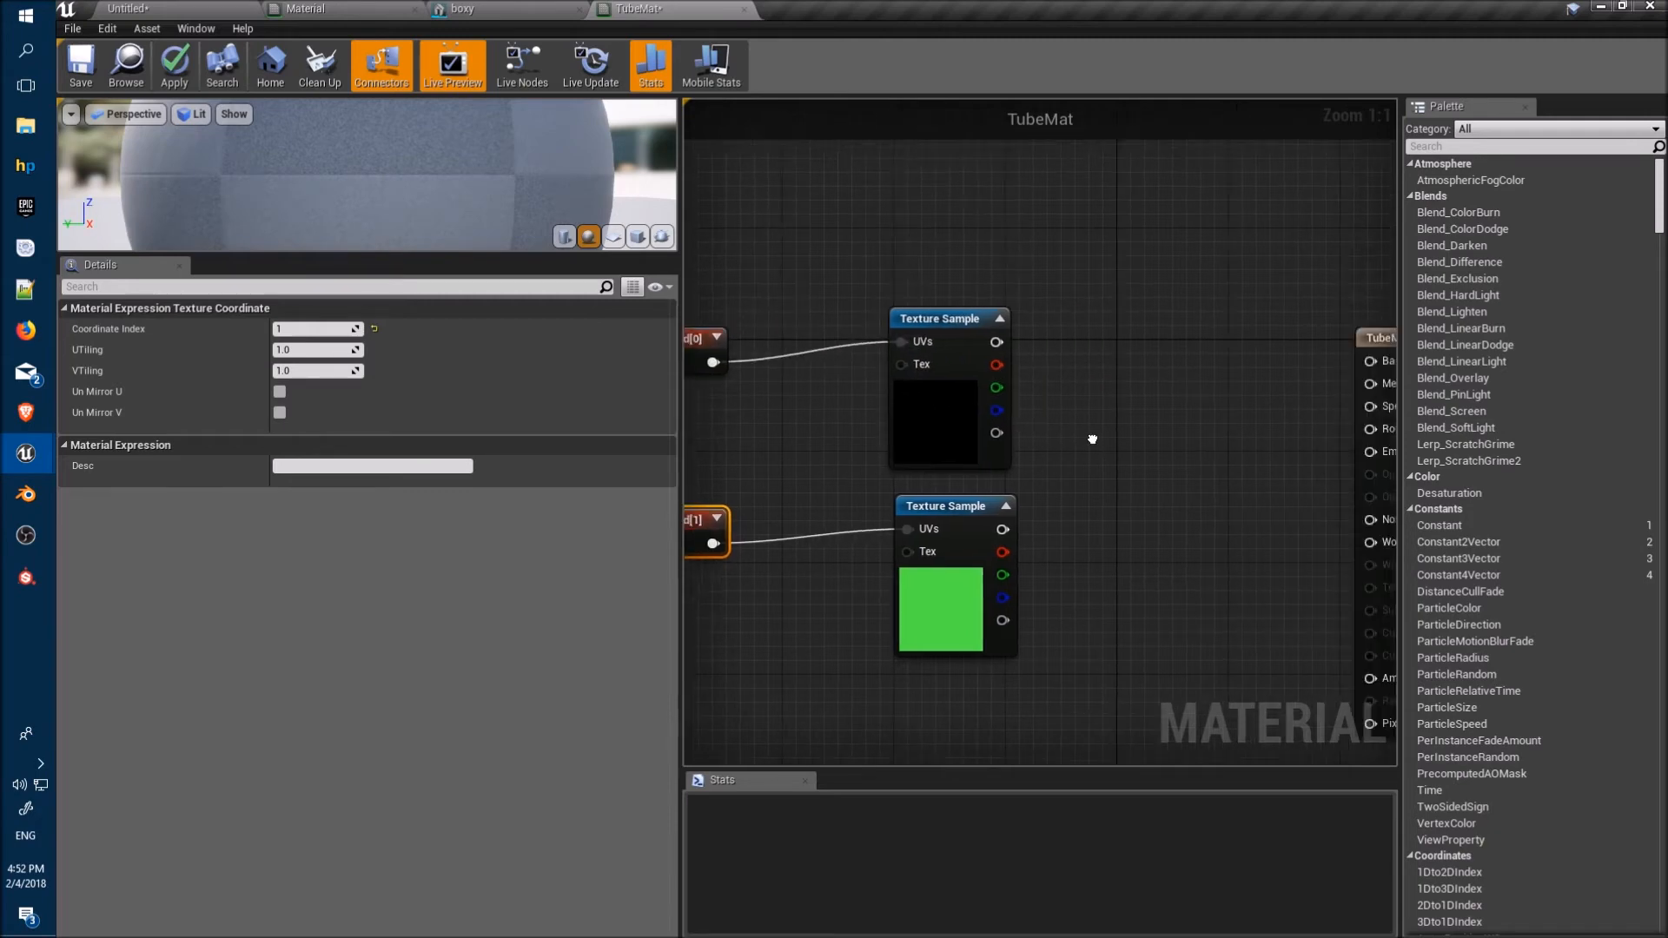
right_click(1091, 440)
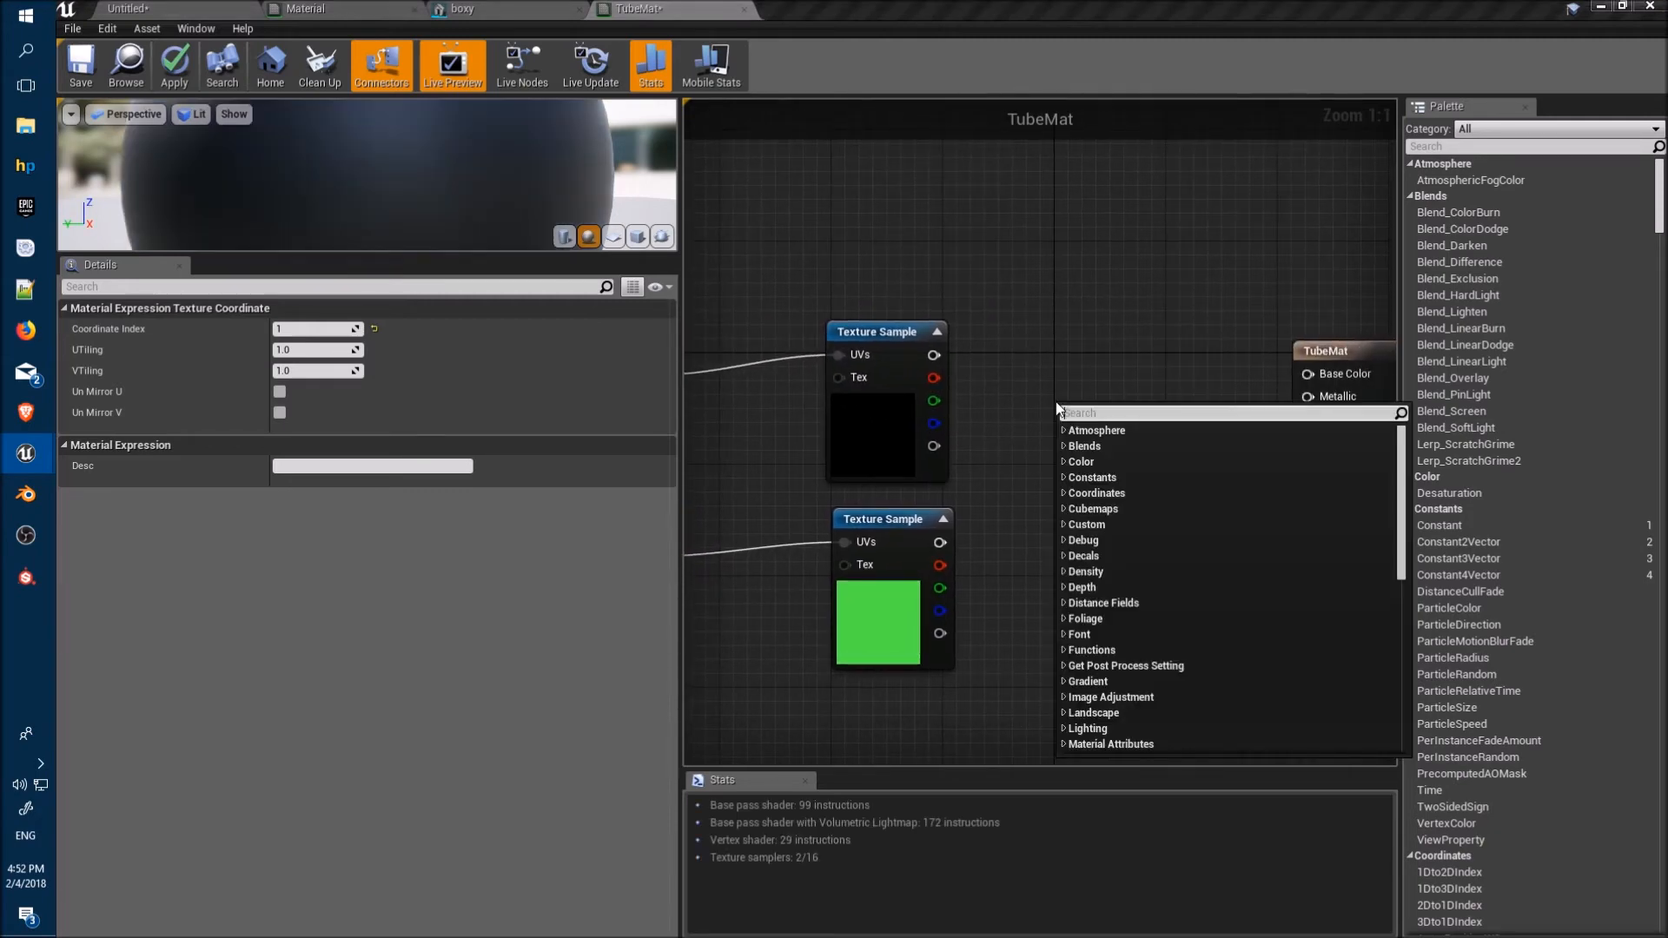
type("lerp")
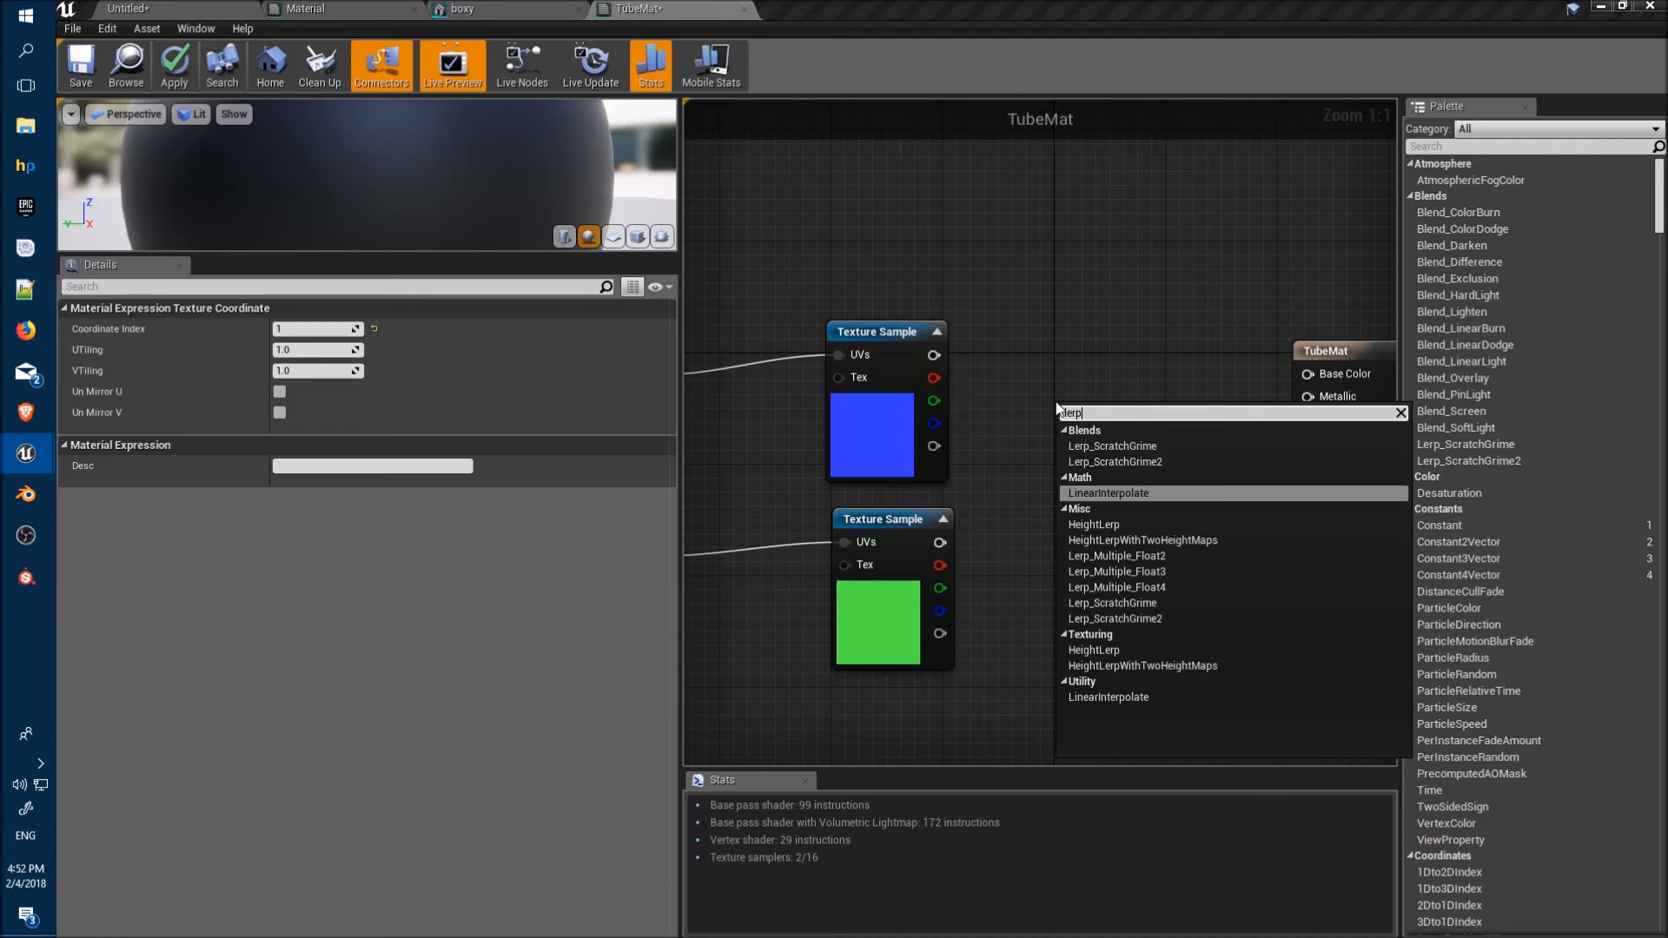
left_click(1109, 492)
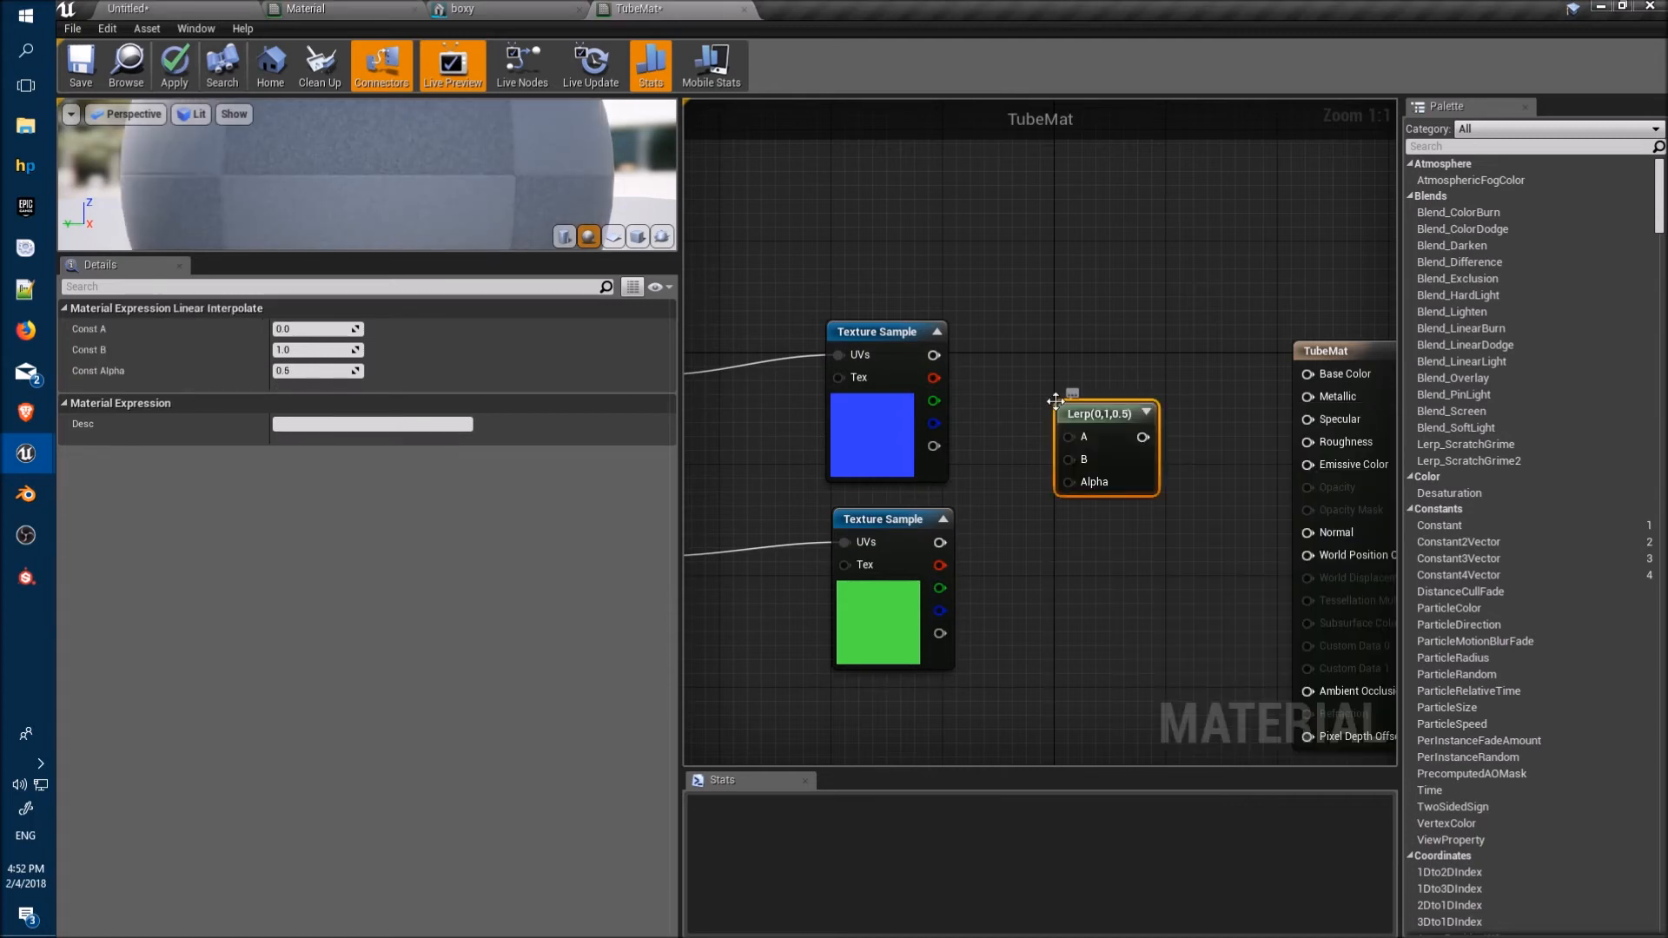
mouse_move(933, 355)
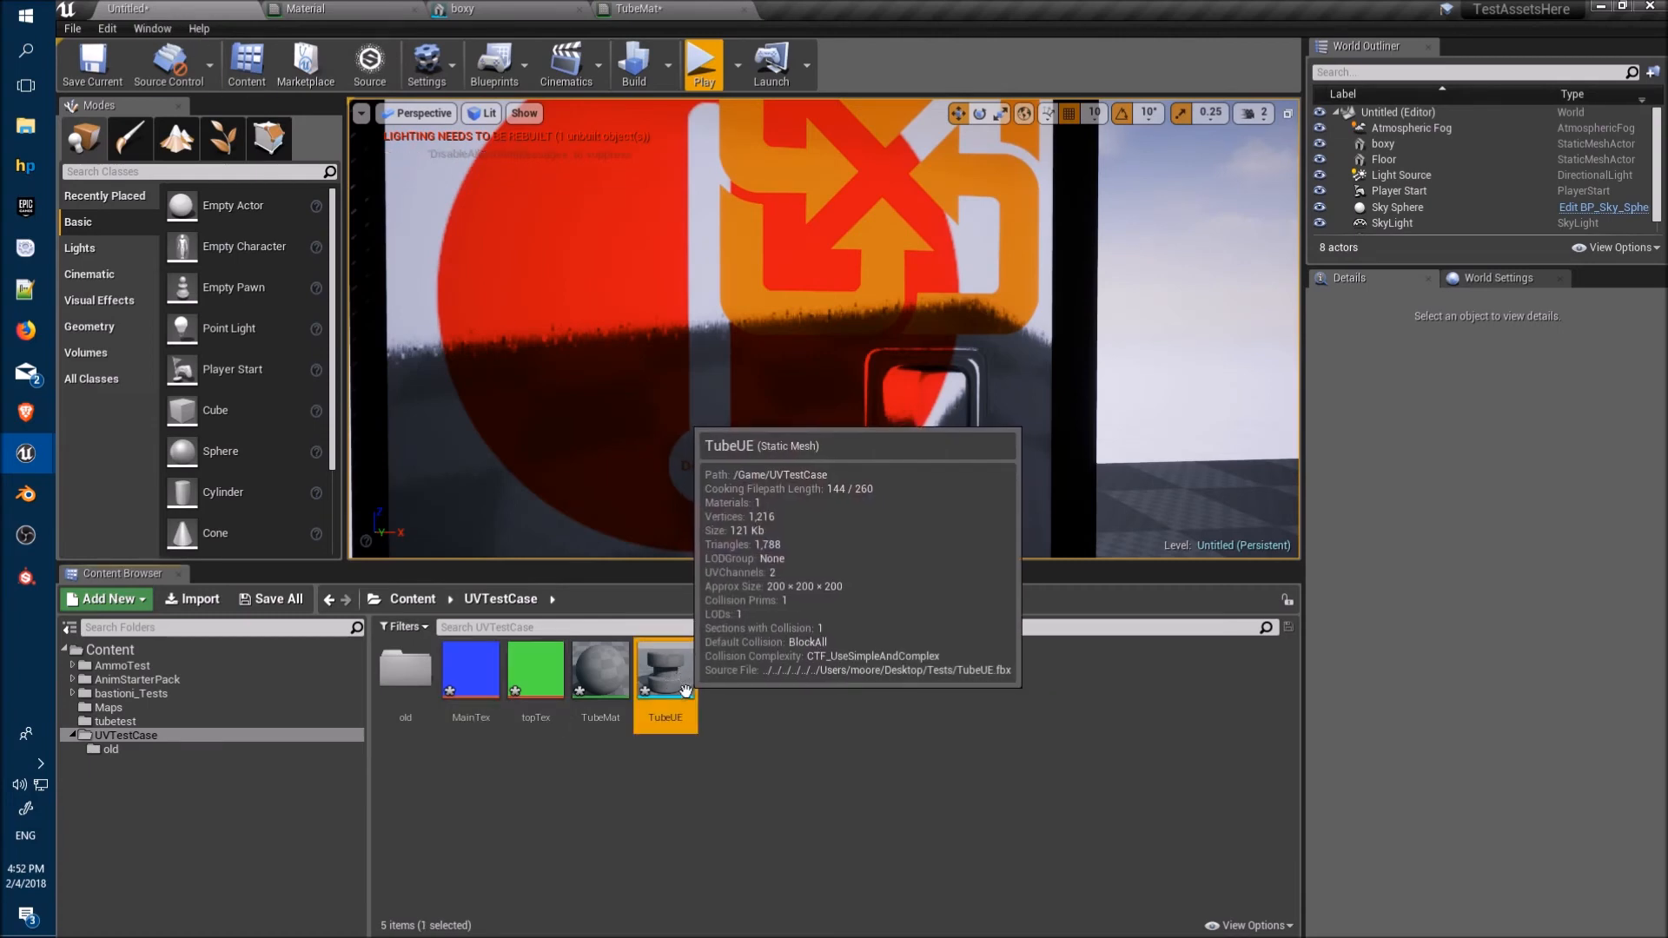
mouse_move(672, 47)
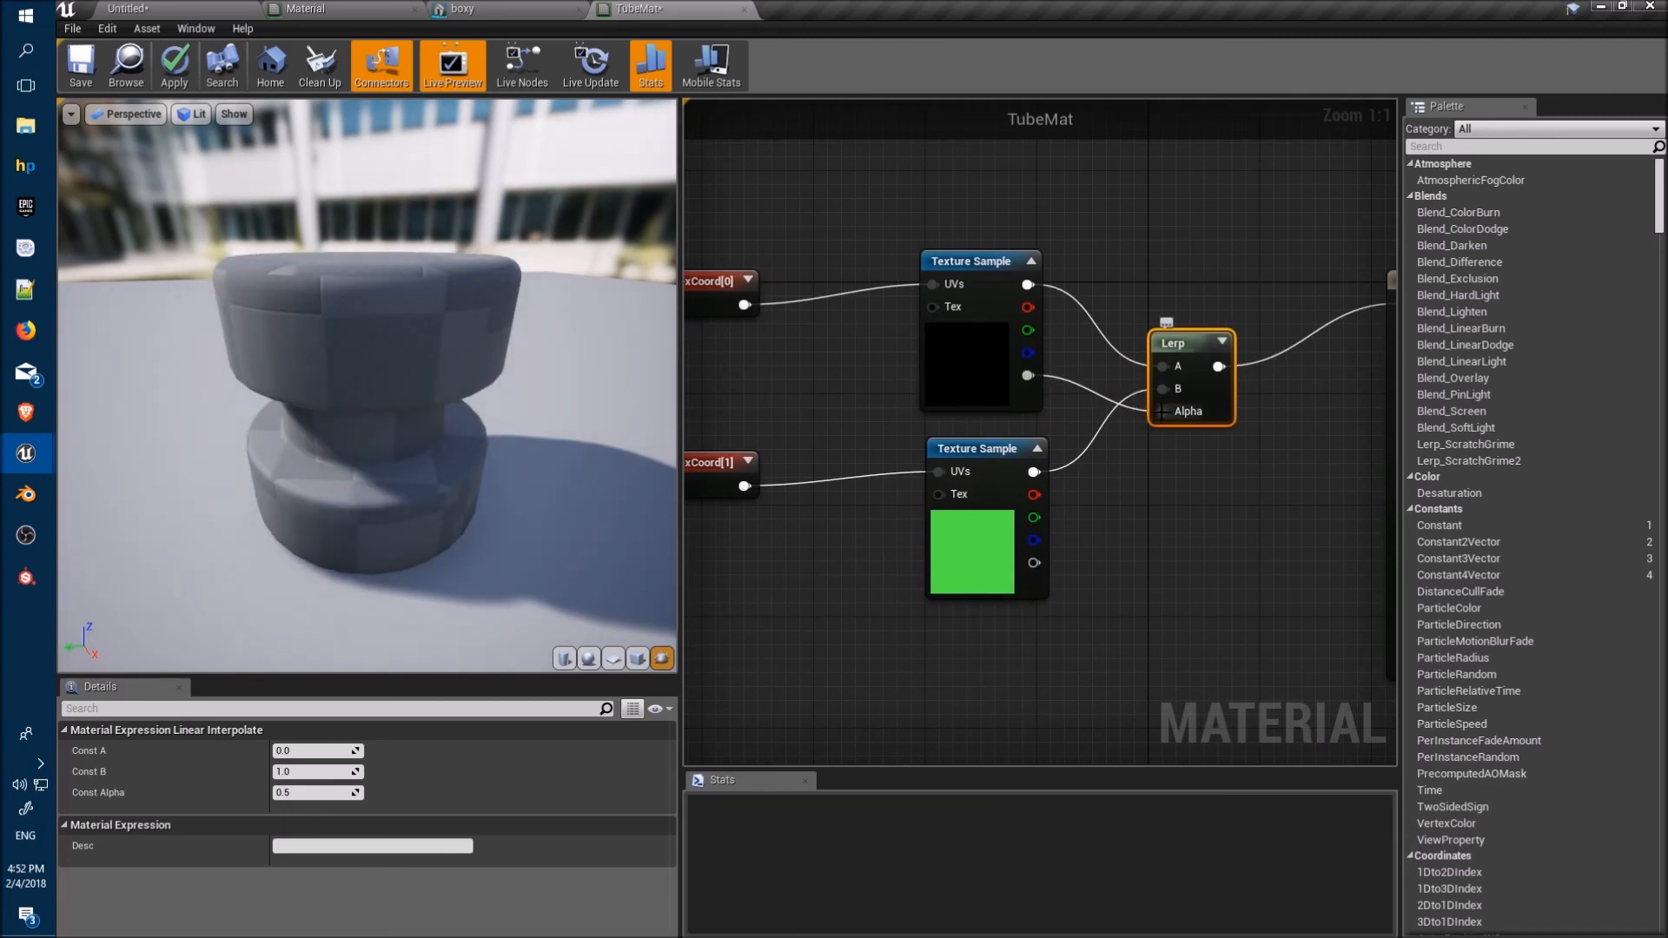
Apply the TubeMat changes so the TubeUE preview shows green with a blue top
left_click(173, 63)
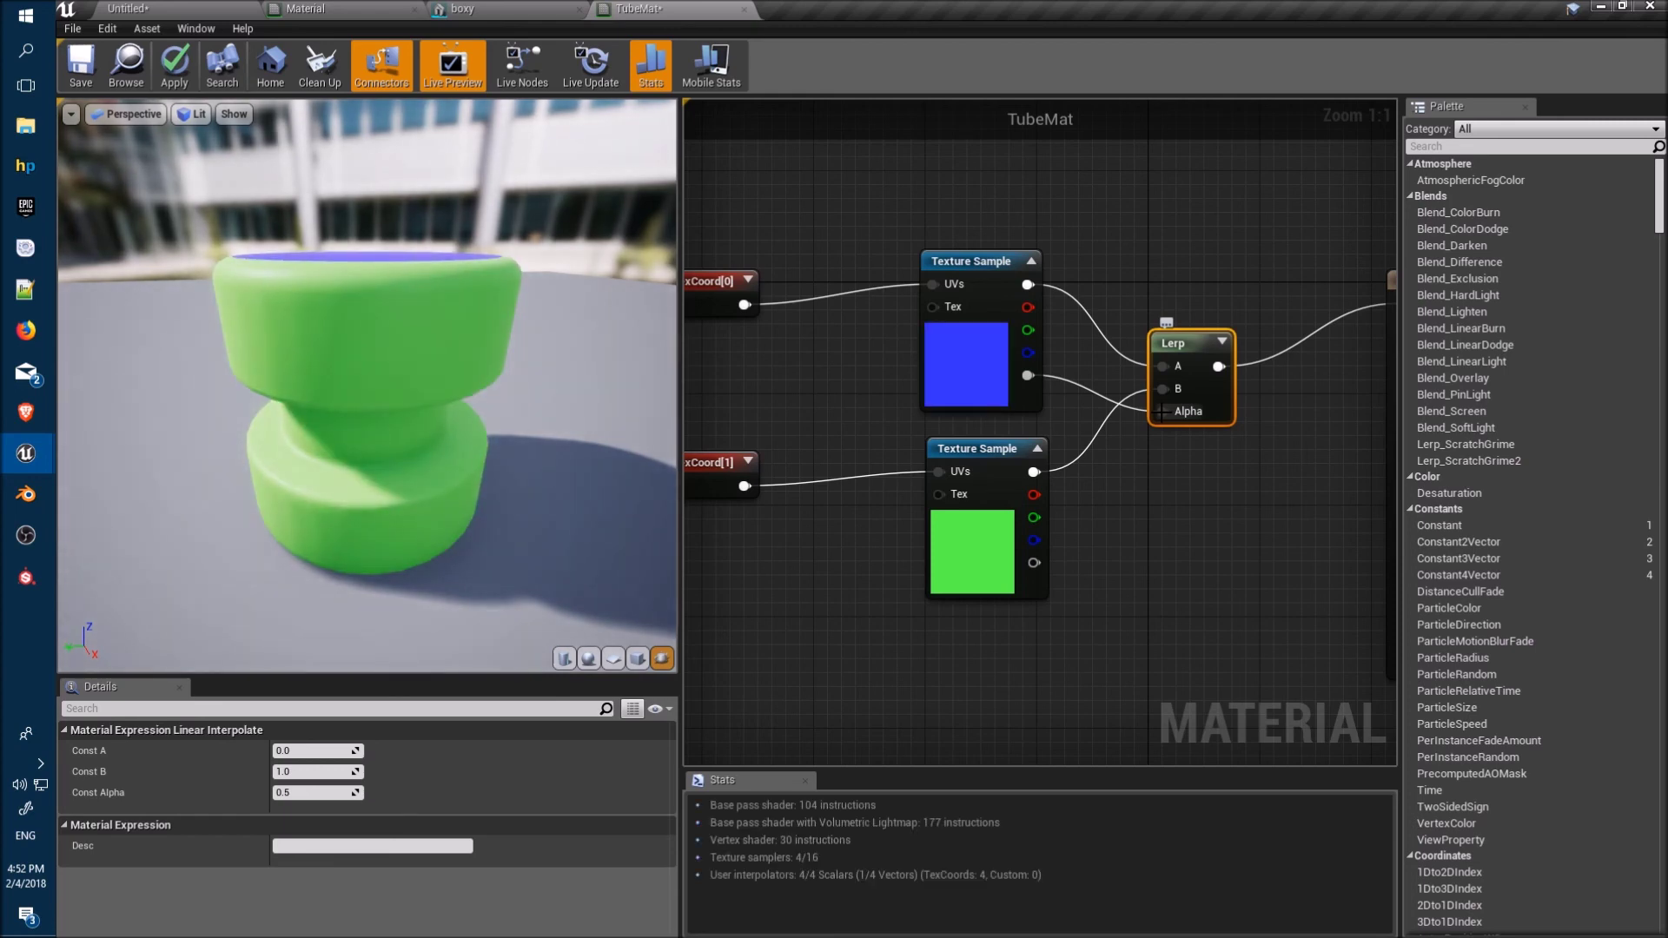